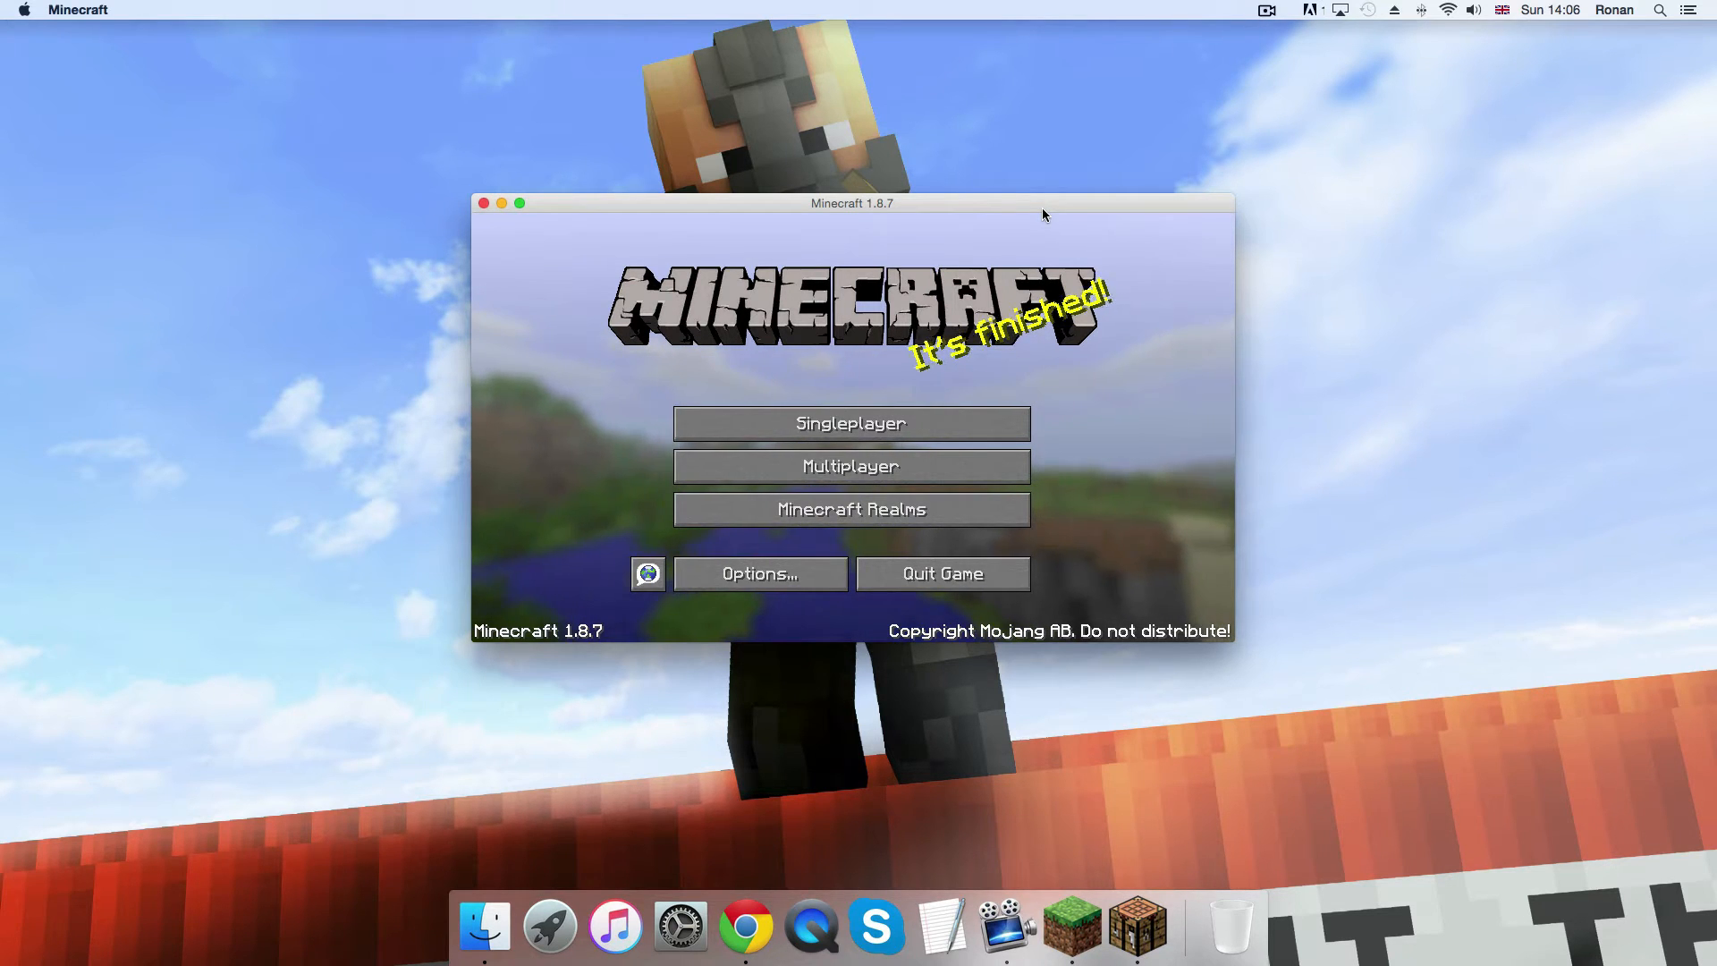
pyautogui.moveTo(851, 465)
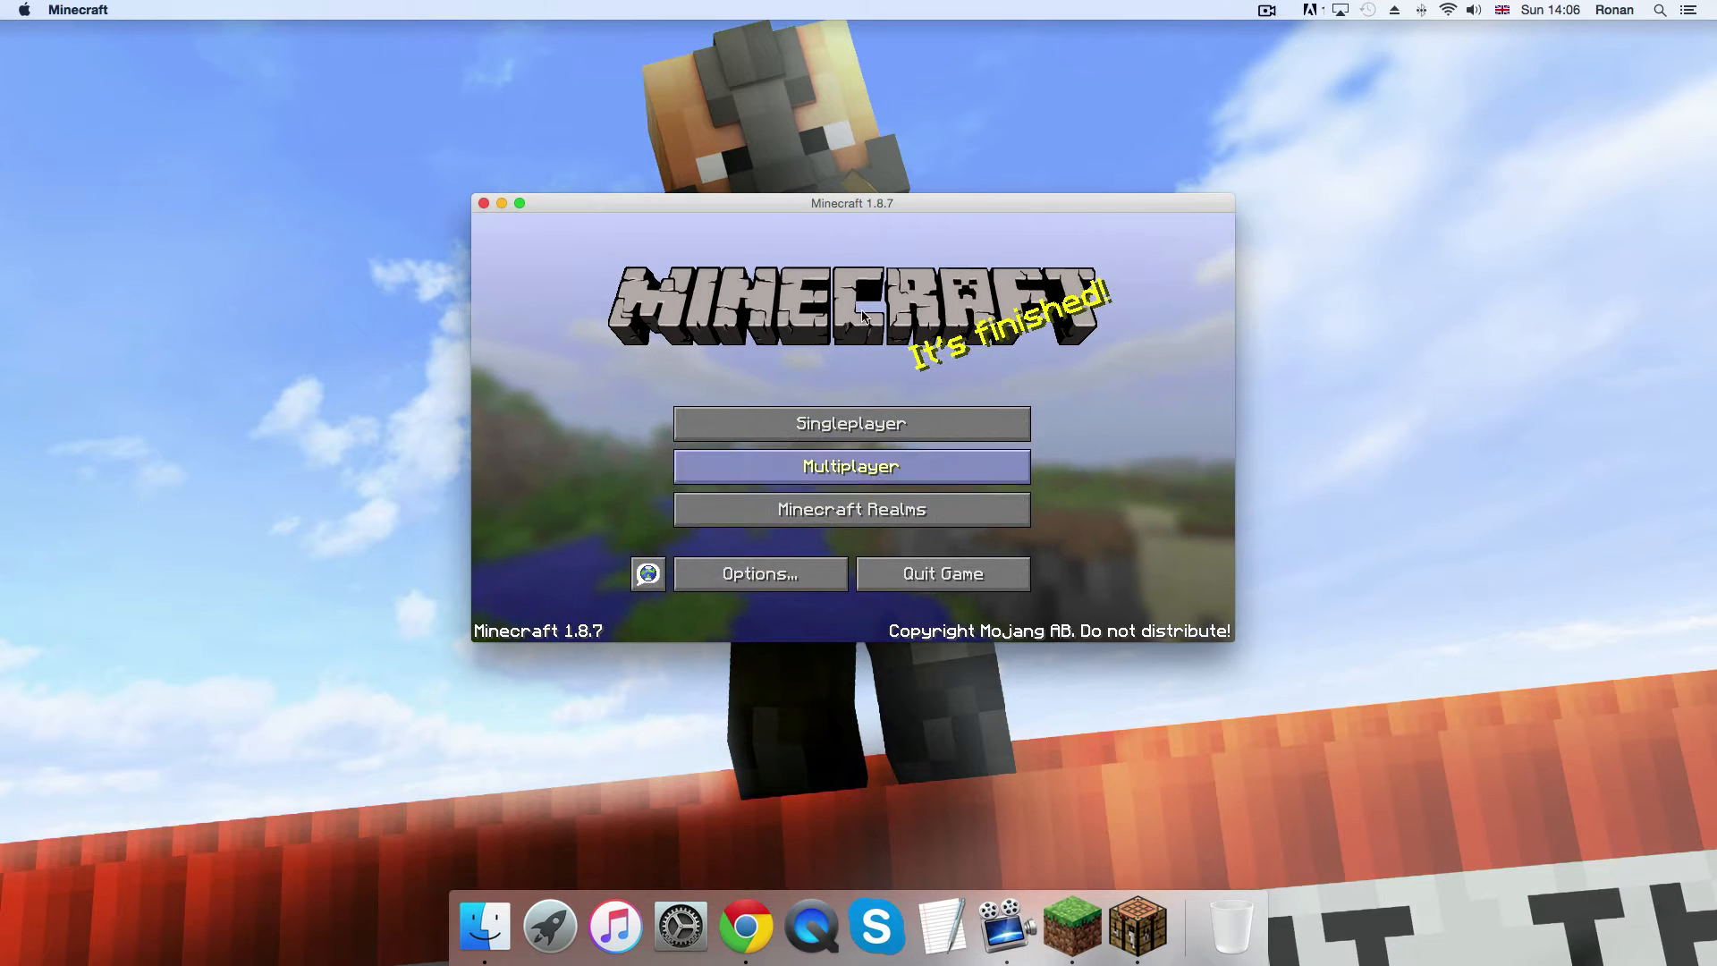
pyautogui.moveTo(508, 304)
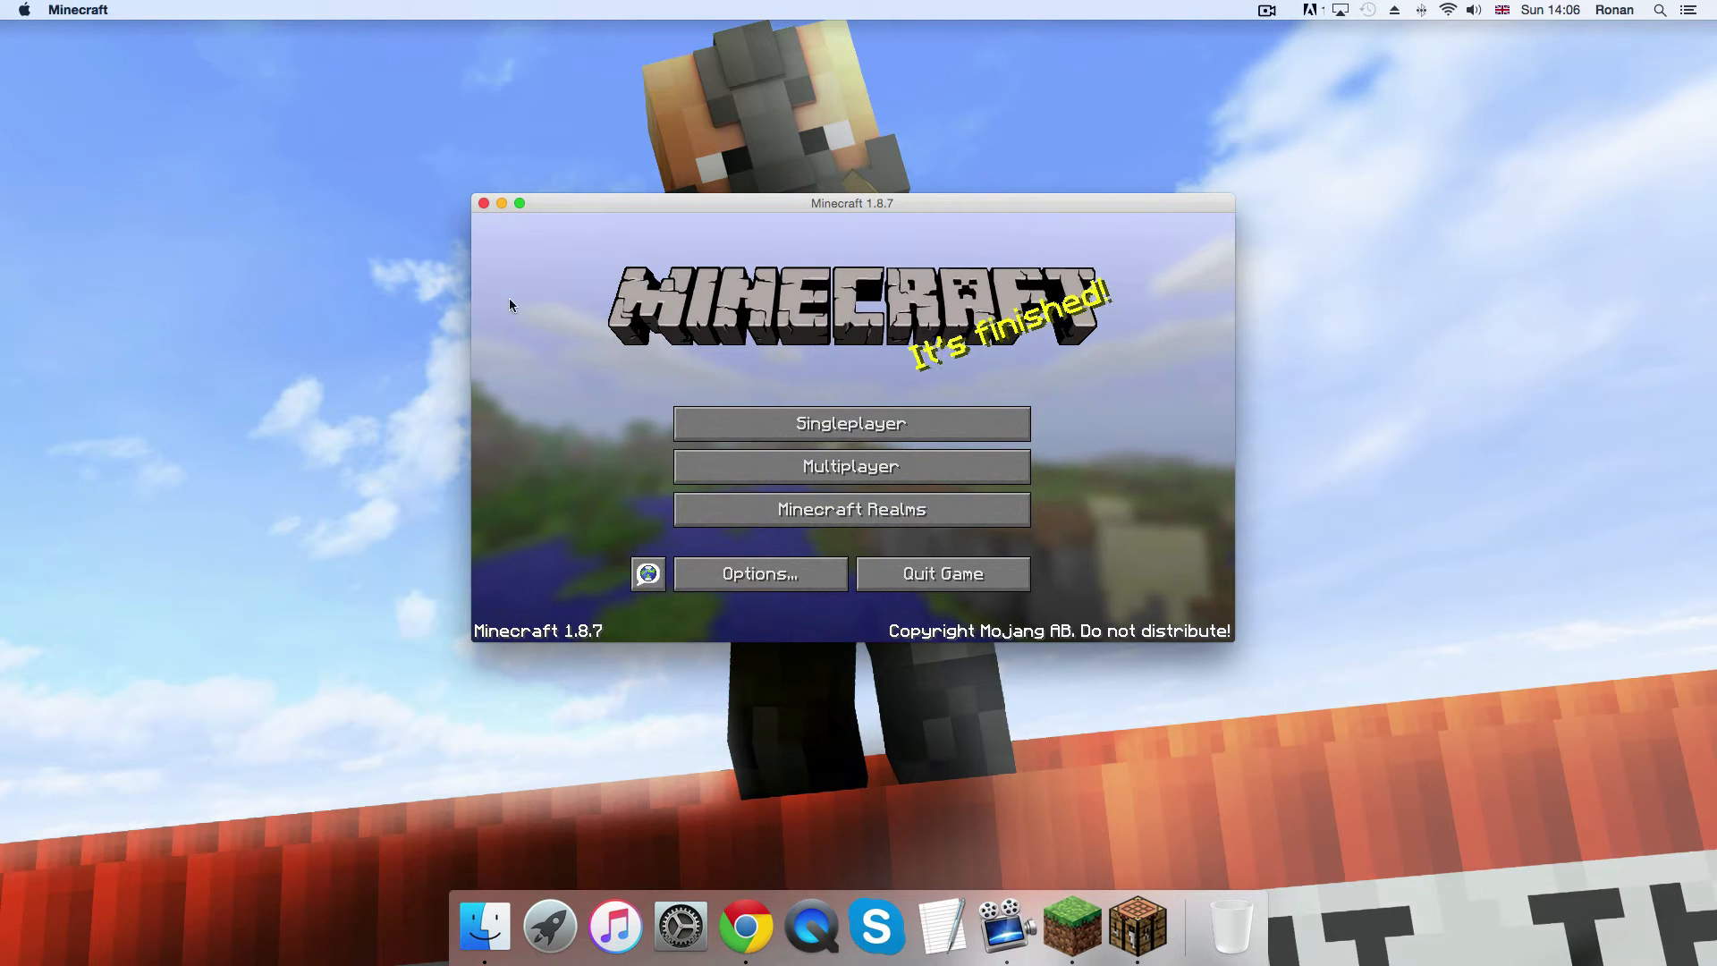
pyautogui.moveTo(299, 633)
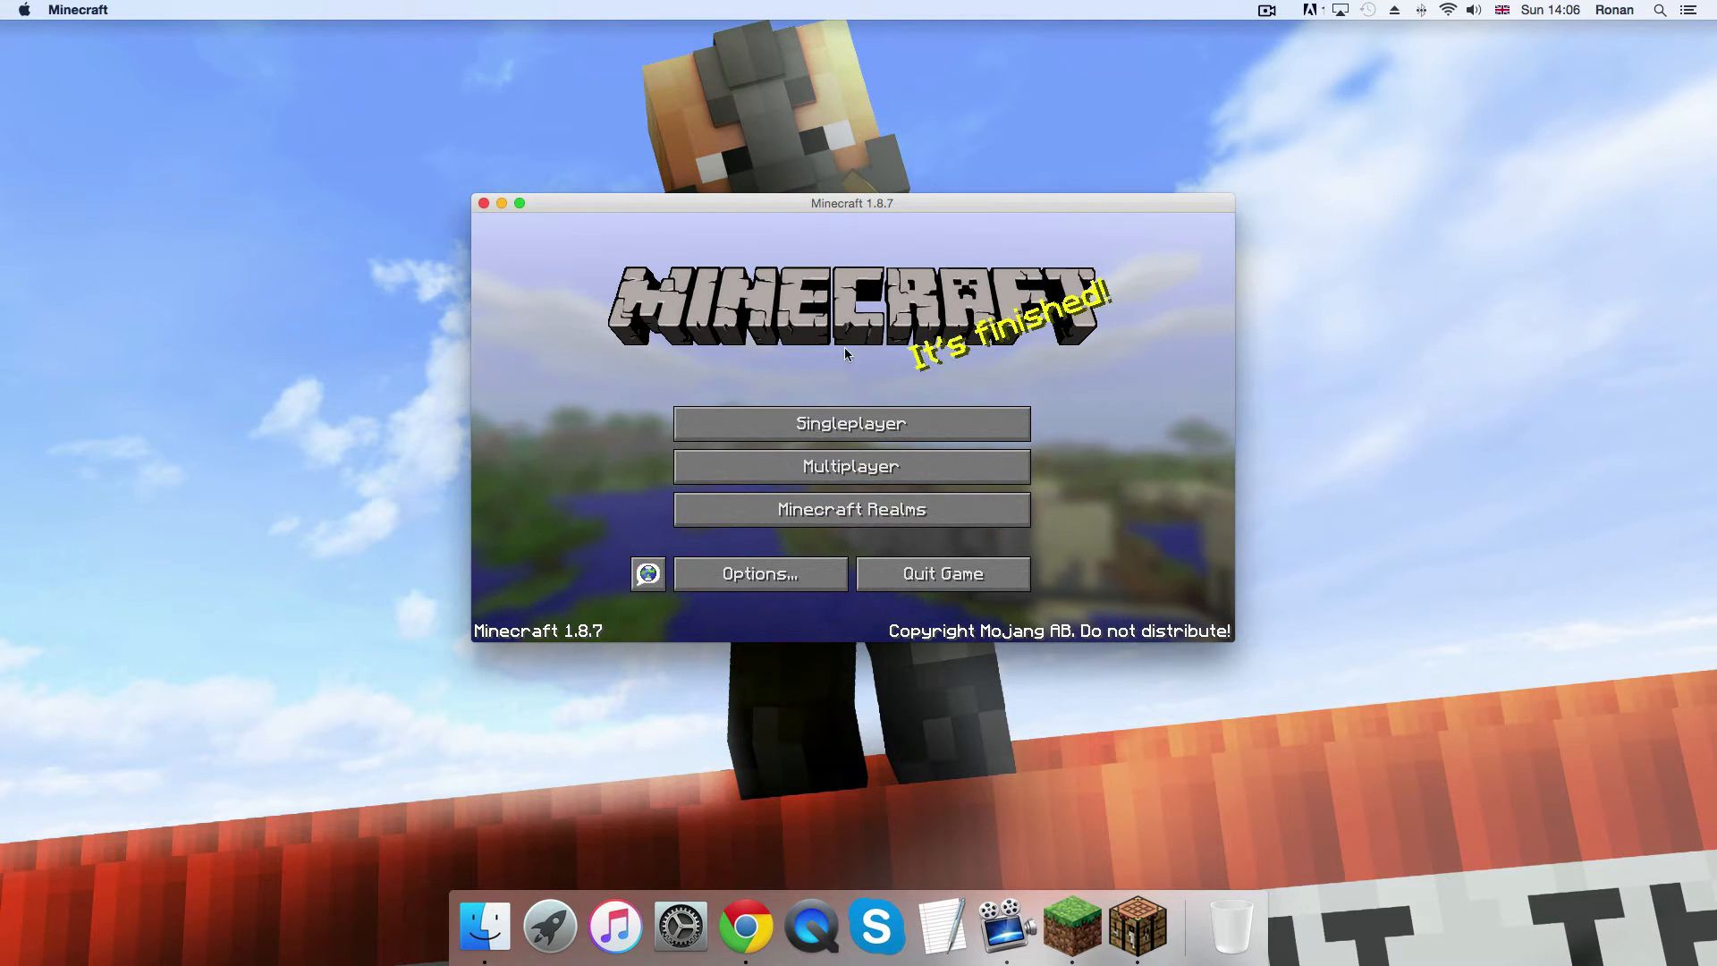
pyautogui.moveTo(1098, 391)
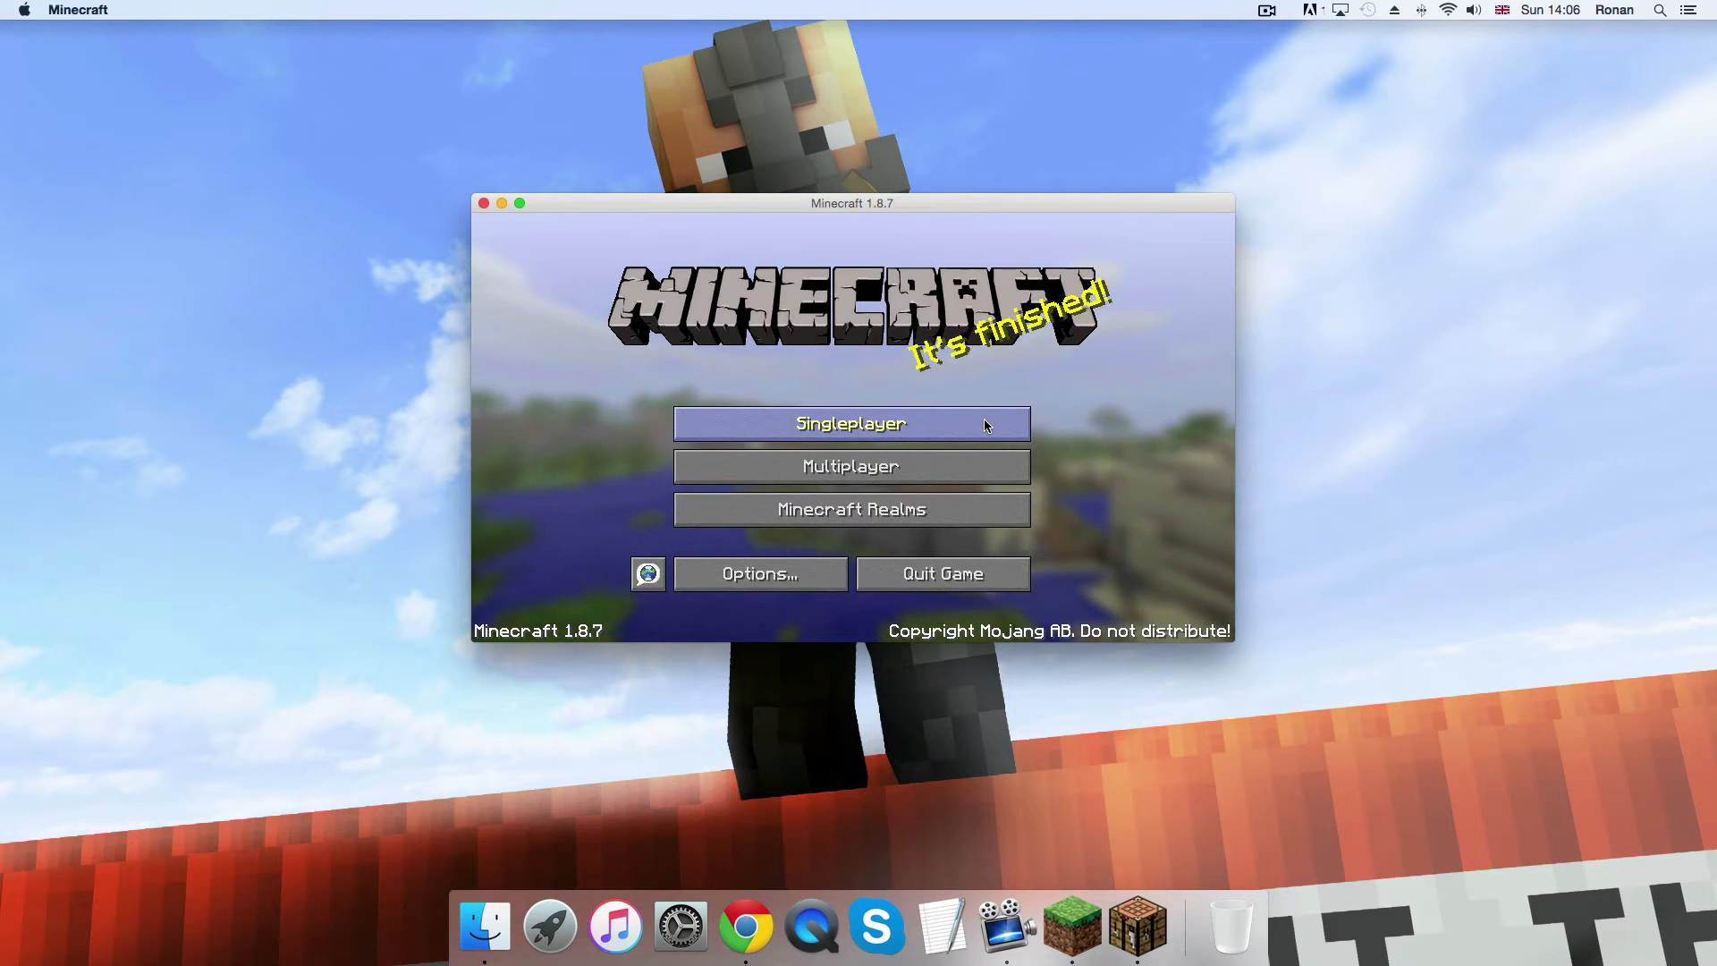
pyautogui.moveTo(936, 390)
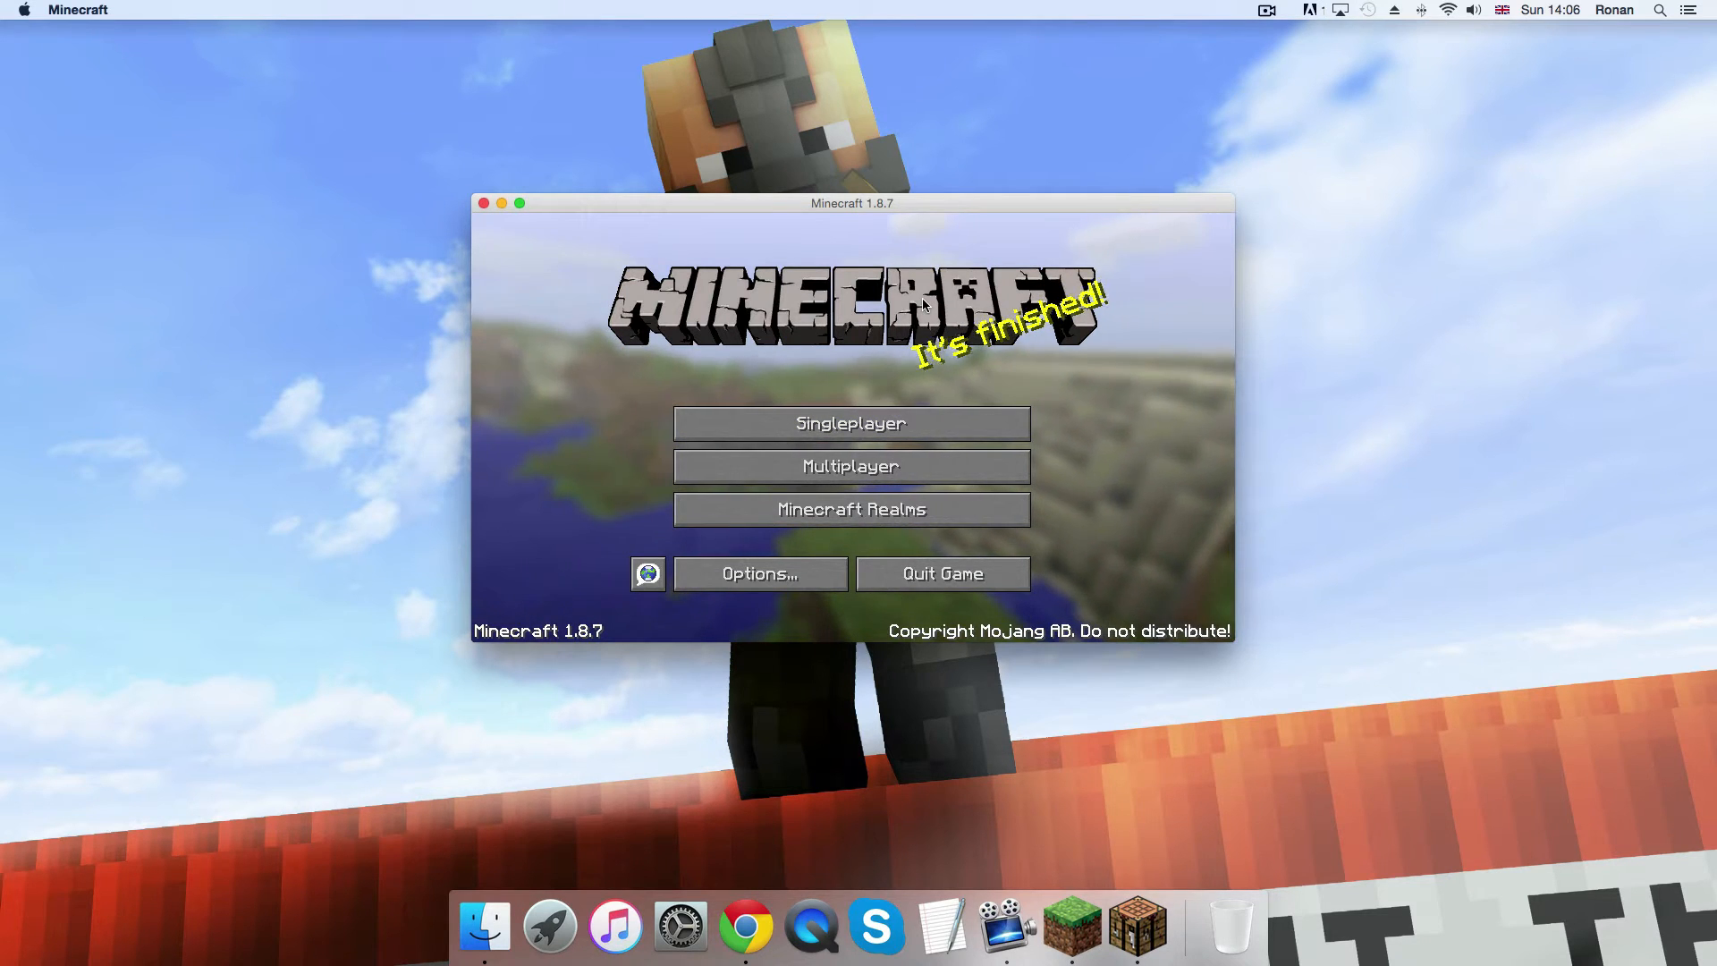
pyautogui.moveTo(1084, 402)
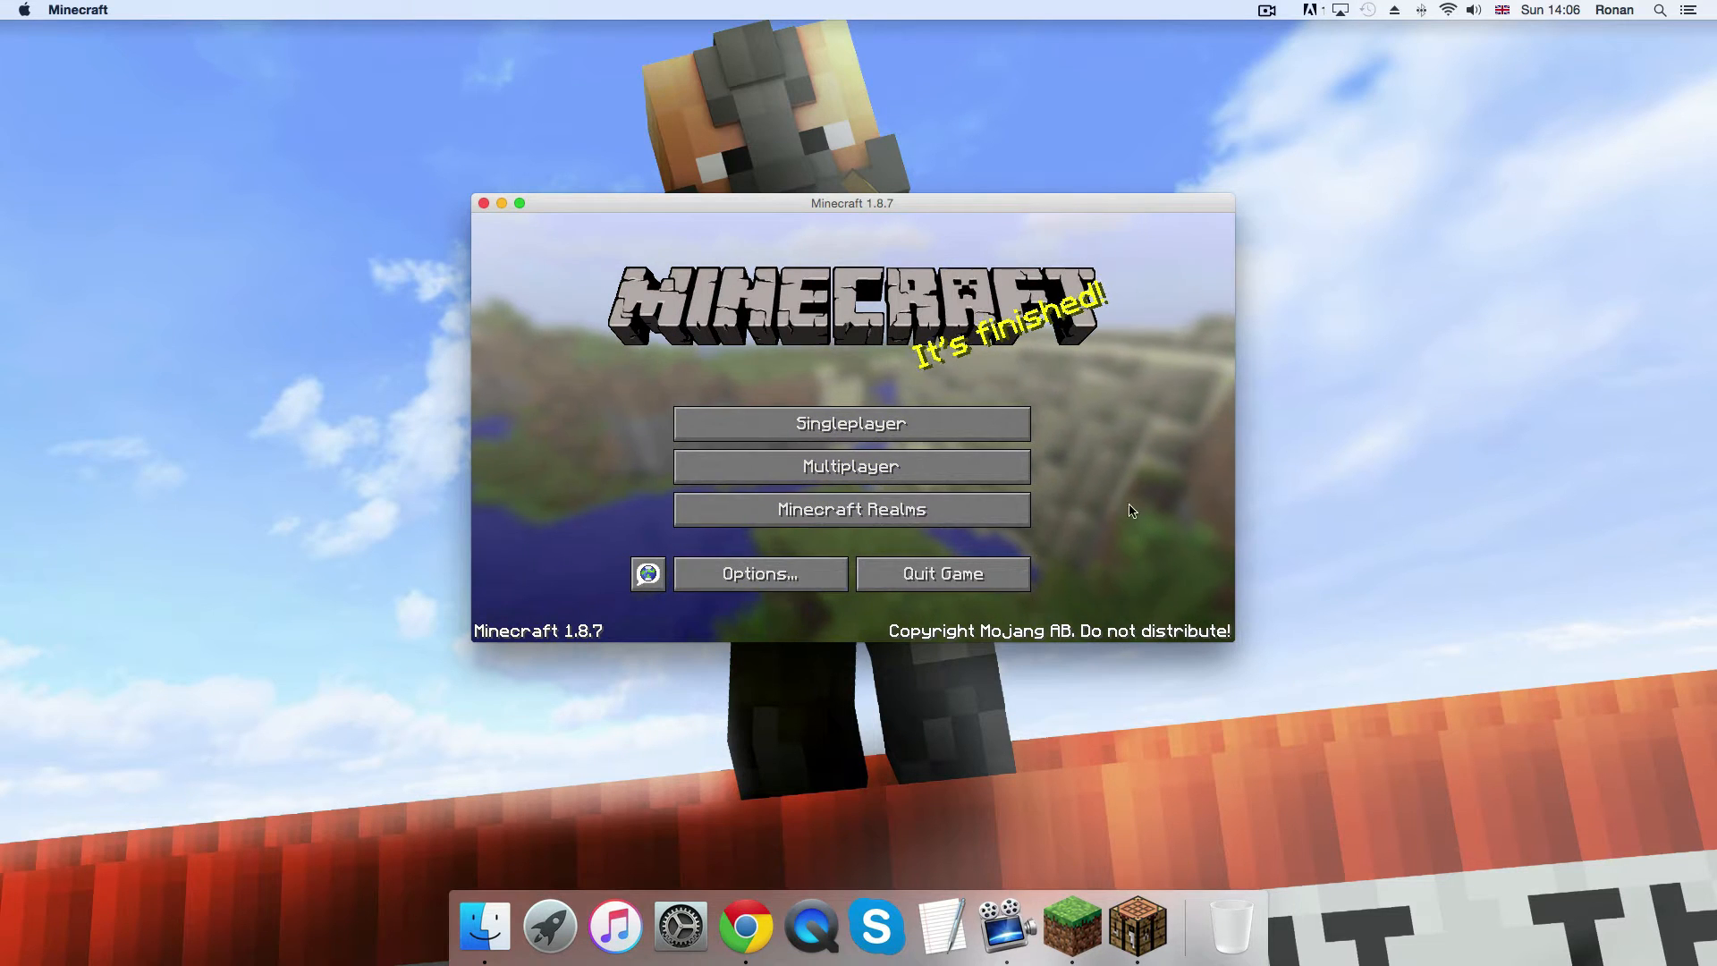
pyautogui.moveTo(870, 239)
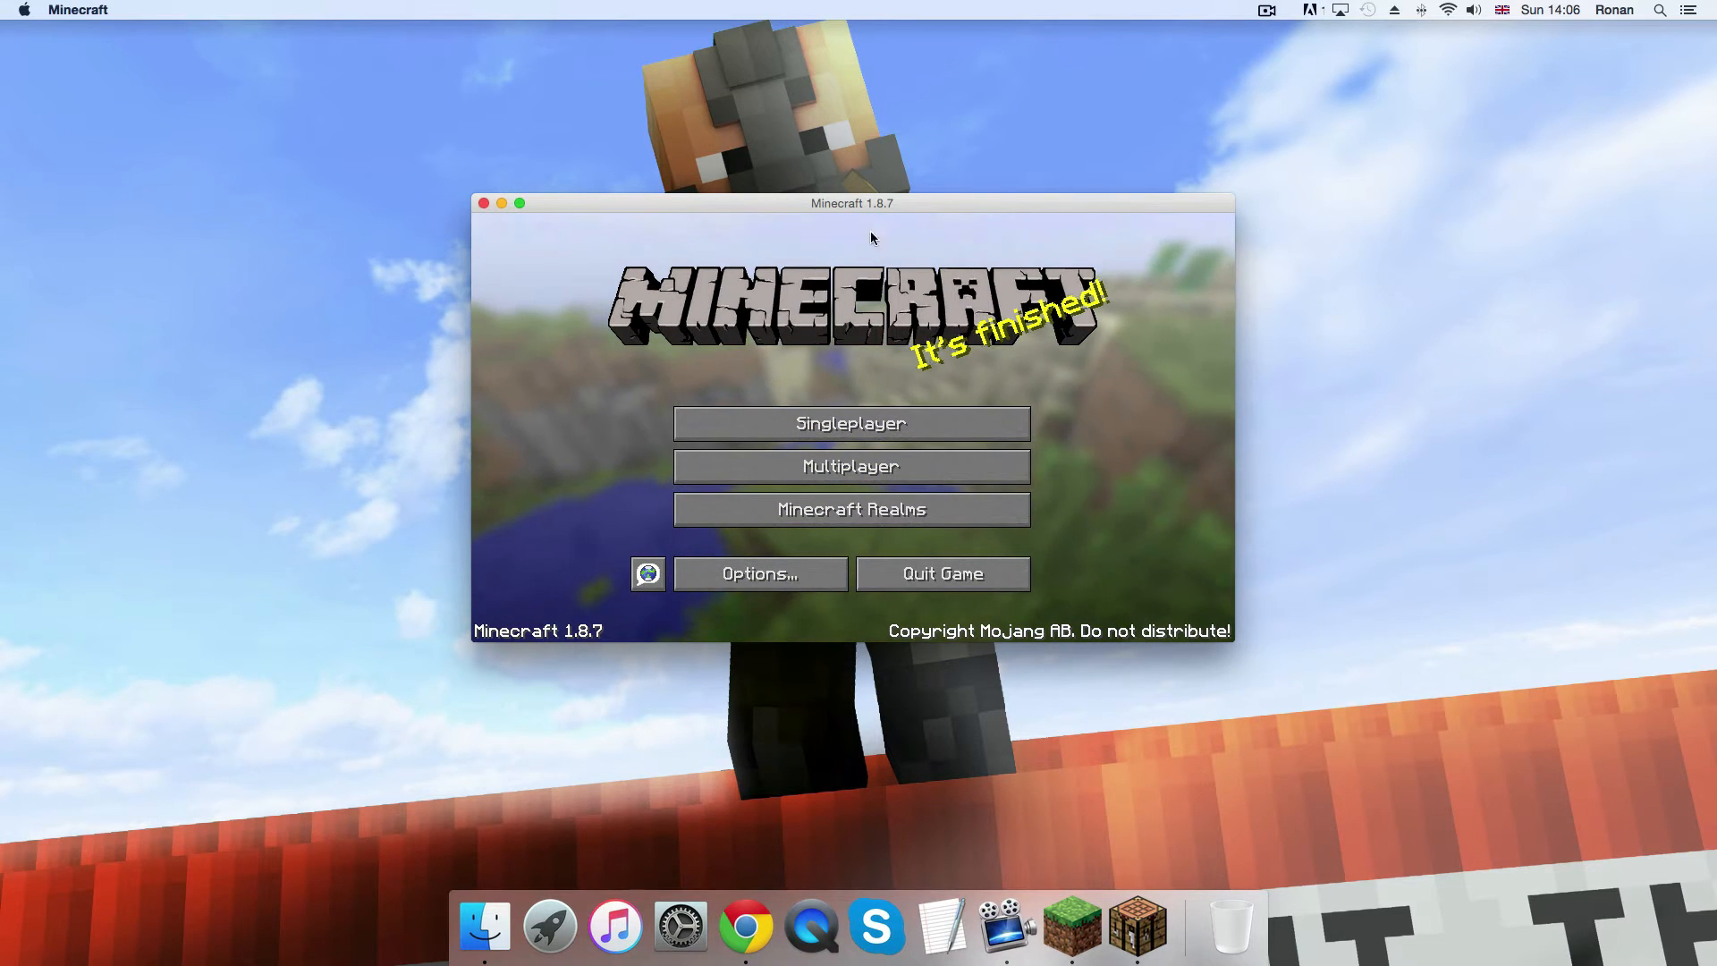
pyautogui.moveTo(1041, 381)
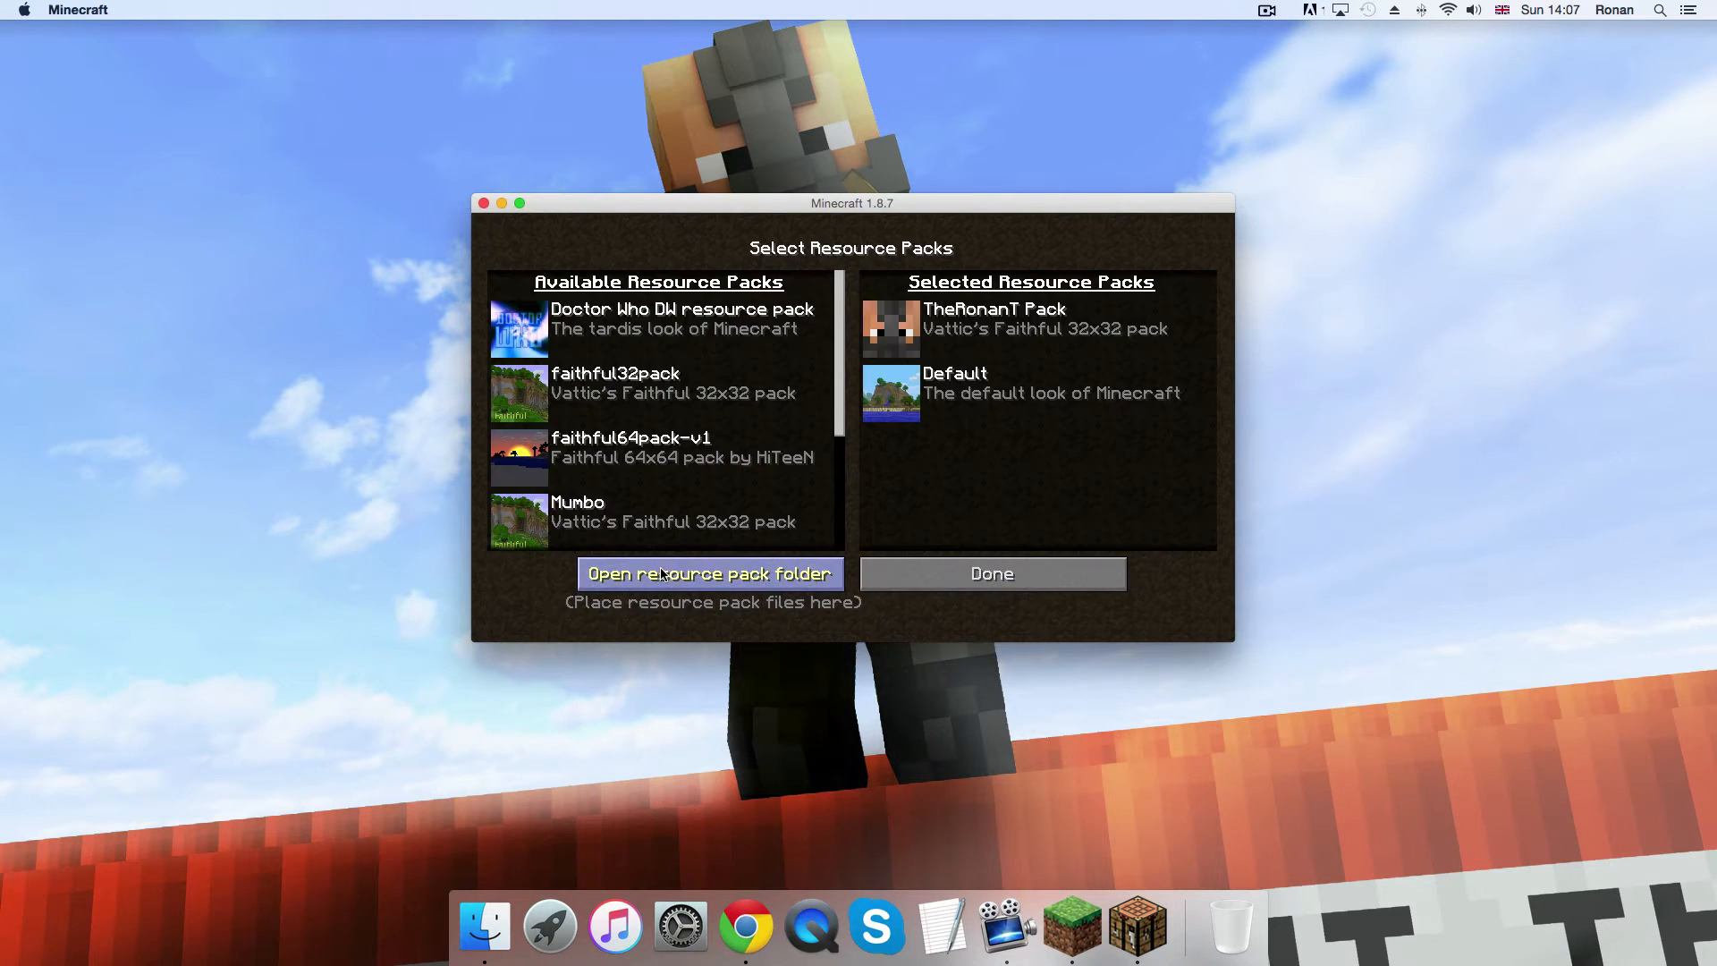
# Step: From the resource packs folder, open options.txt in the minecraft folder in a text editor
pyautogui.click(709, 572)
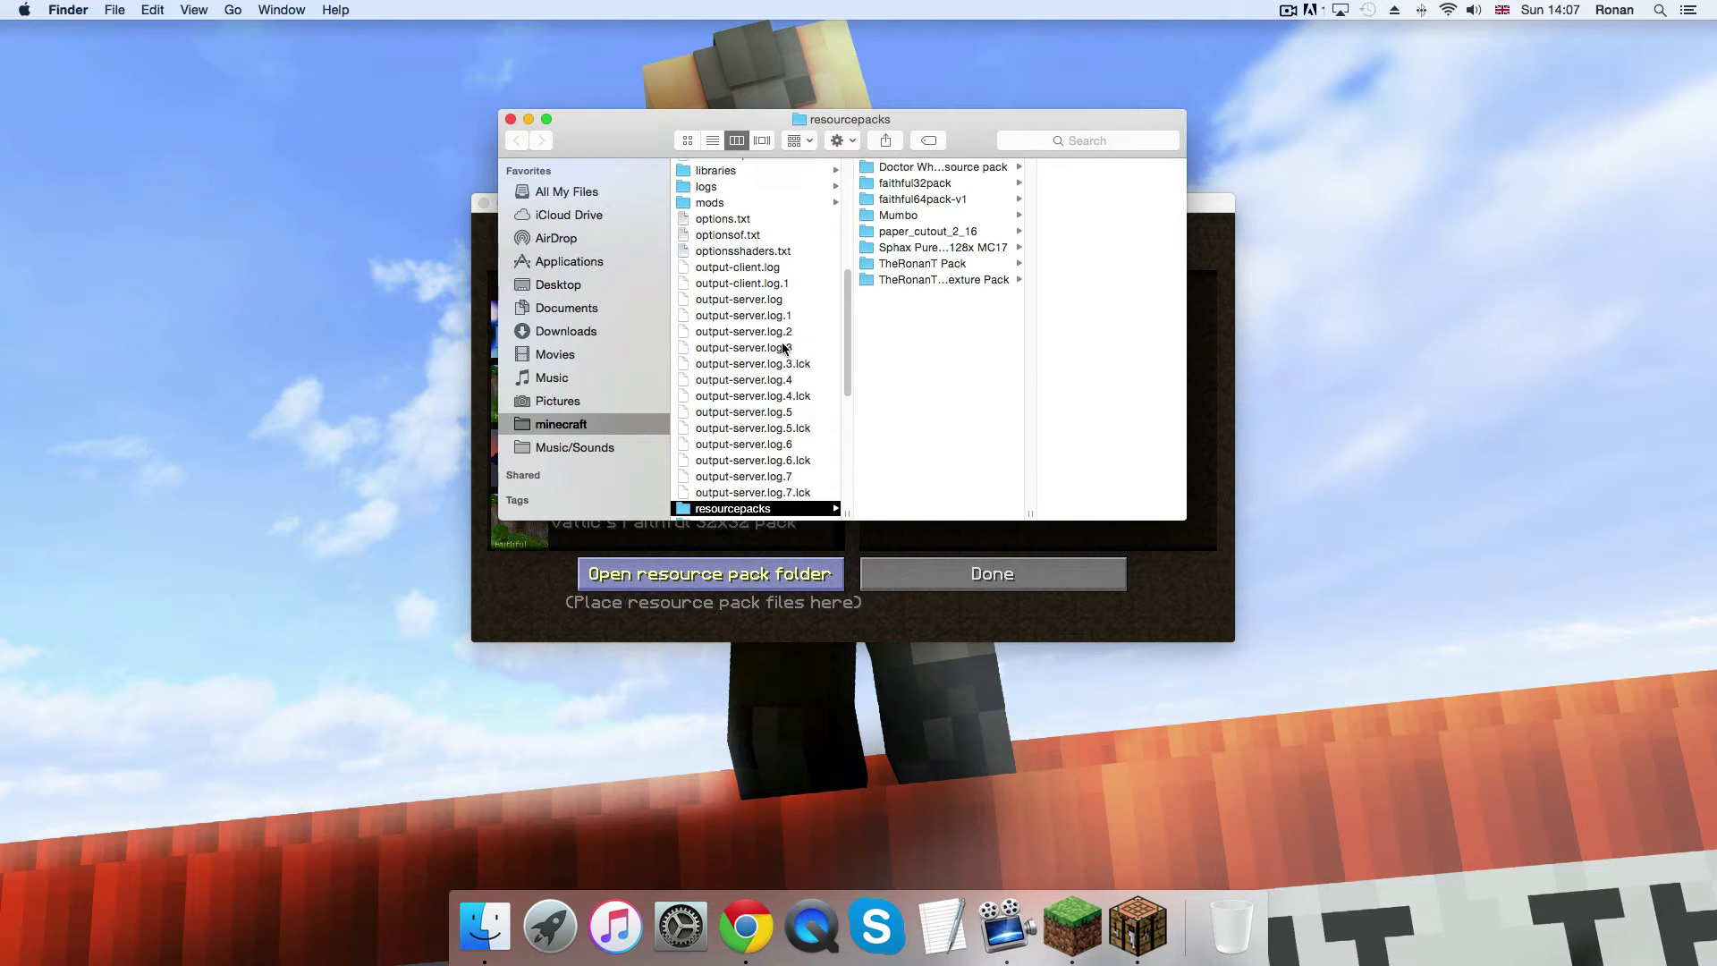
pyautogui.click(723, 218)
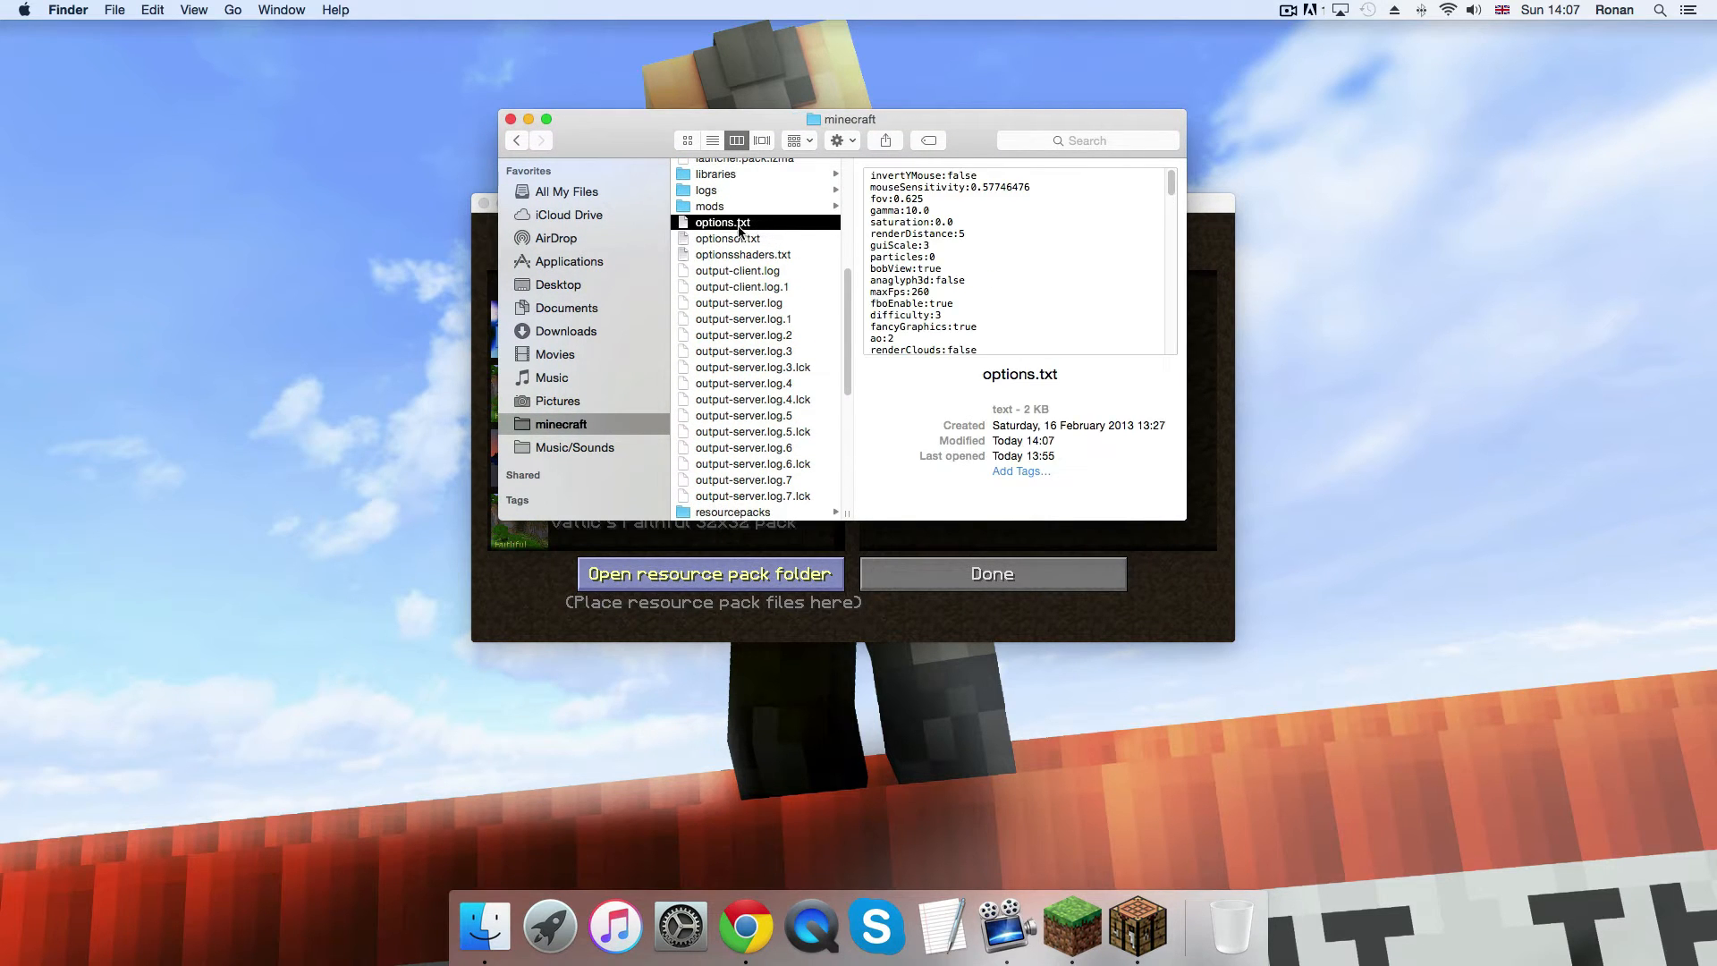
pyautogui.doubleClick(722, 223)
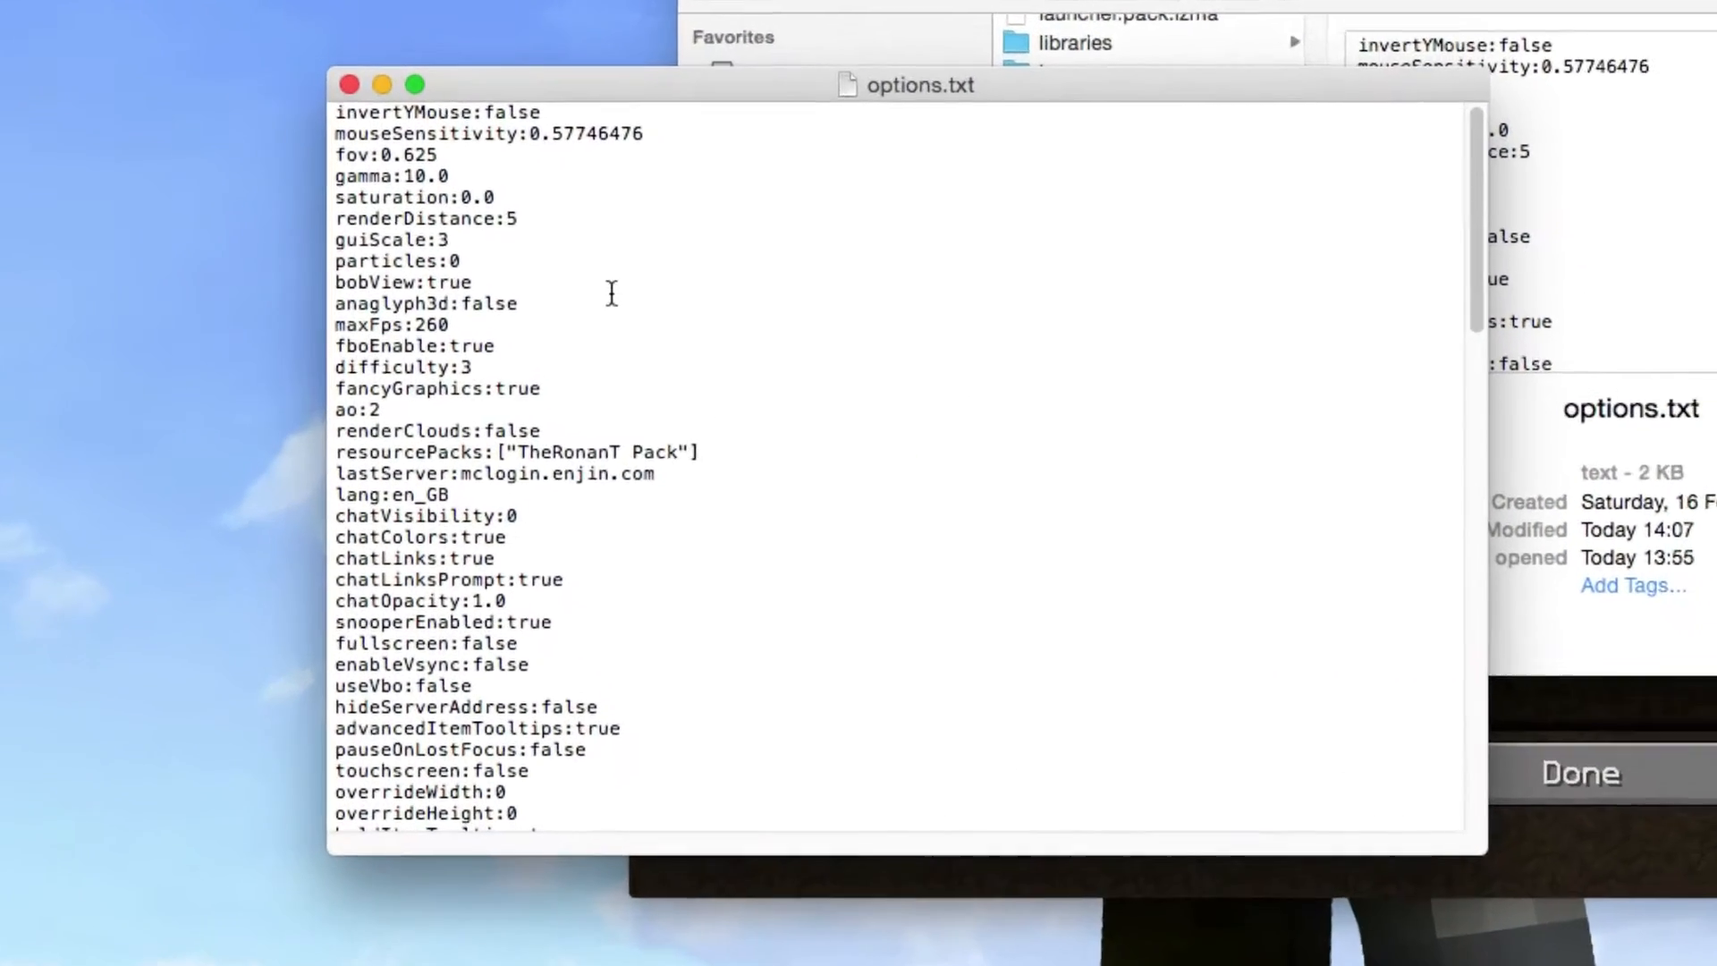
# Step: Set pauseOnLostFocus to false in options.txt and save the file
pyautogui.scroll(-3)
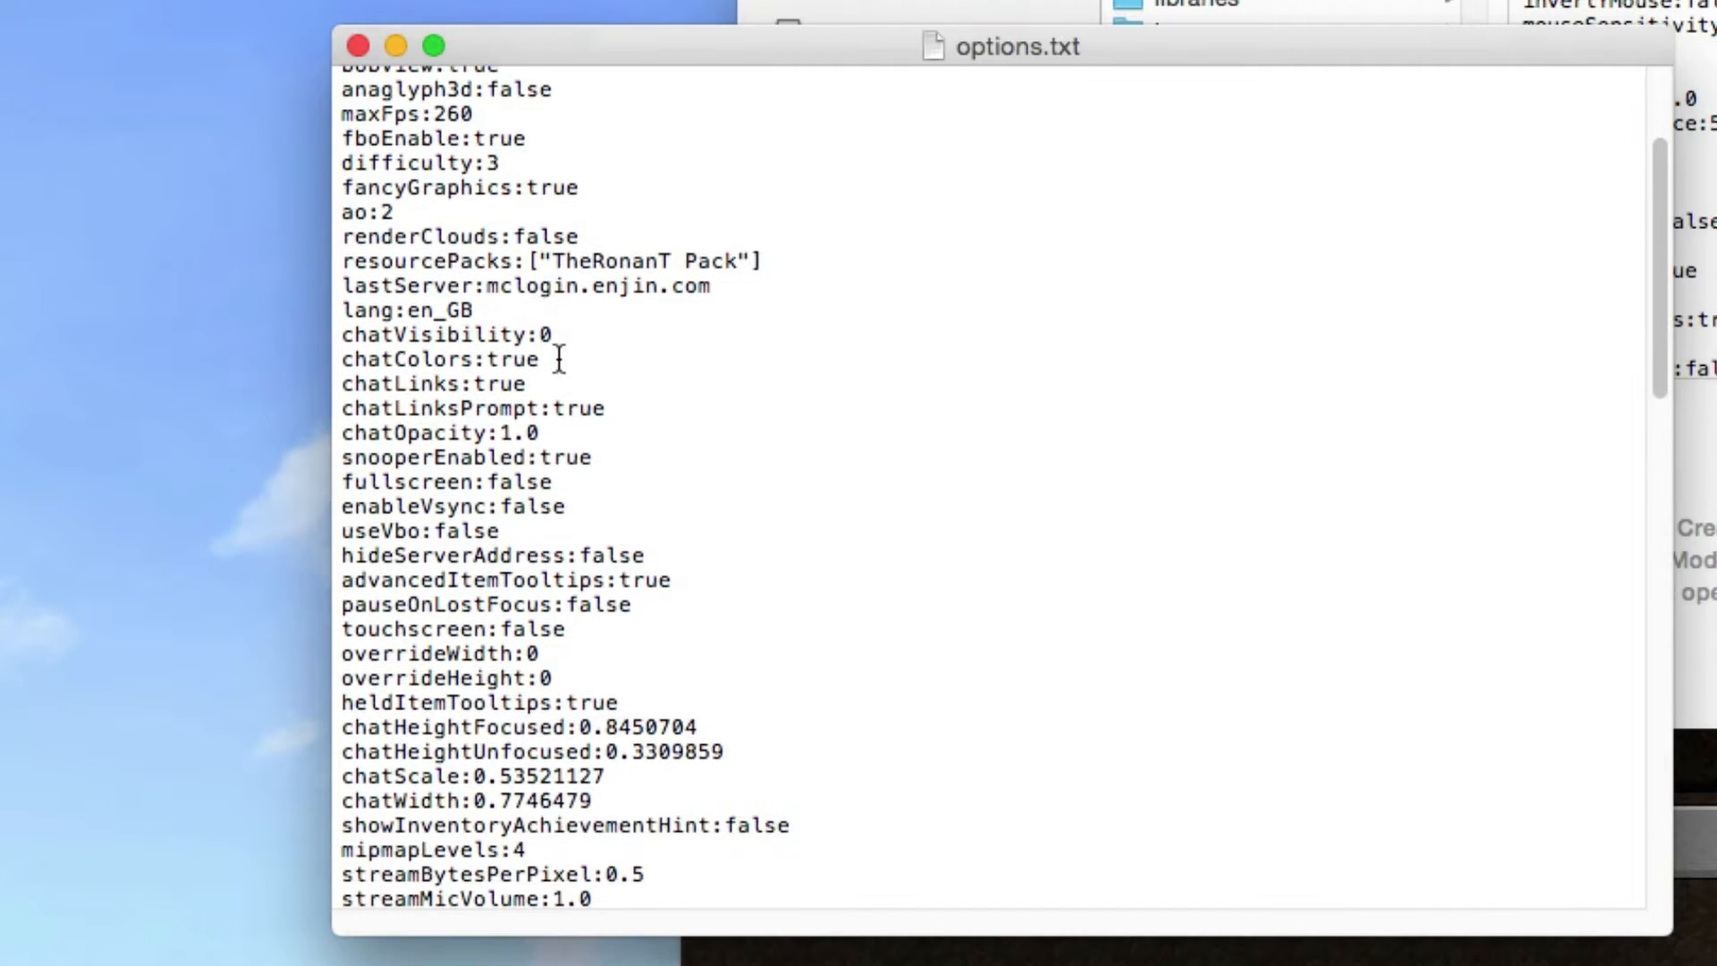
pyautogui.moveTo(520, 597)
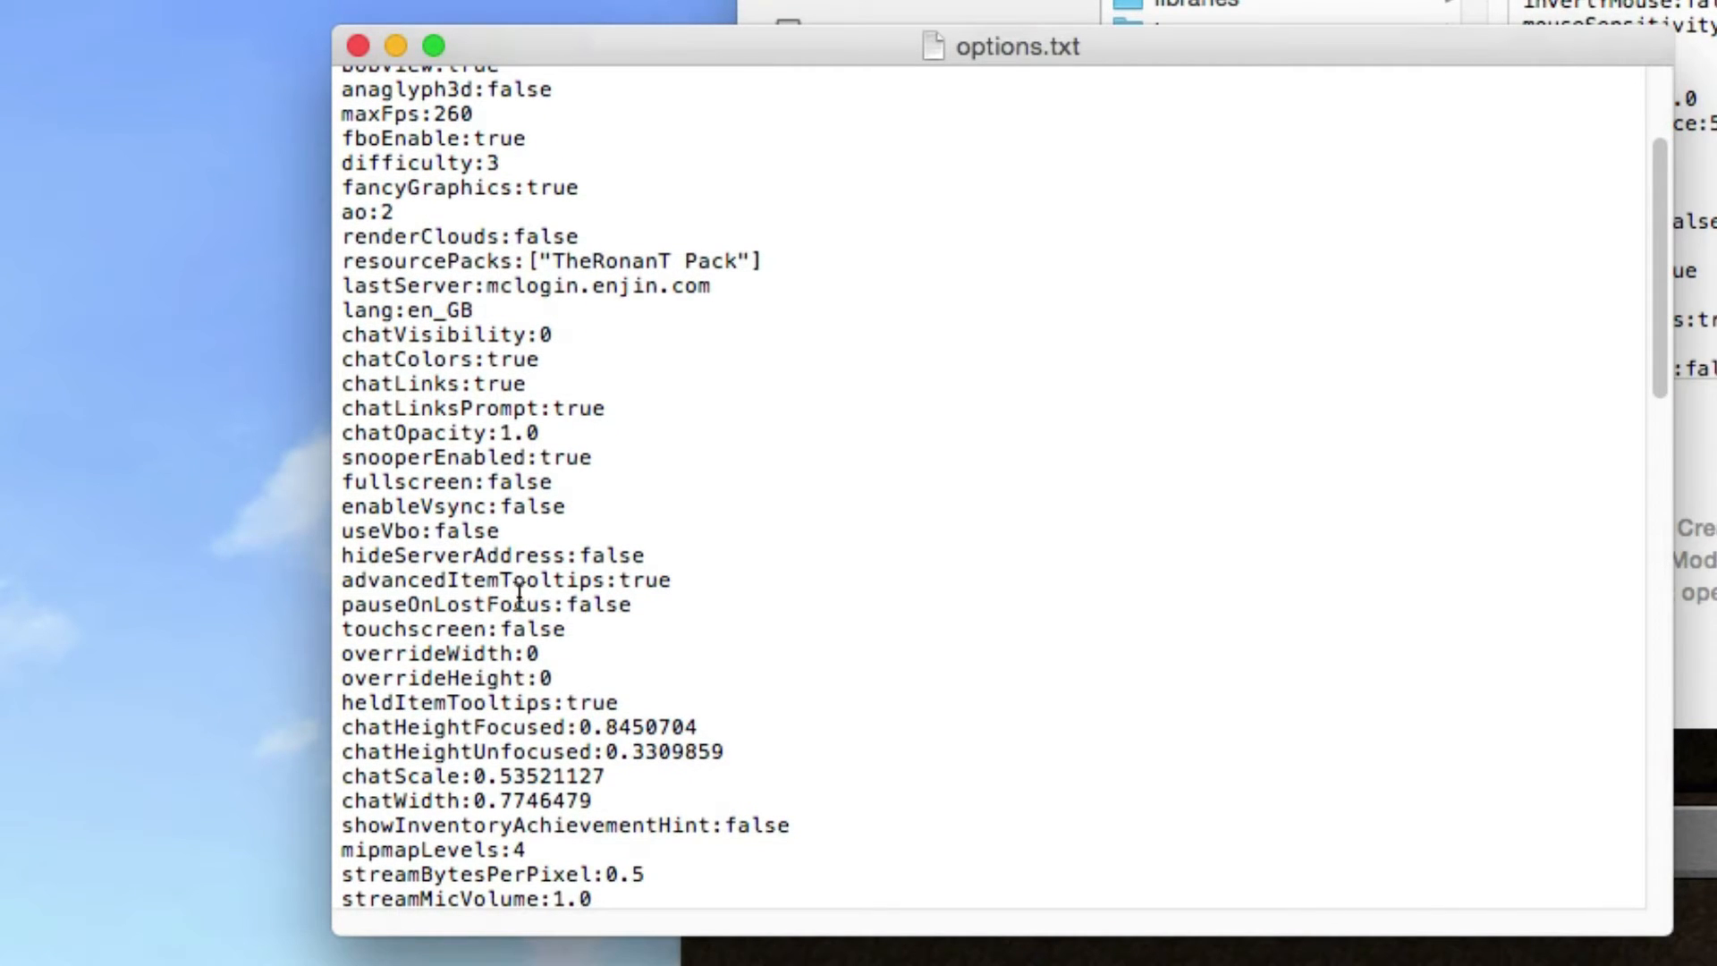
pyautogui.moveTo(586, 614)
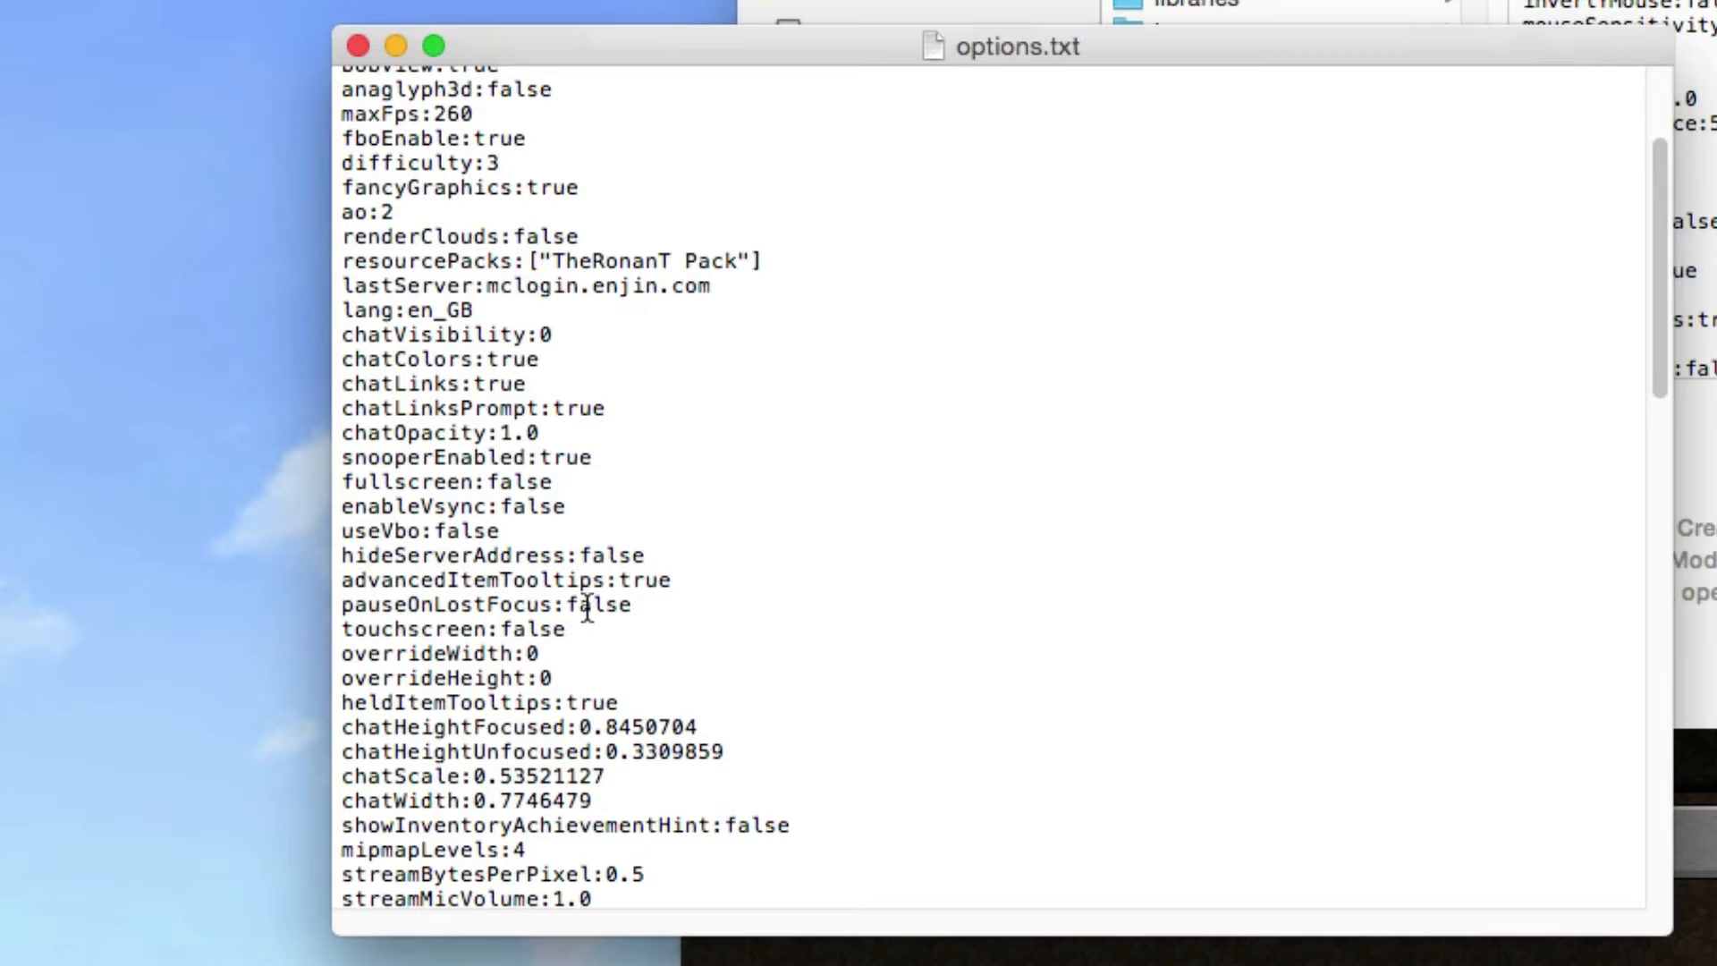
pyautogui.moveTo(575, 609)
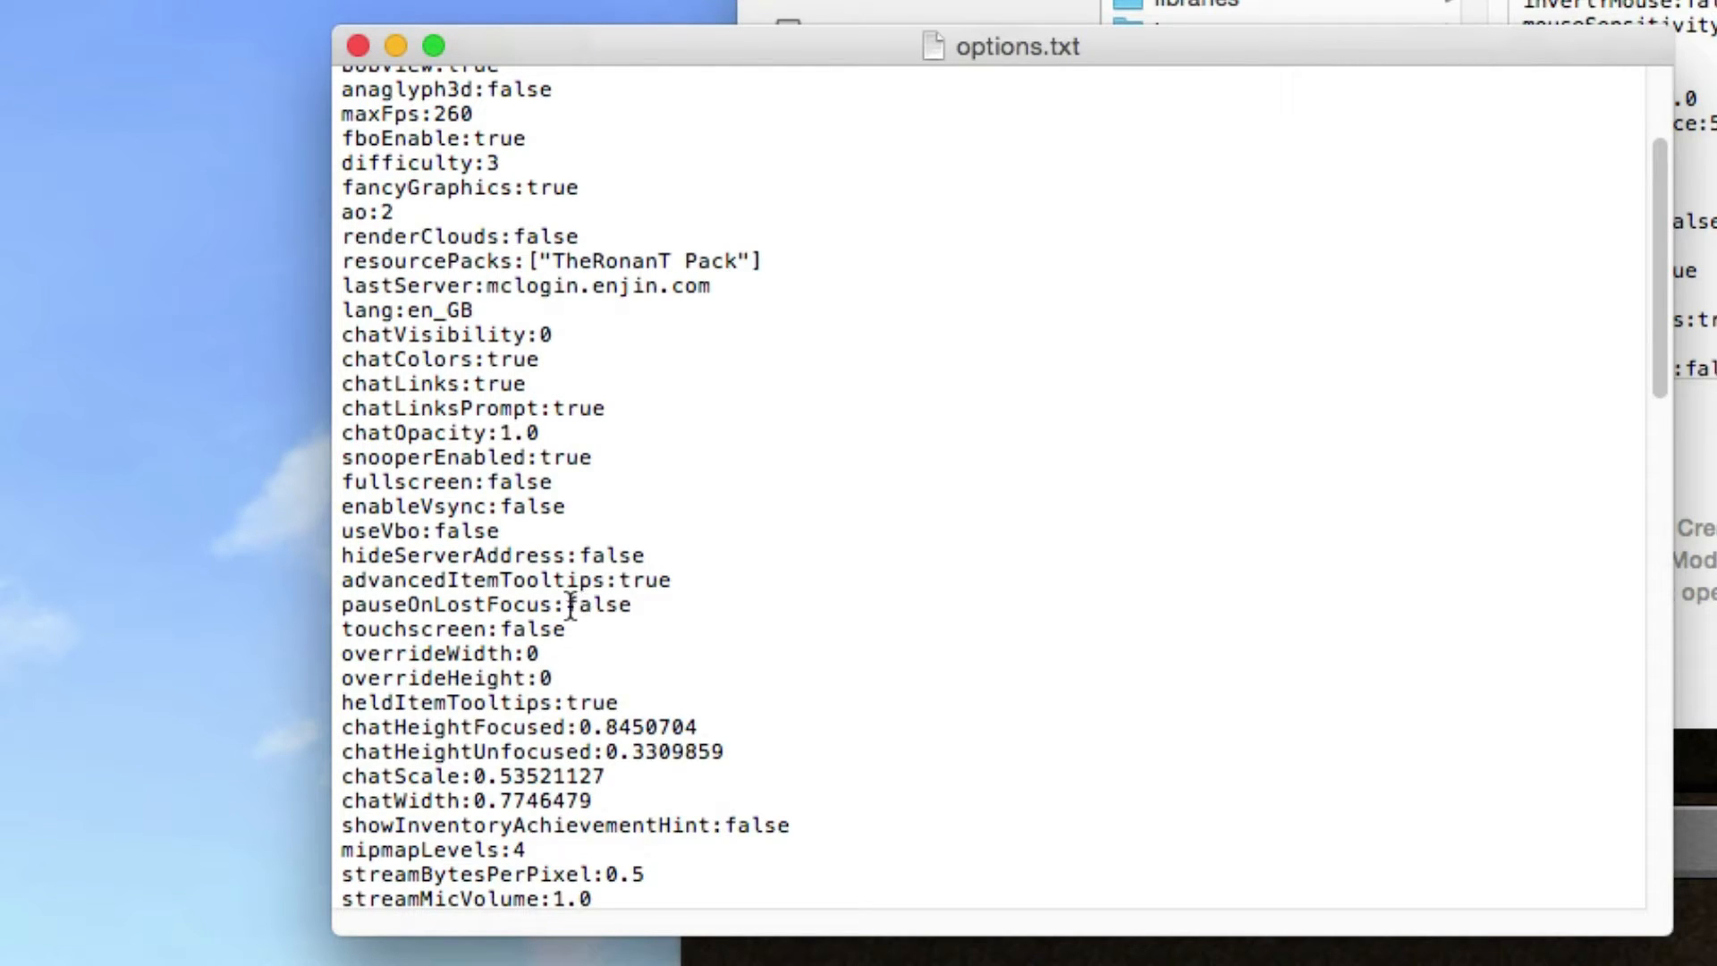
pyautogui.doubleClick(600, 605)
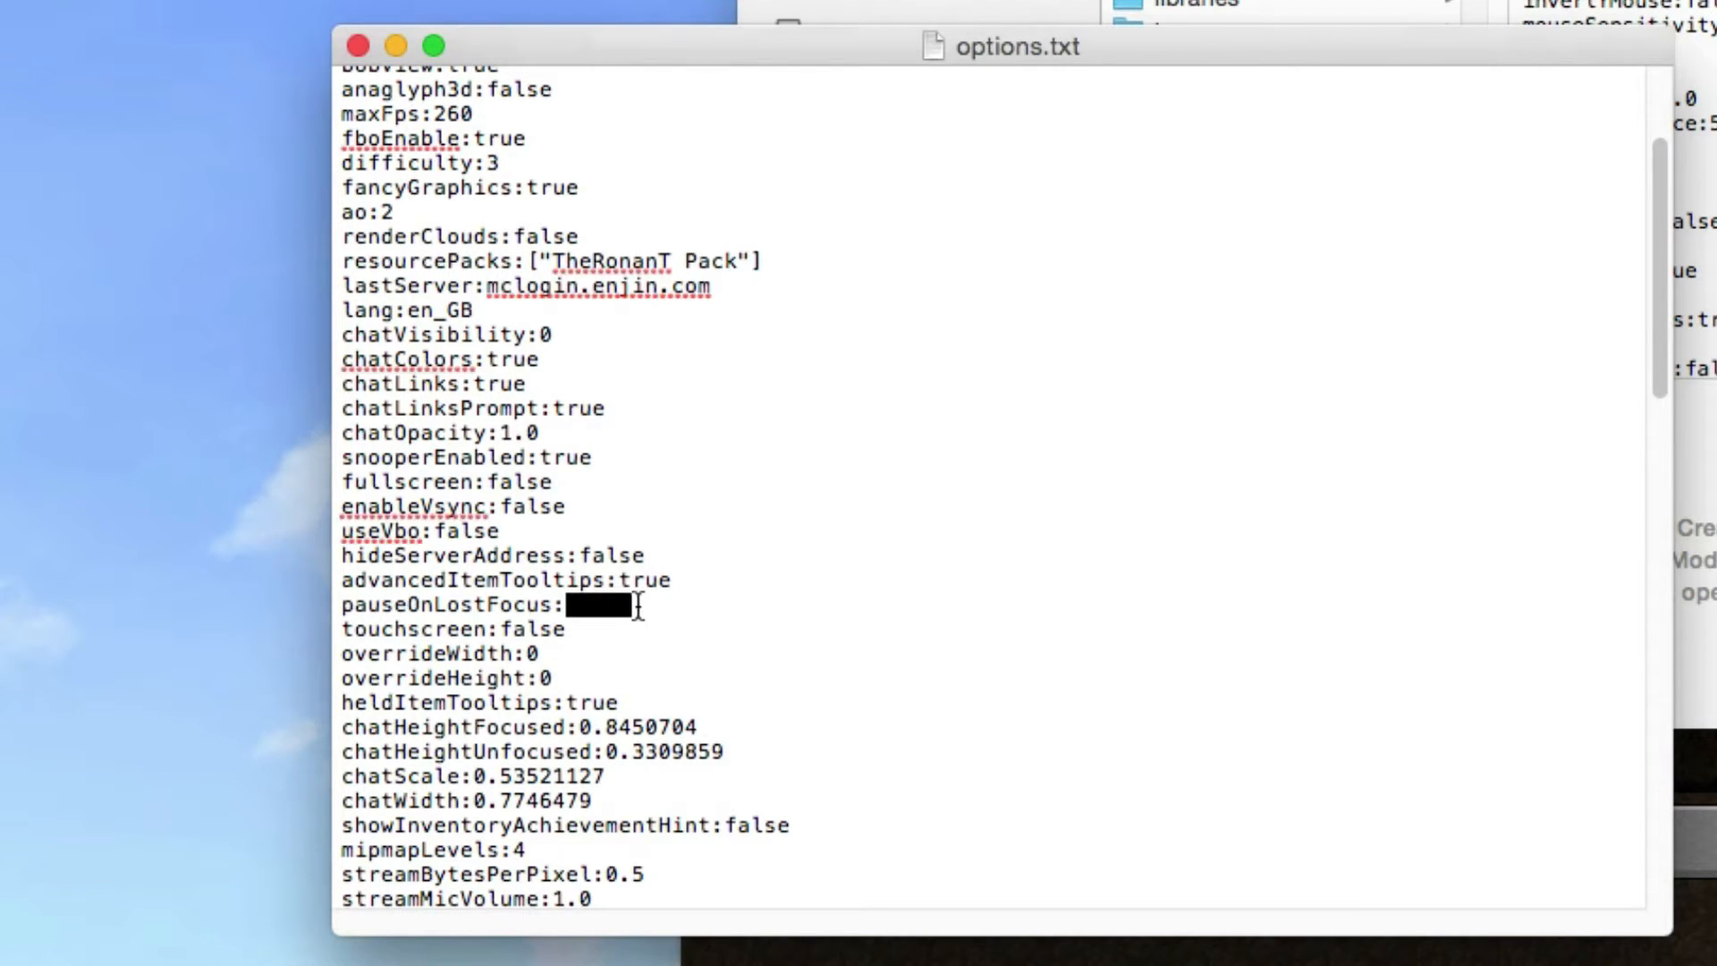
pyautogui.write('false')
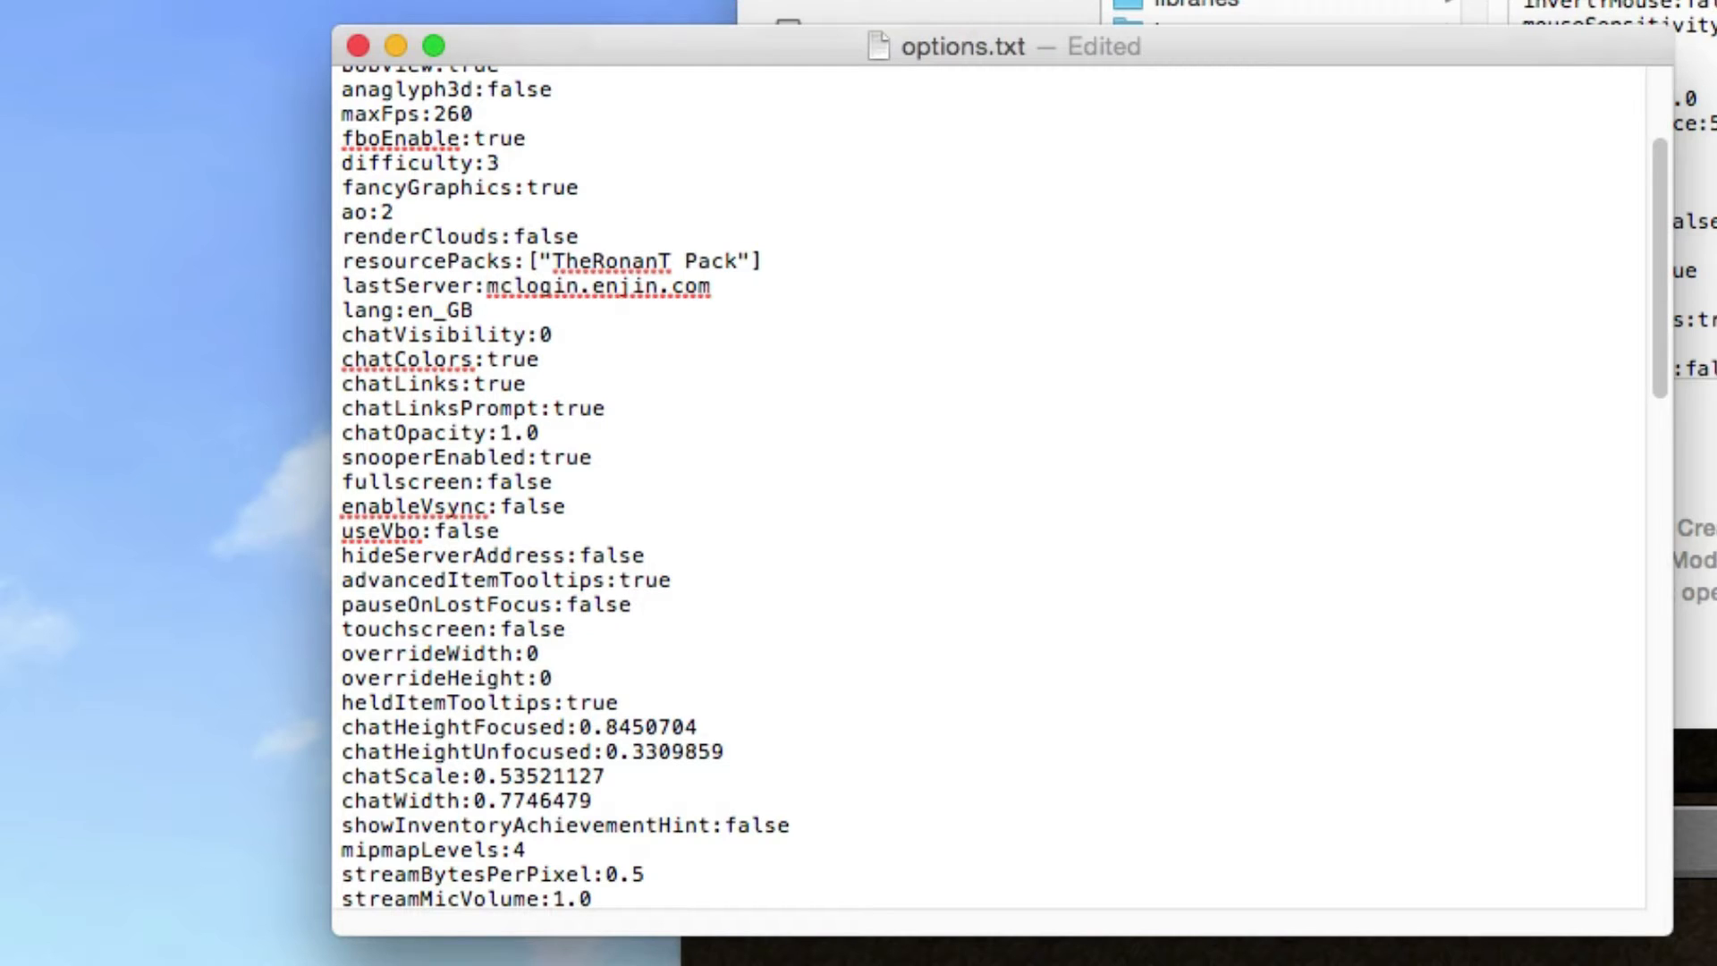
pyautogui.click(633, 604)
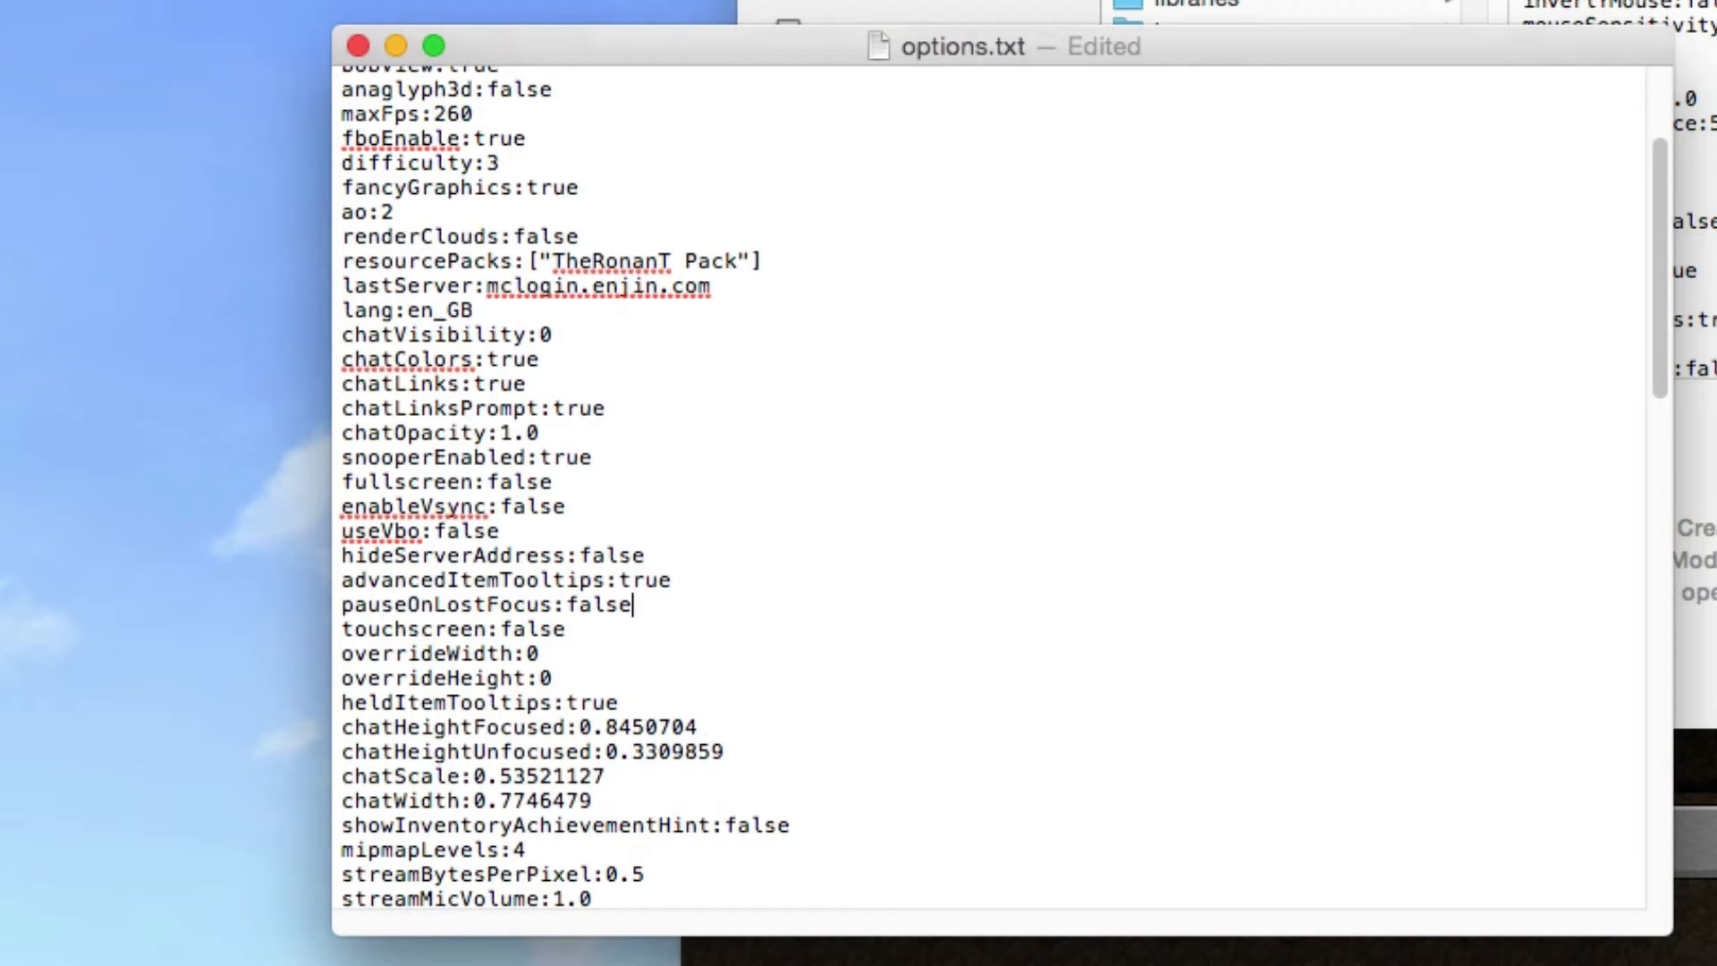
pyautogui.press('cmd+s')
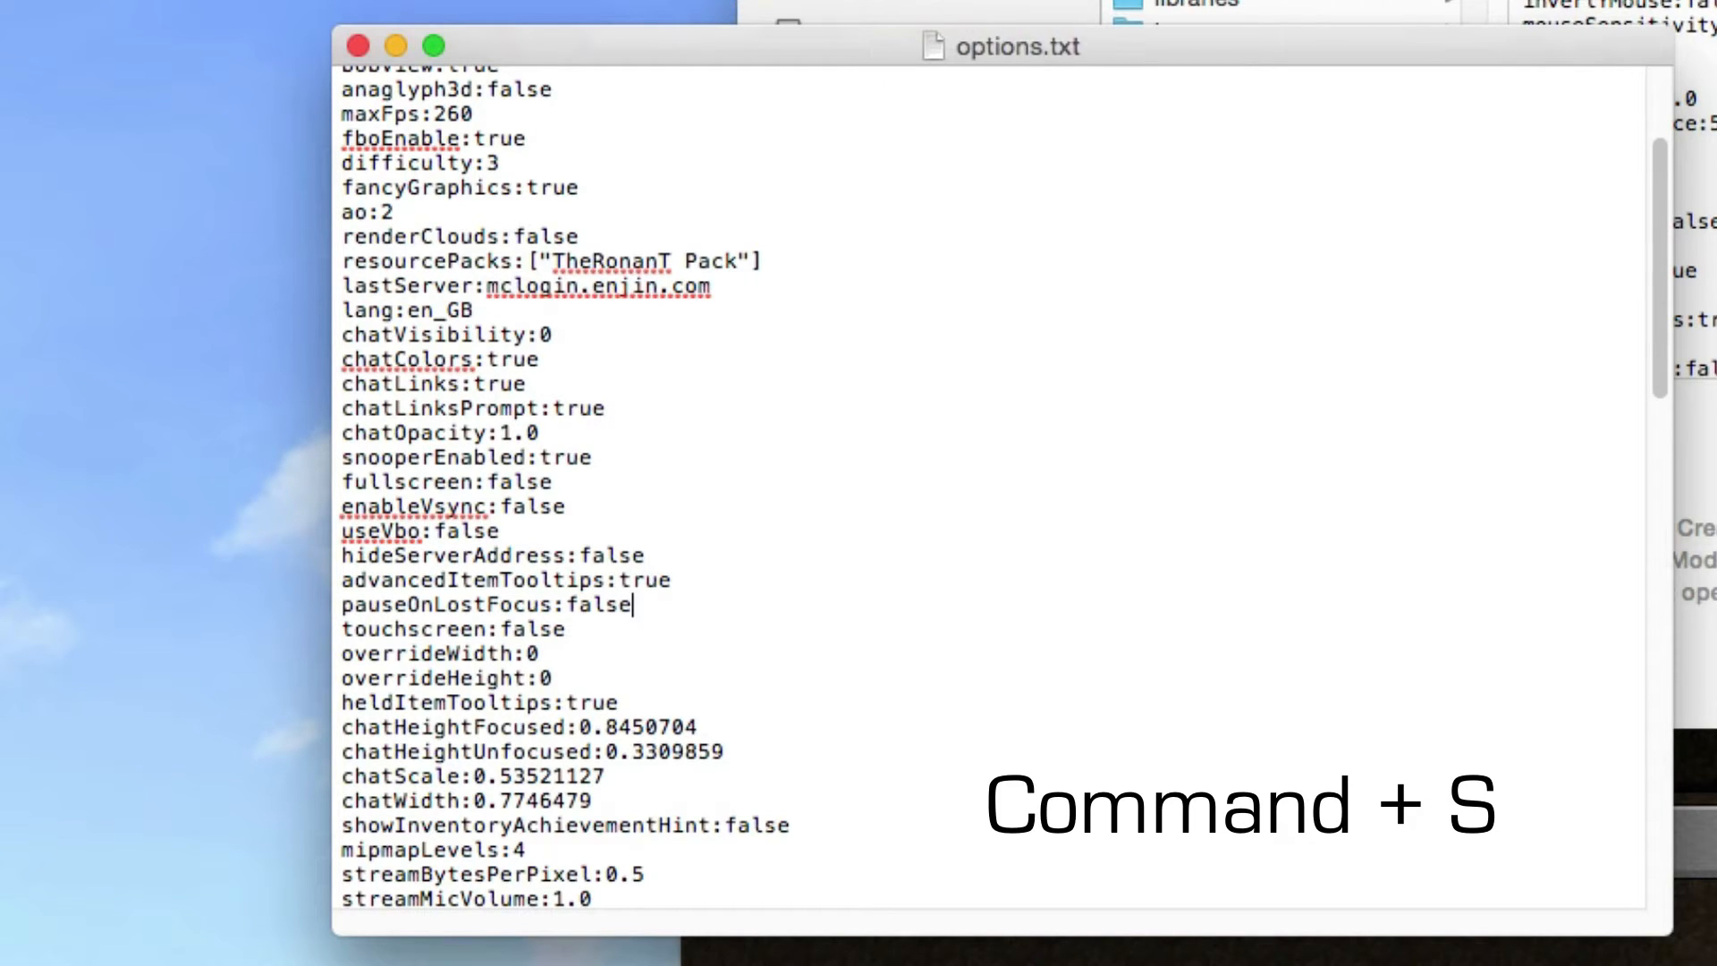
# Step: Close the options file window and relaunch Minecraft 1.8.7 to its title screen
pyautogui.click(125, 10)
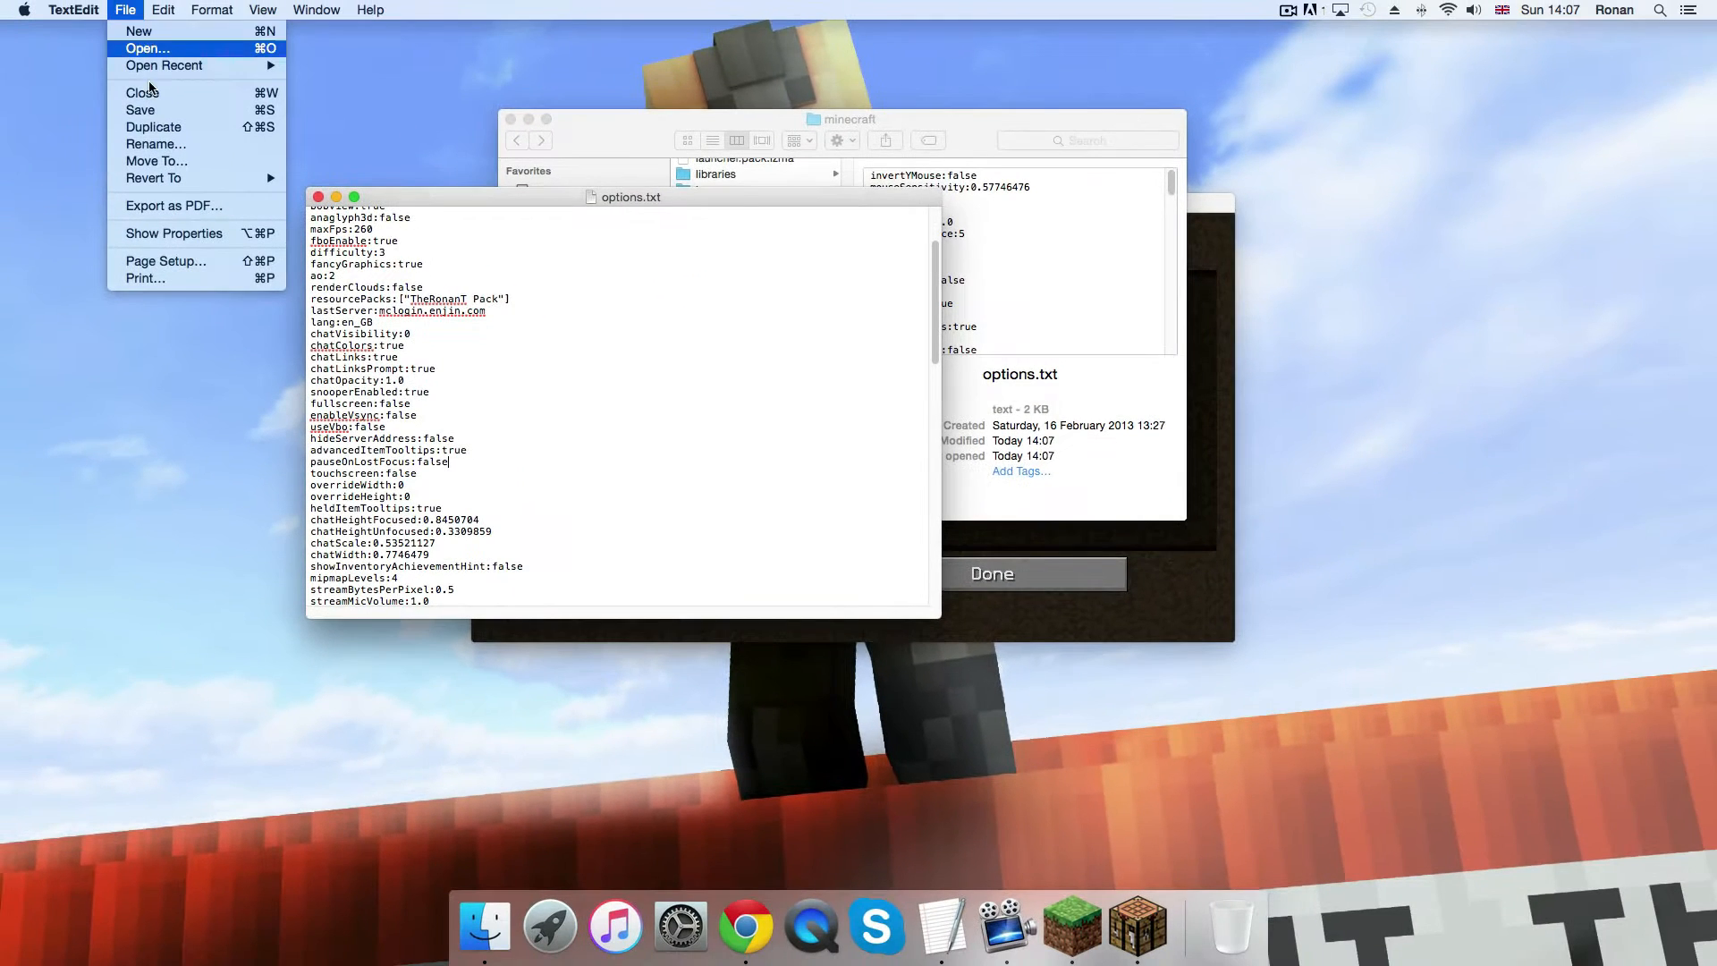
pyautogui.moveTo(590, 282)
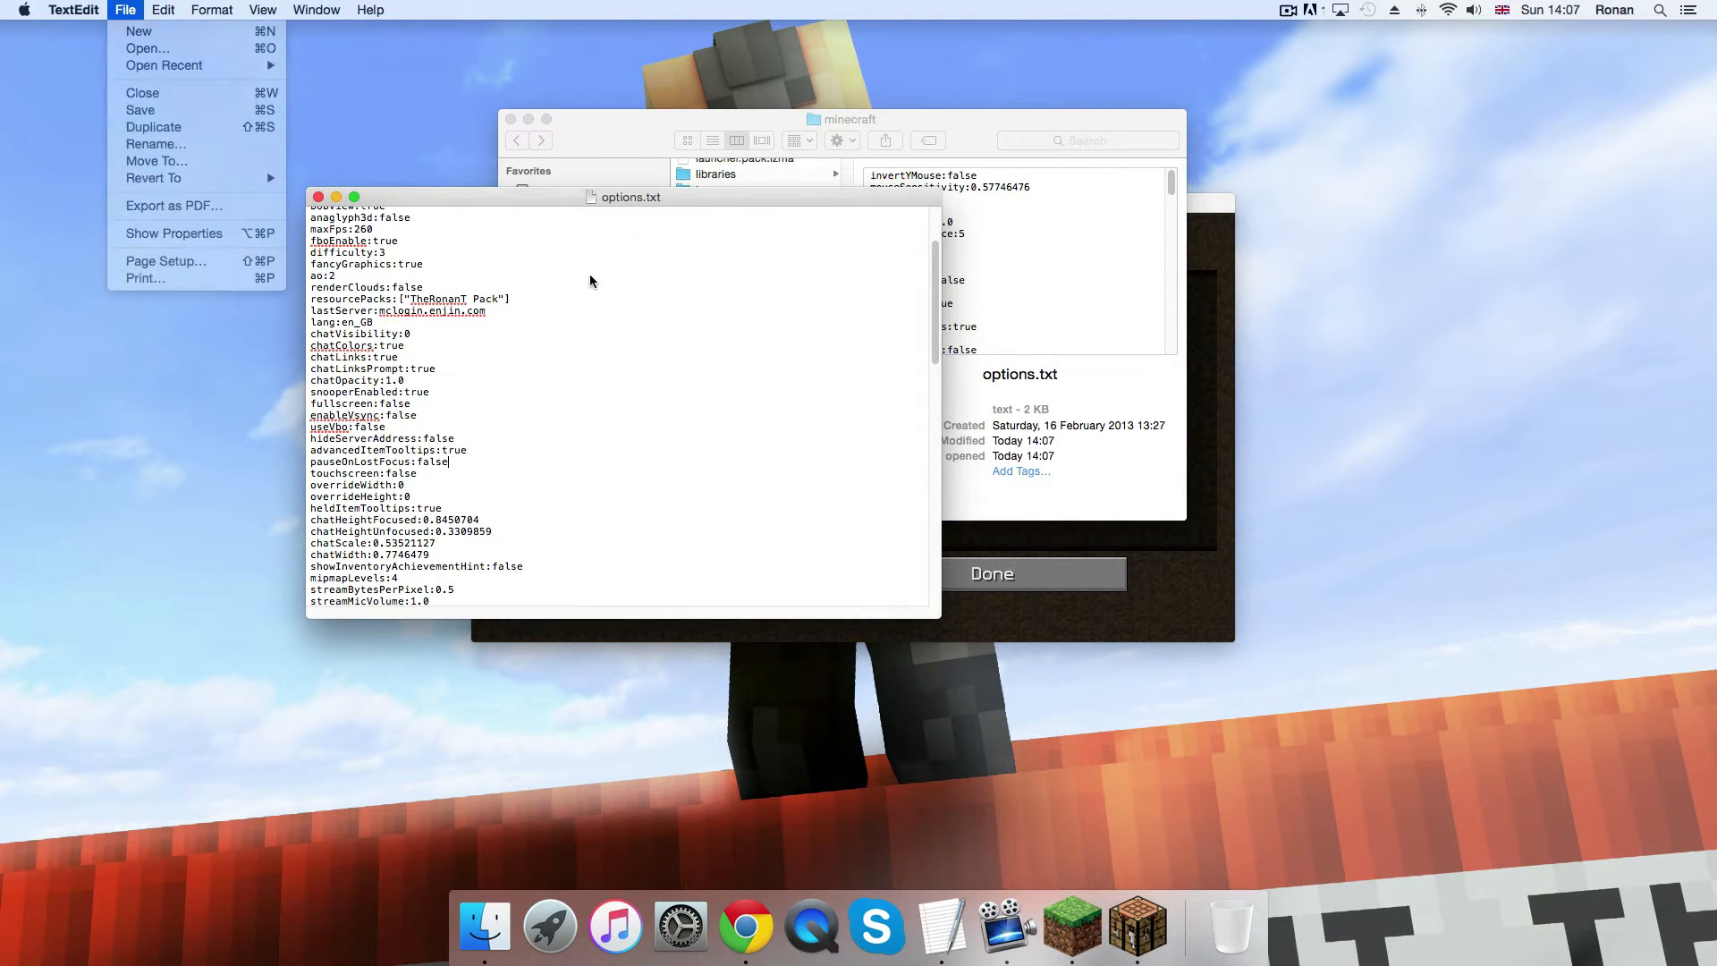
pyautogui.click(337, 199)
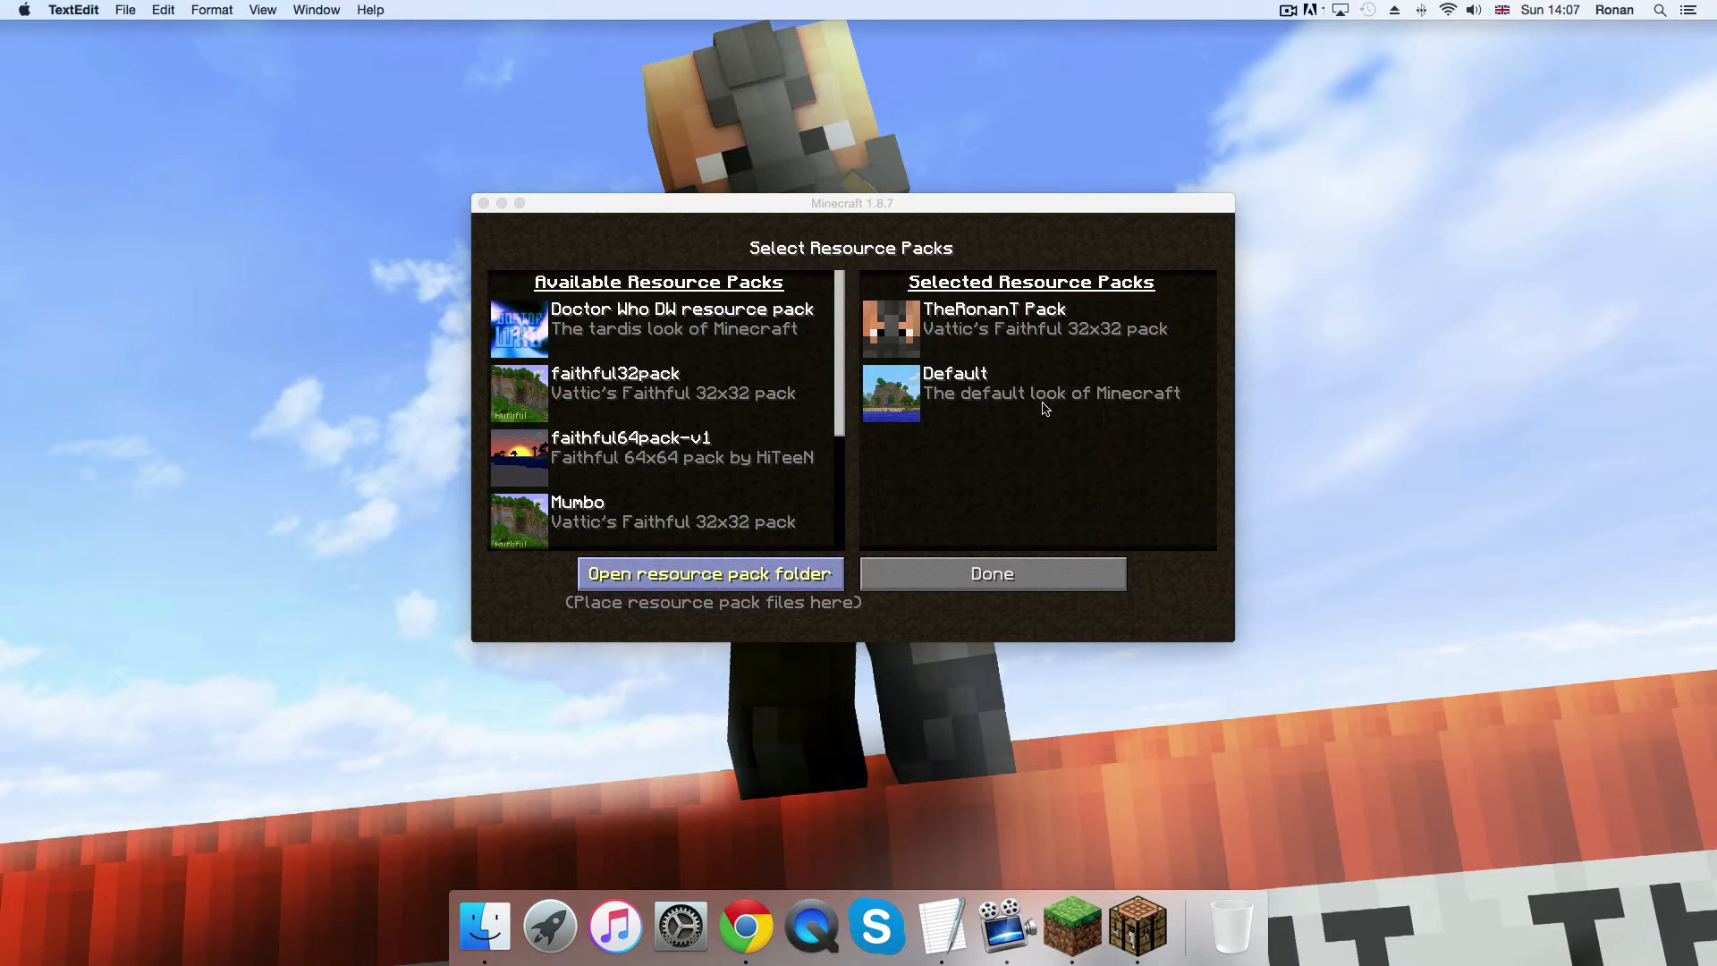
pyautogui.click(989, 572)
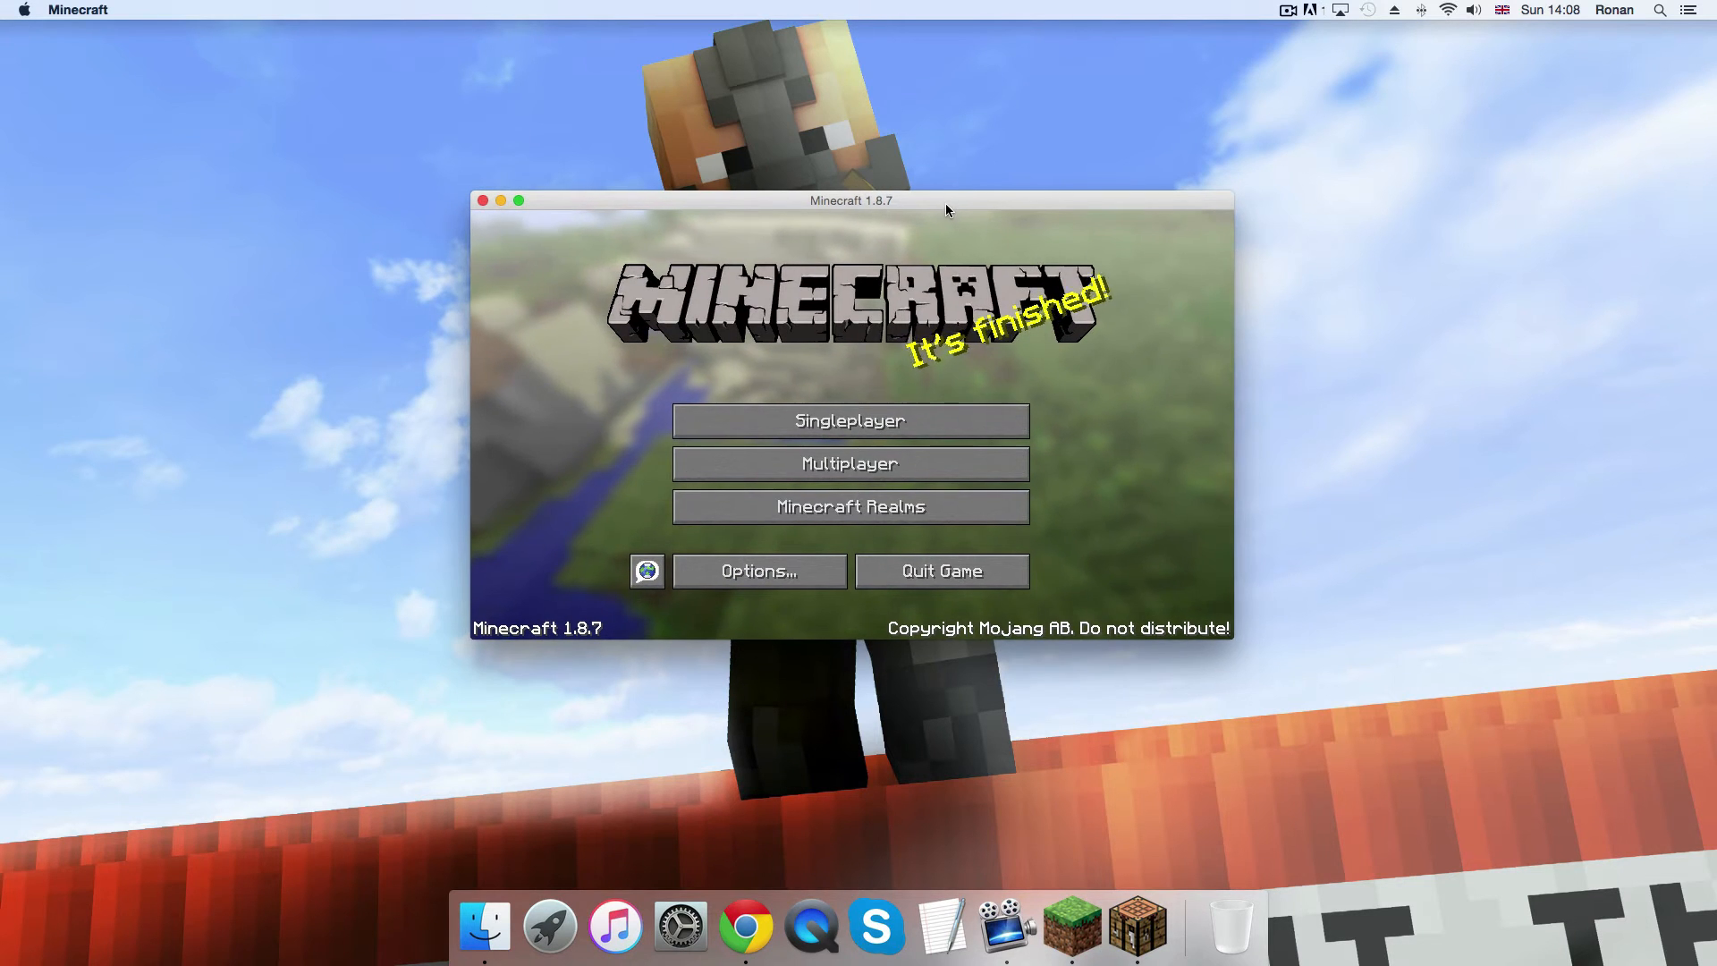
pyautogui.moveTo(1068, 495)
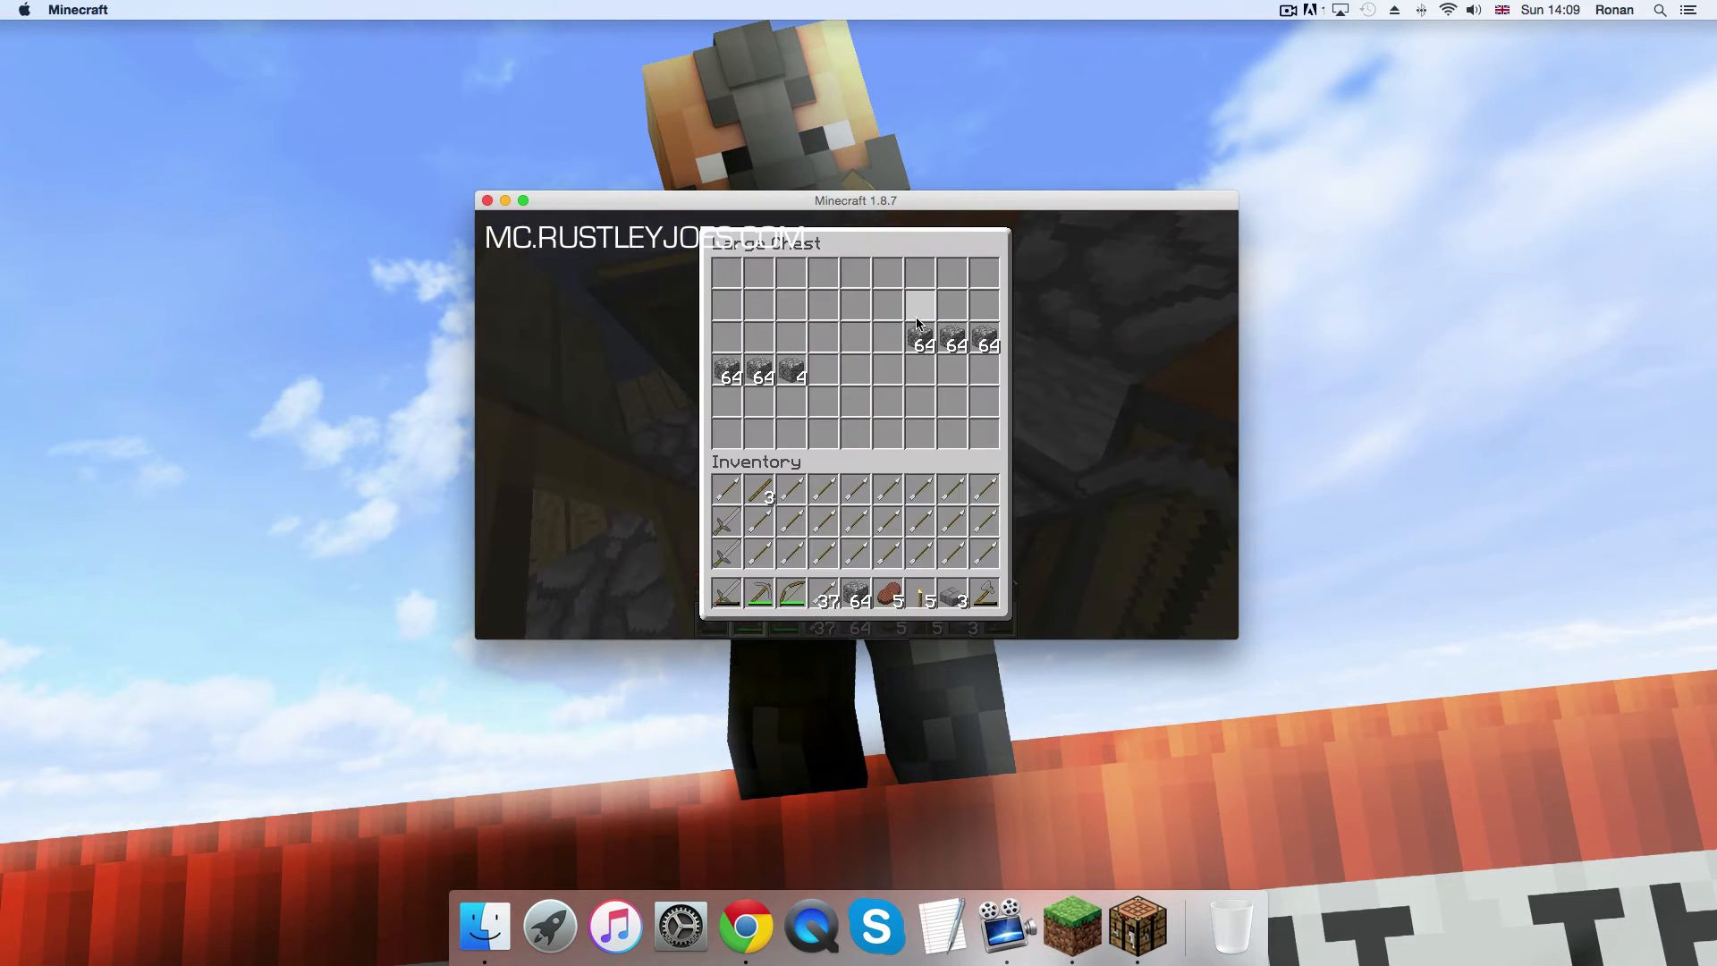
# Step: Close the large chest on MC.RUSTLEYJOES.COM and return to the world
pyautogui.press('escape')
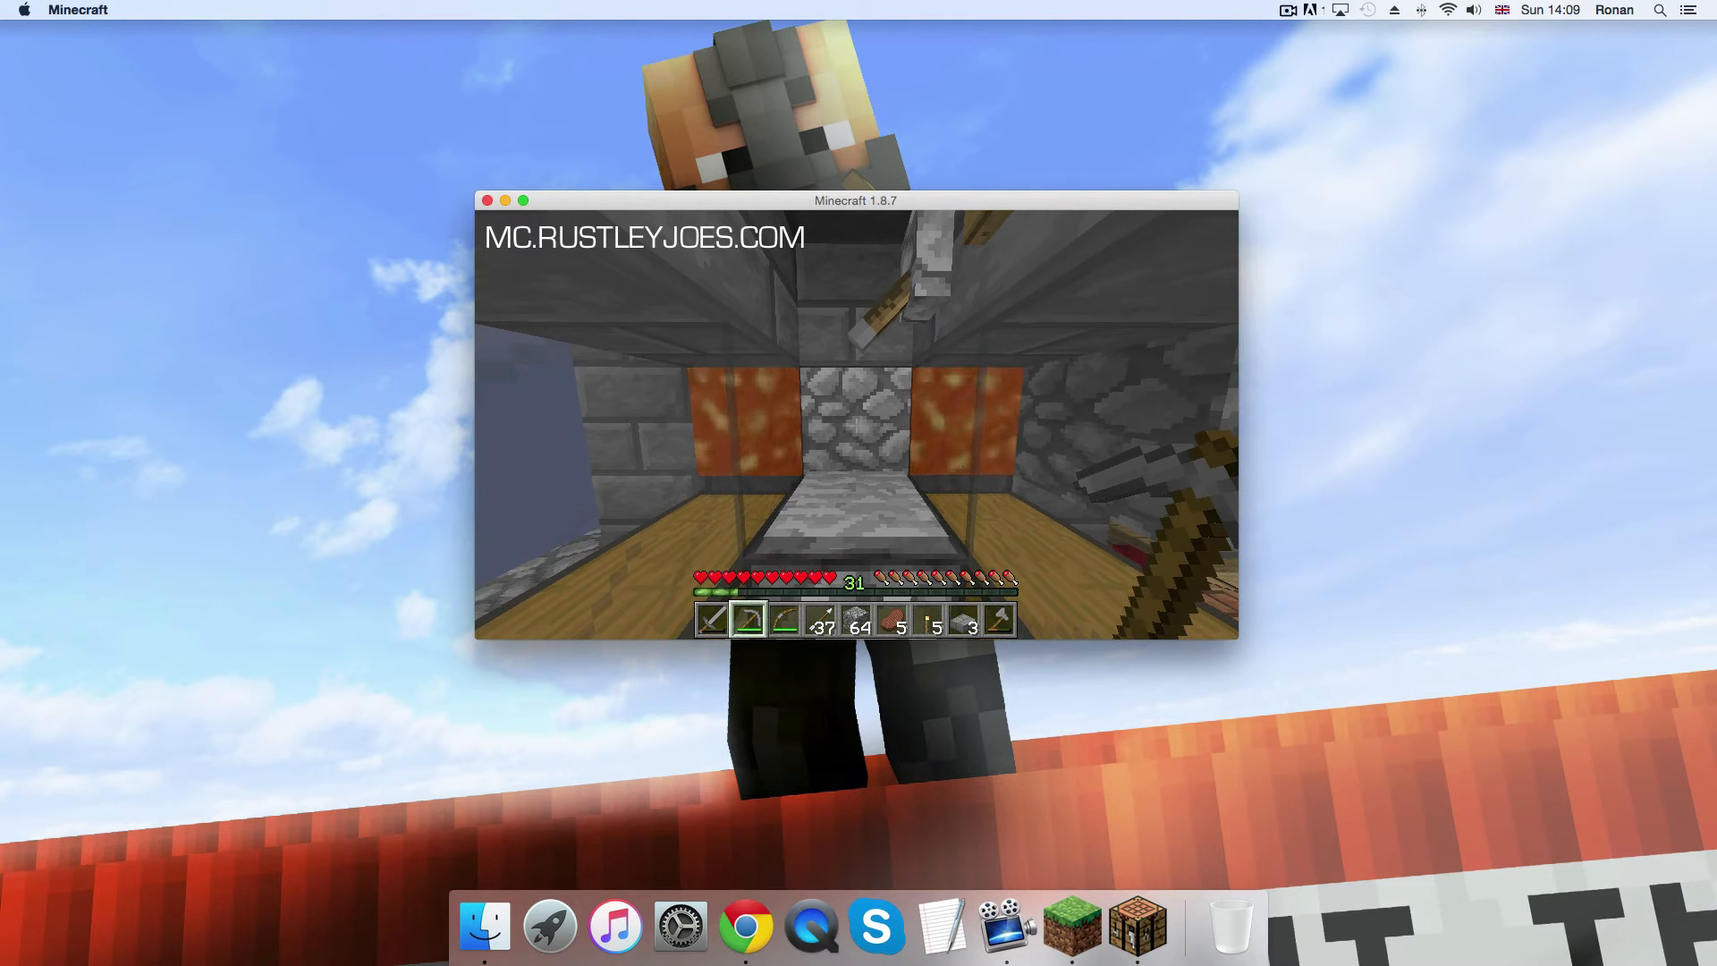
# Step: In Controls, under Multiplayer, bind Open Command to C instead of LMETA
pyautogui.press('Escape')
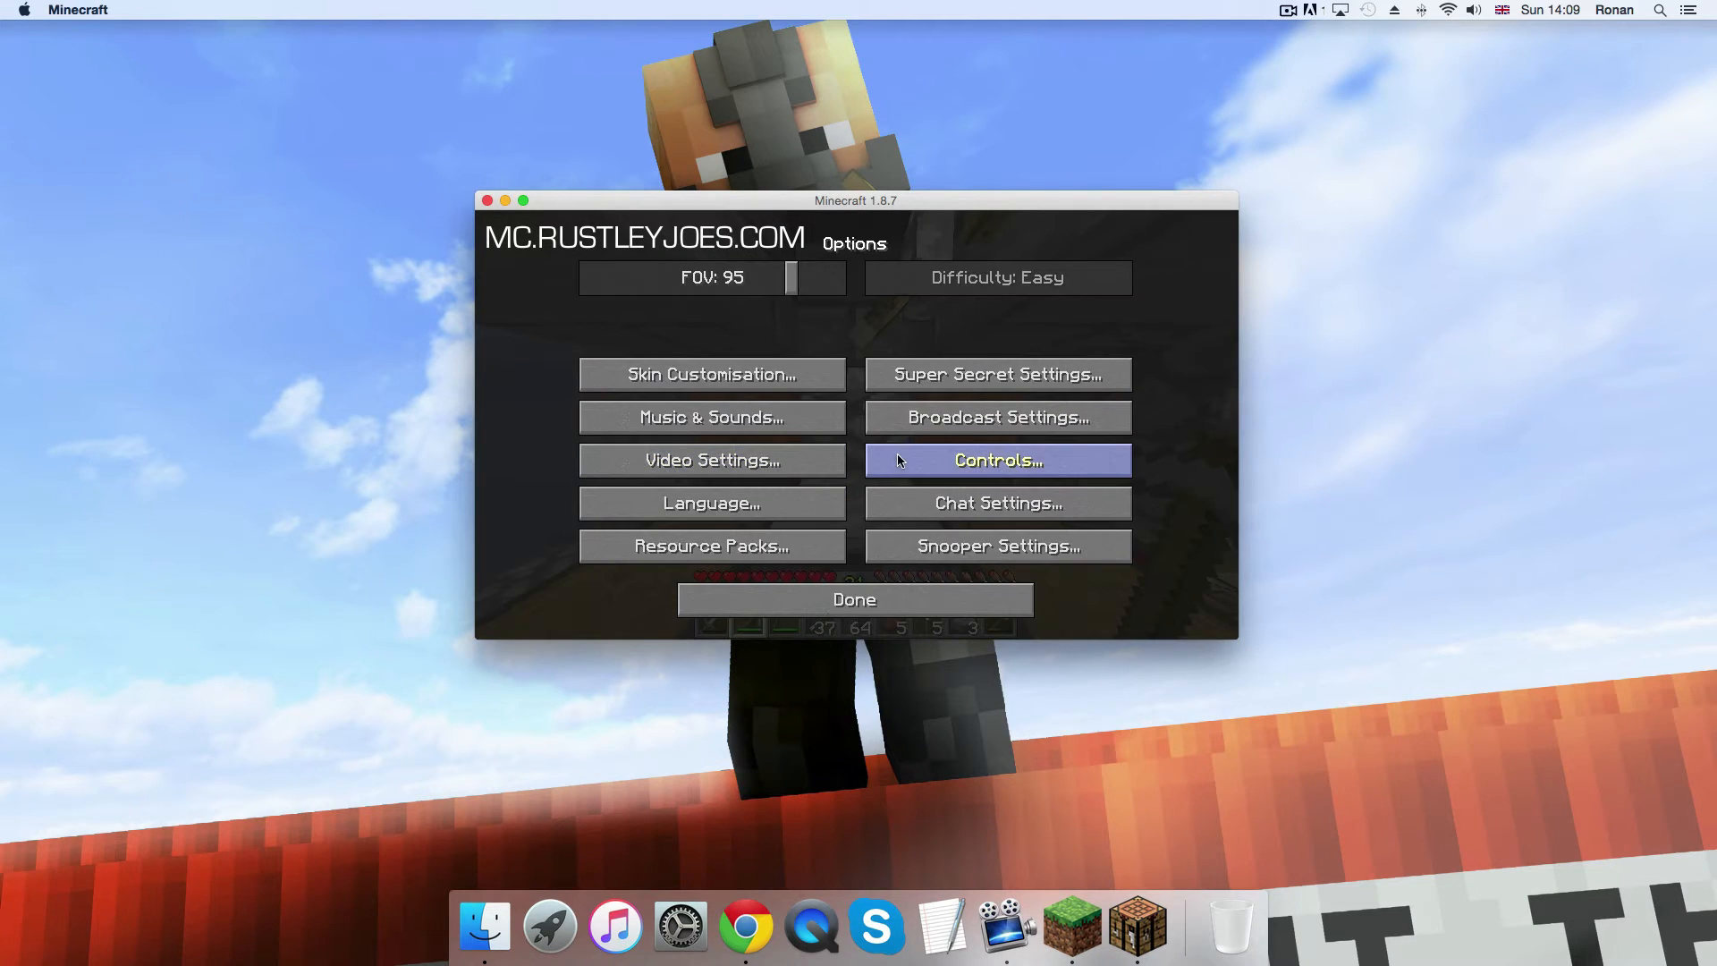
pyautogui.click(996, 459)
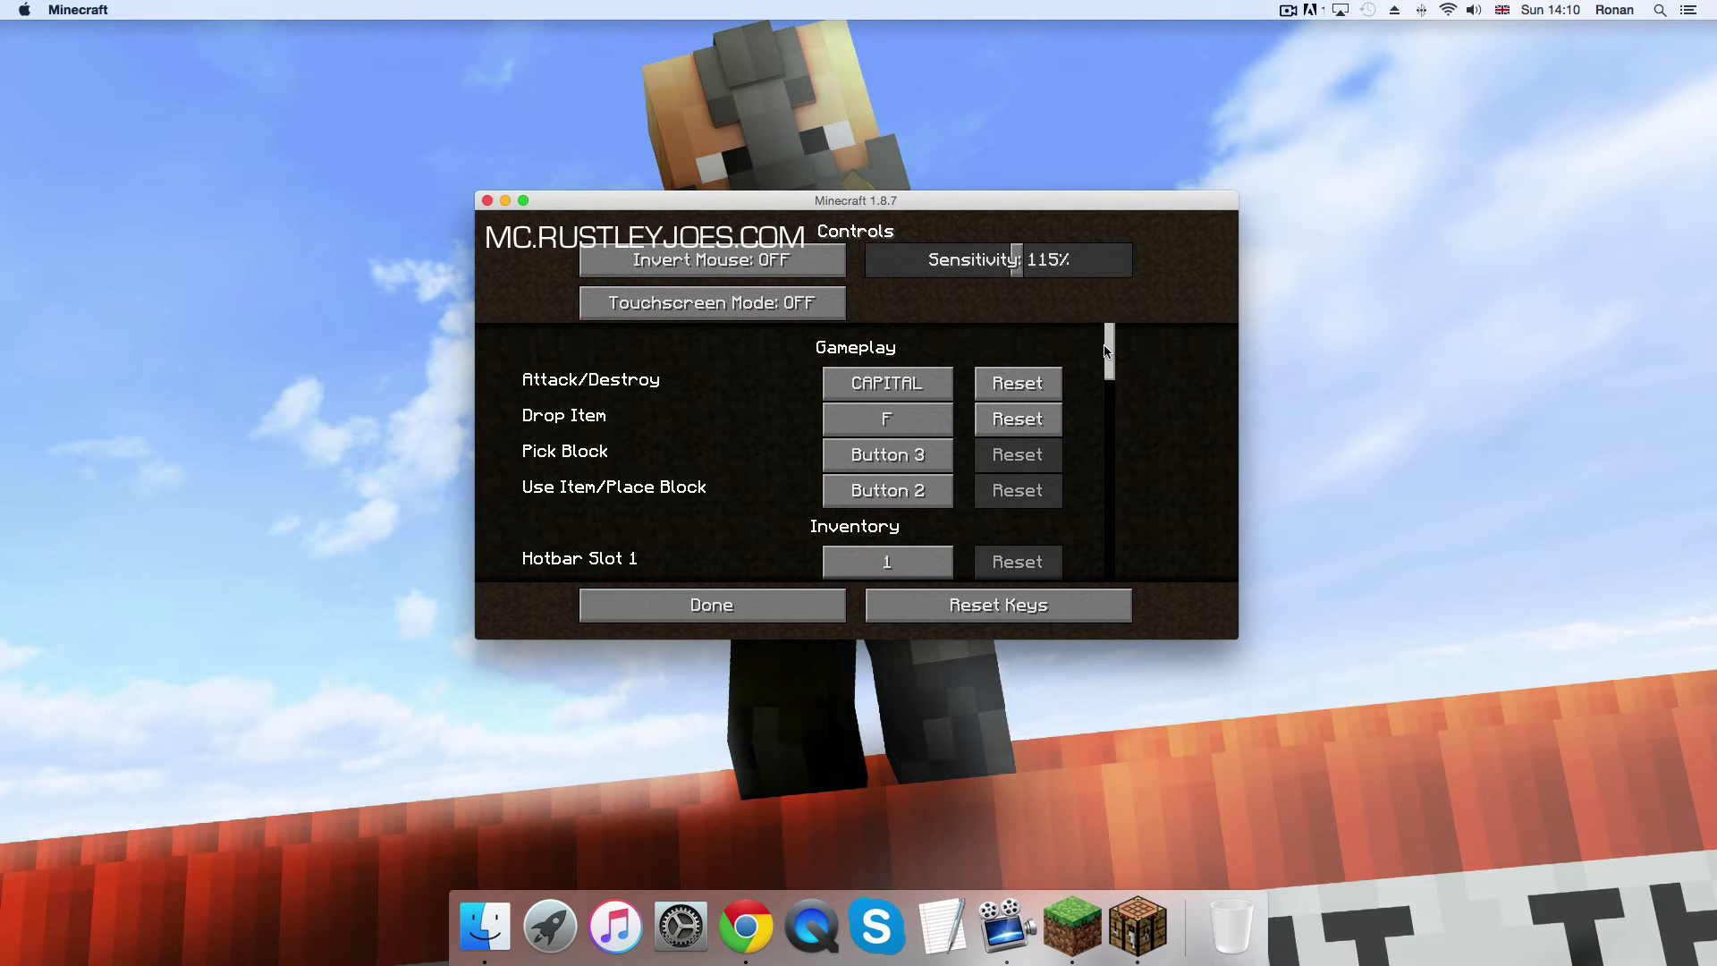
pyautogui.moveTo(1112, 351)
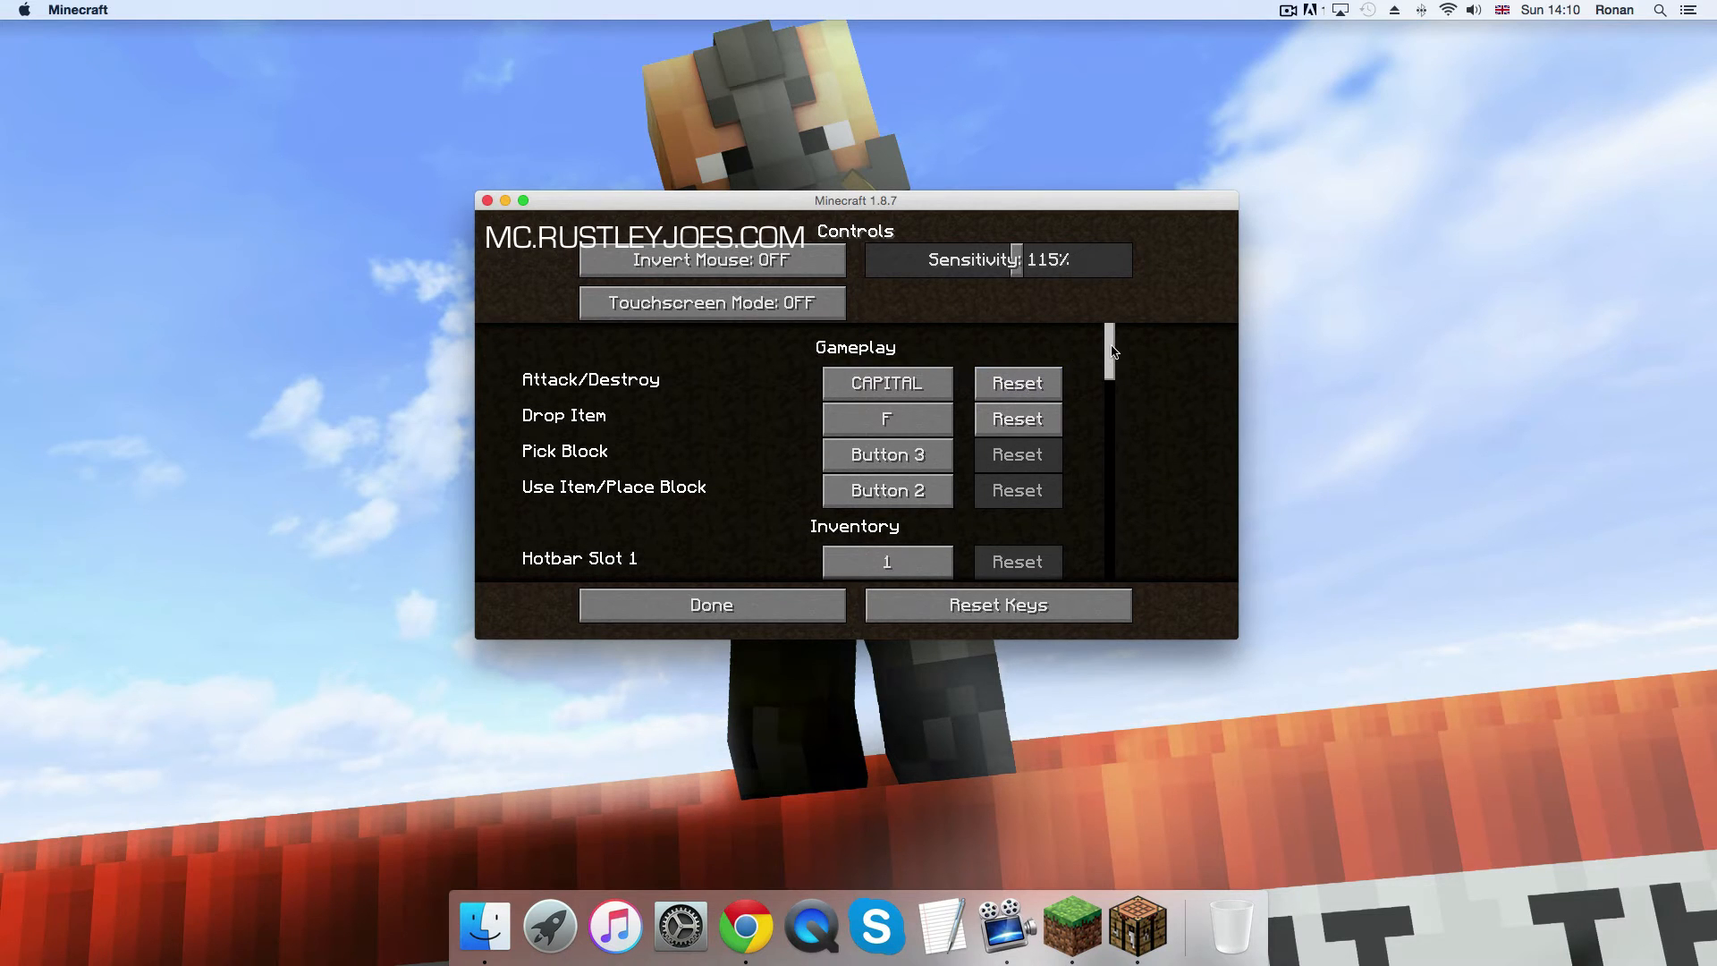
pyautogui.scroll(-3)
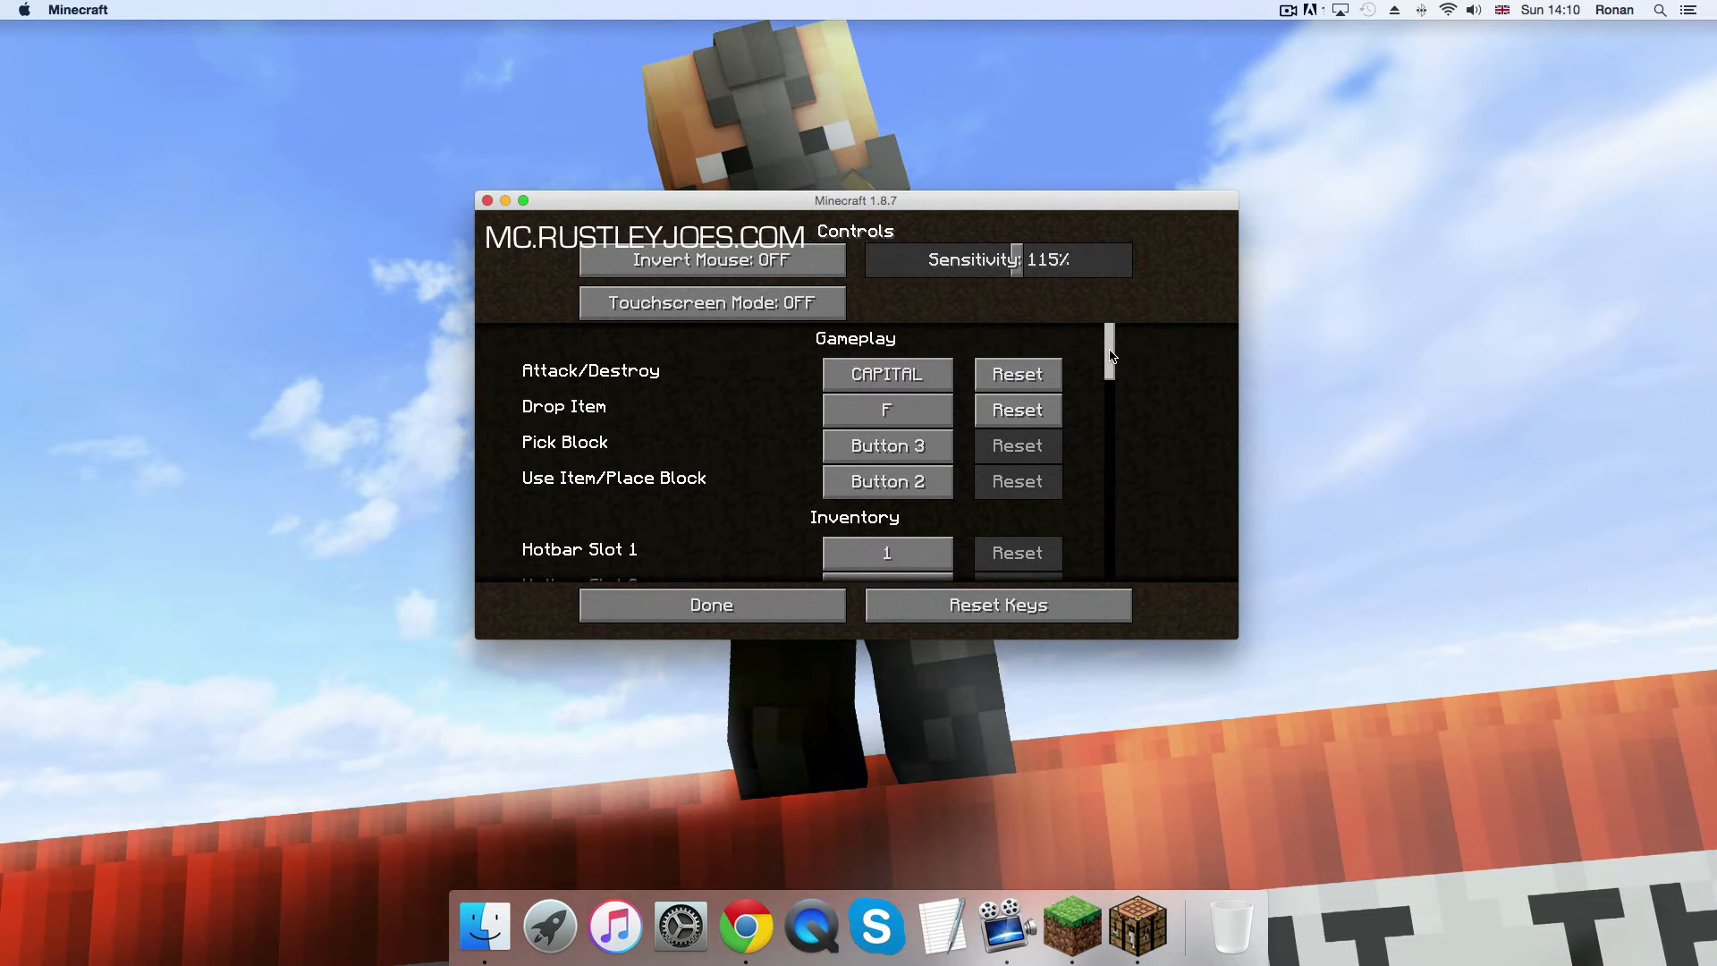
pyautogui.scroll(-3)
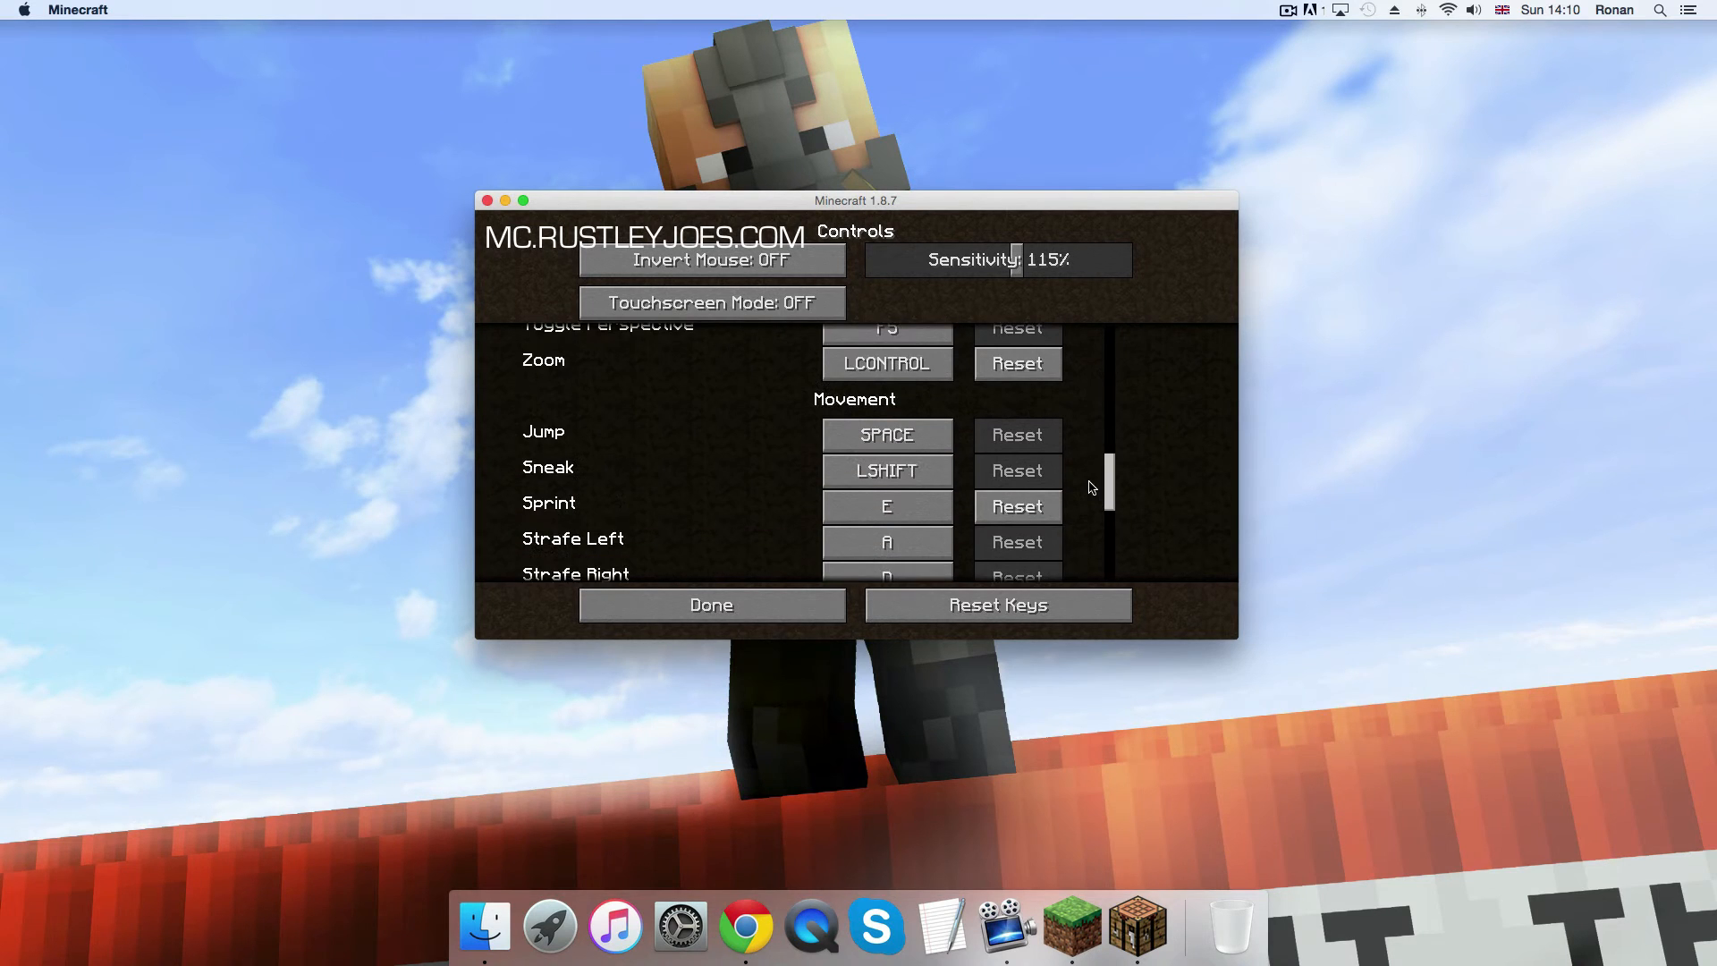
pyautogui.scroll(-3)
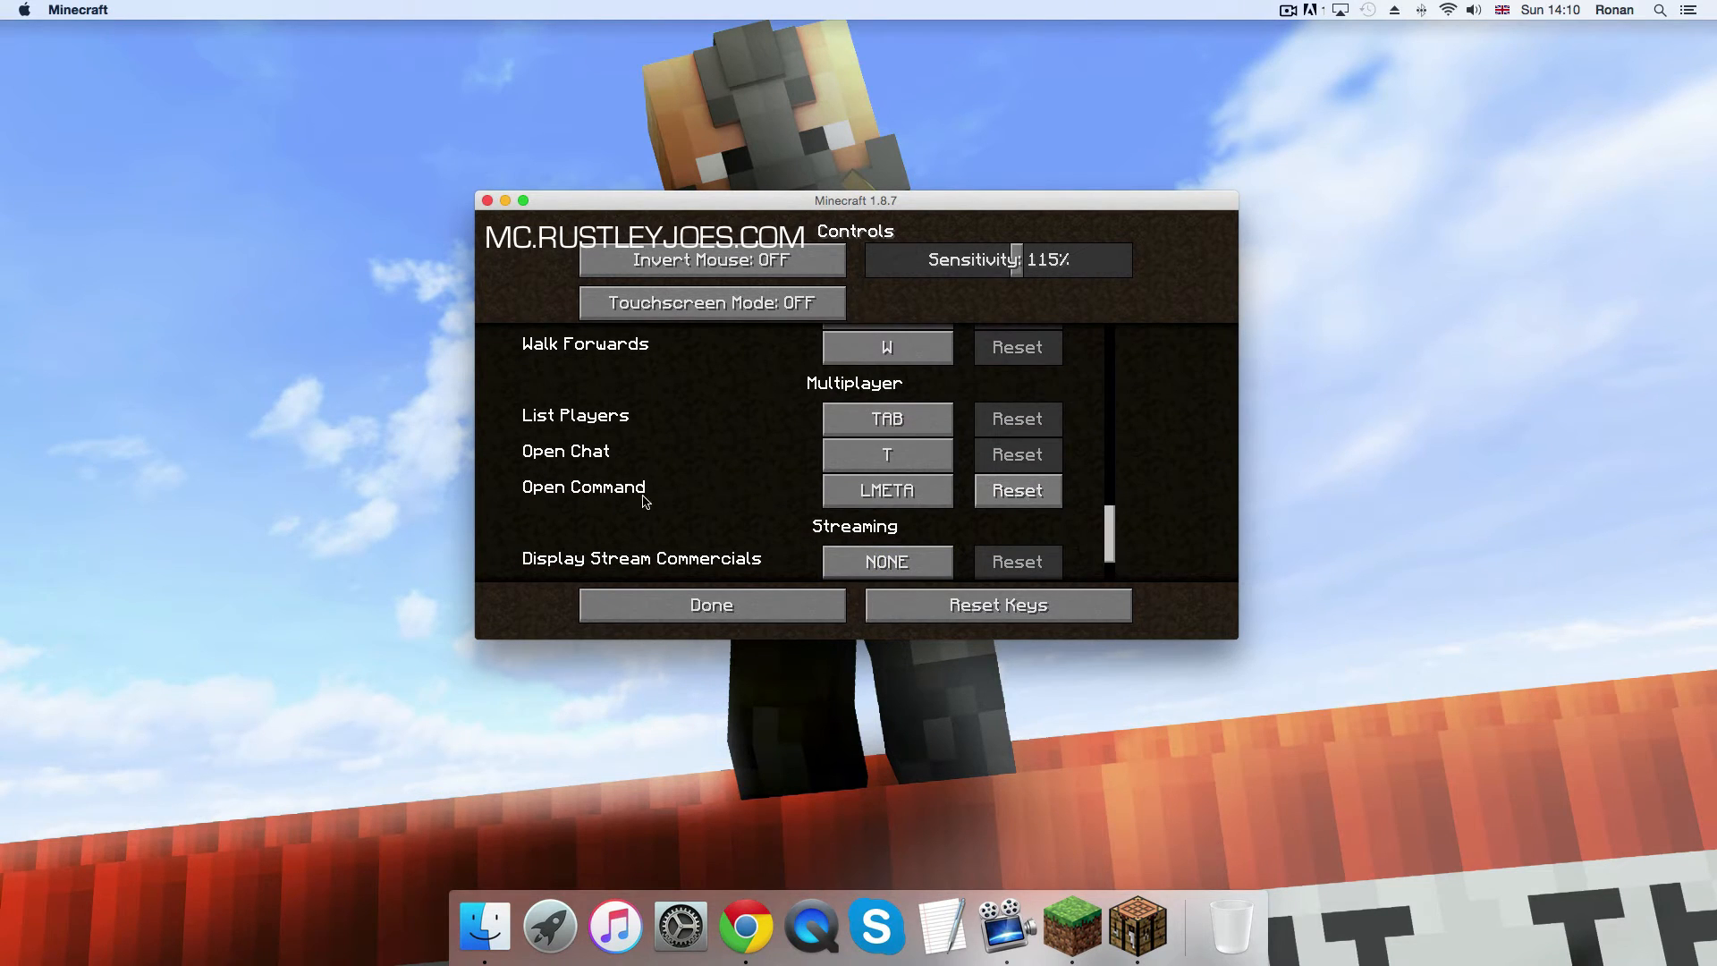
pyautogui.click(886, 491)
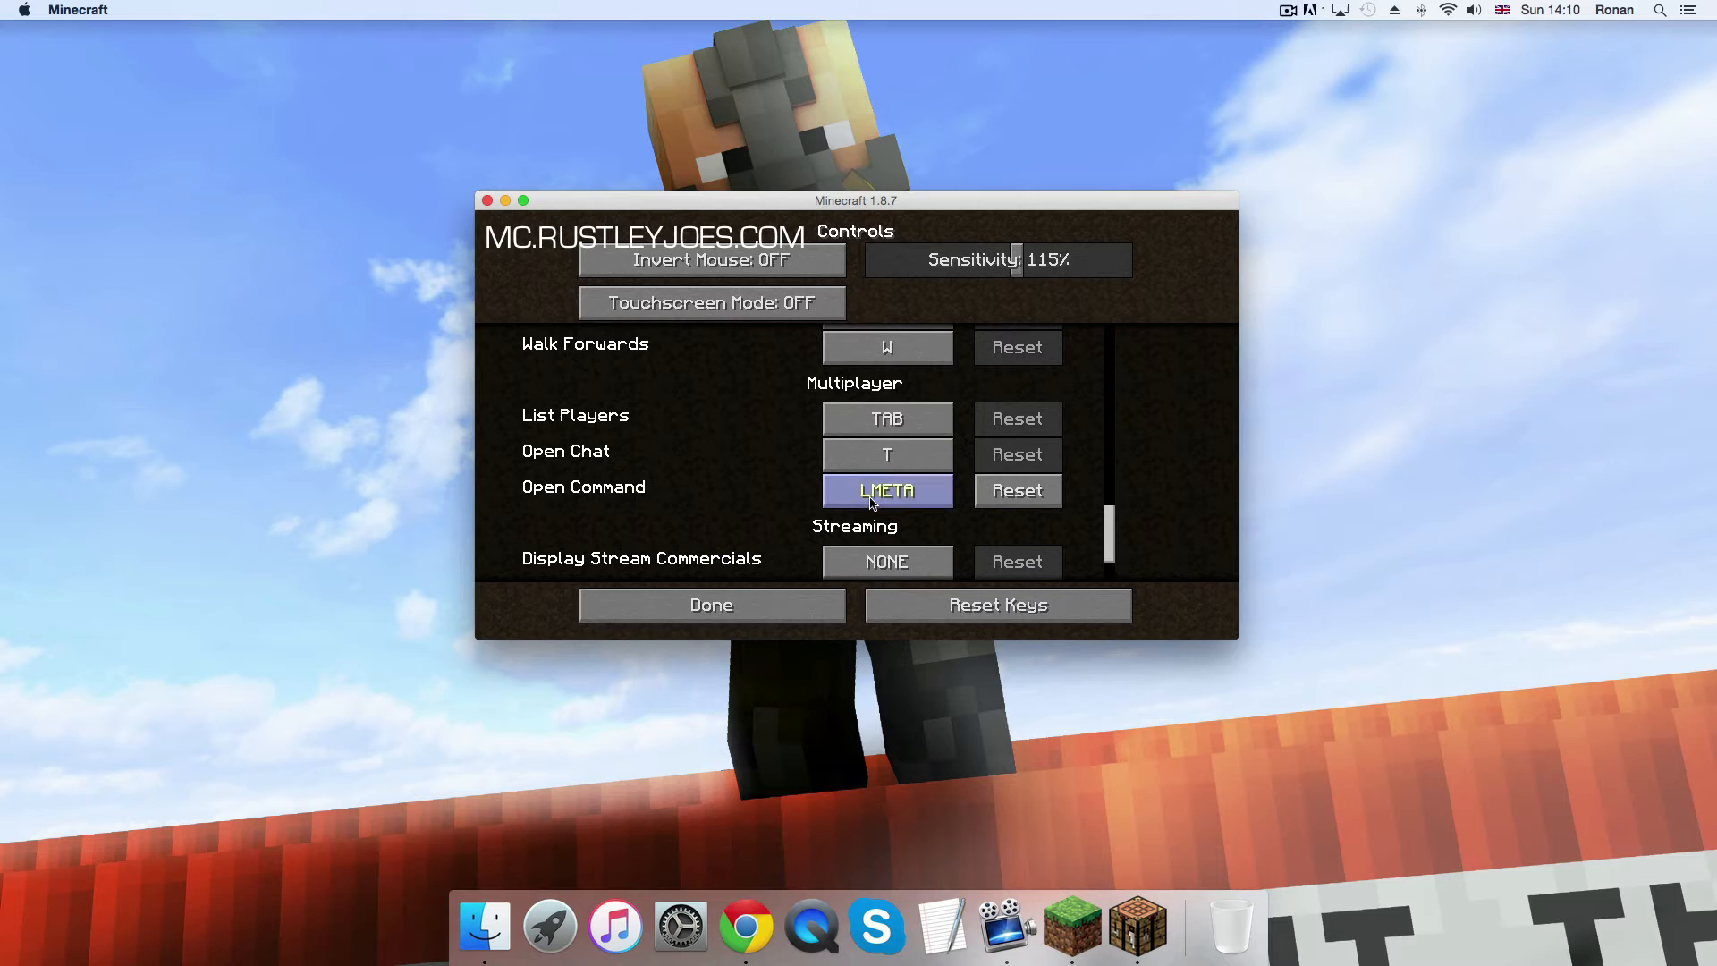
pyautogui.click(886, 489)
pyautogui.write('C')
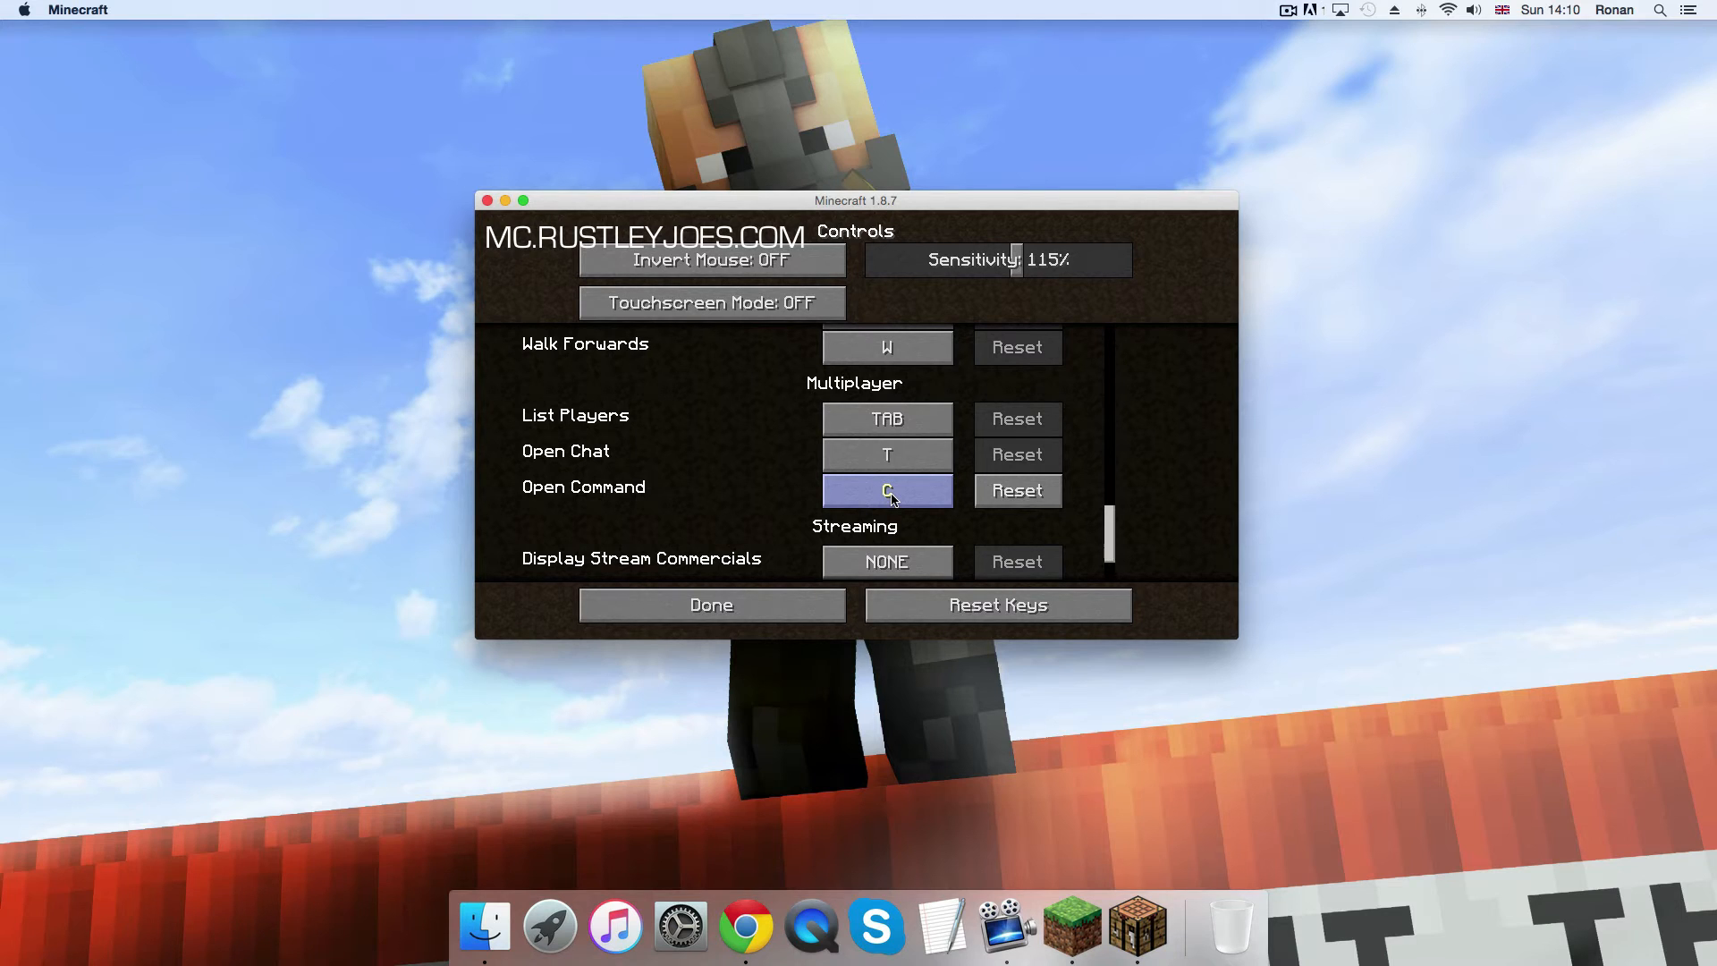
pyautogui.moveTo(893, 504)
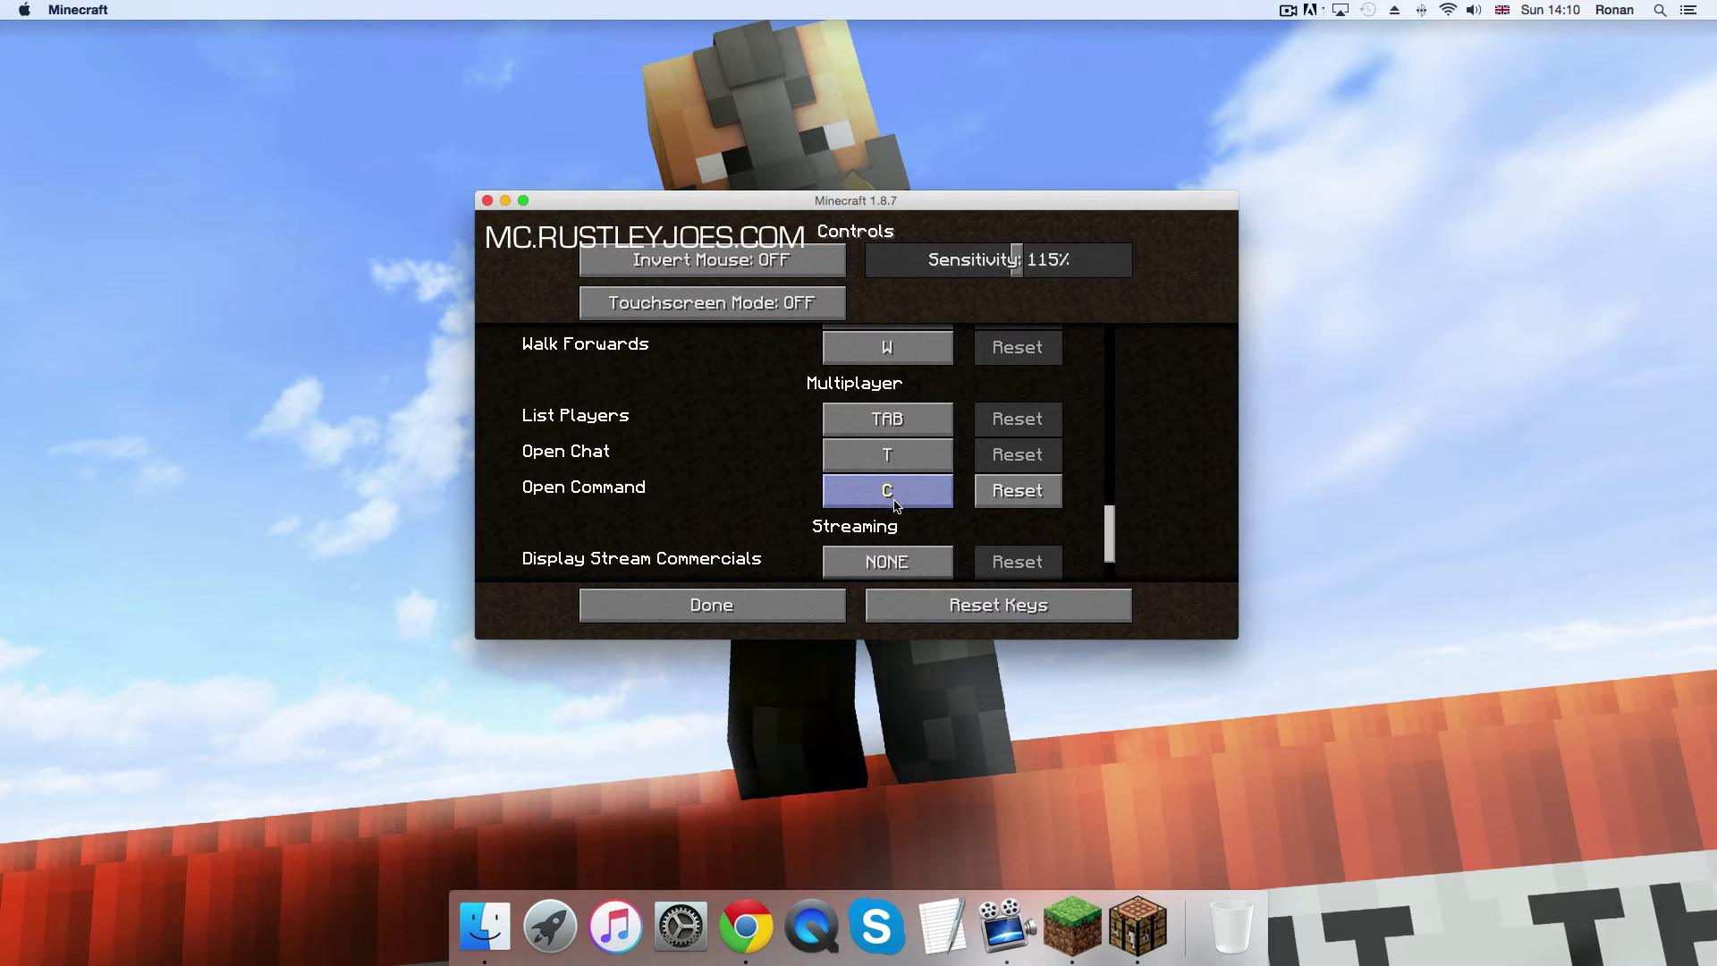
pyautogui.click(711, 604)
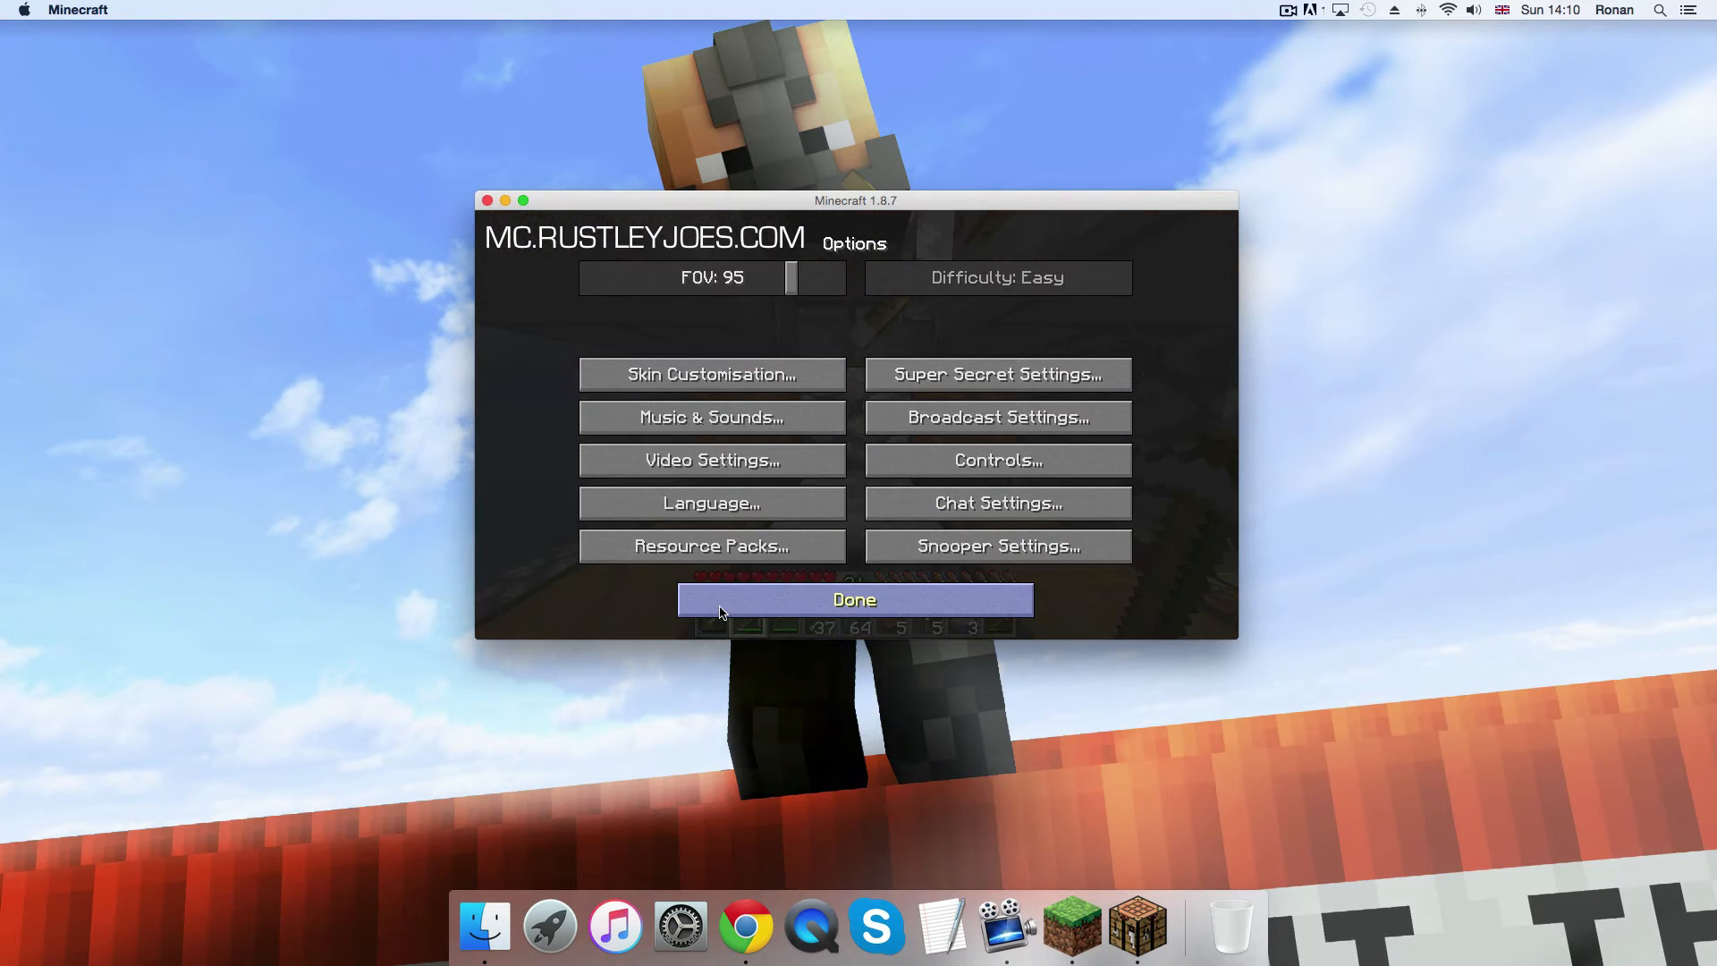
# Step: Resume play, hold attack so the pickaxe keeps mining, and switch to Chrome
pyautogui.click(853, 599)
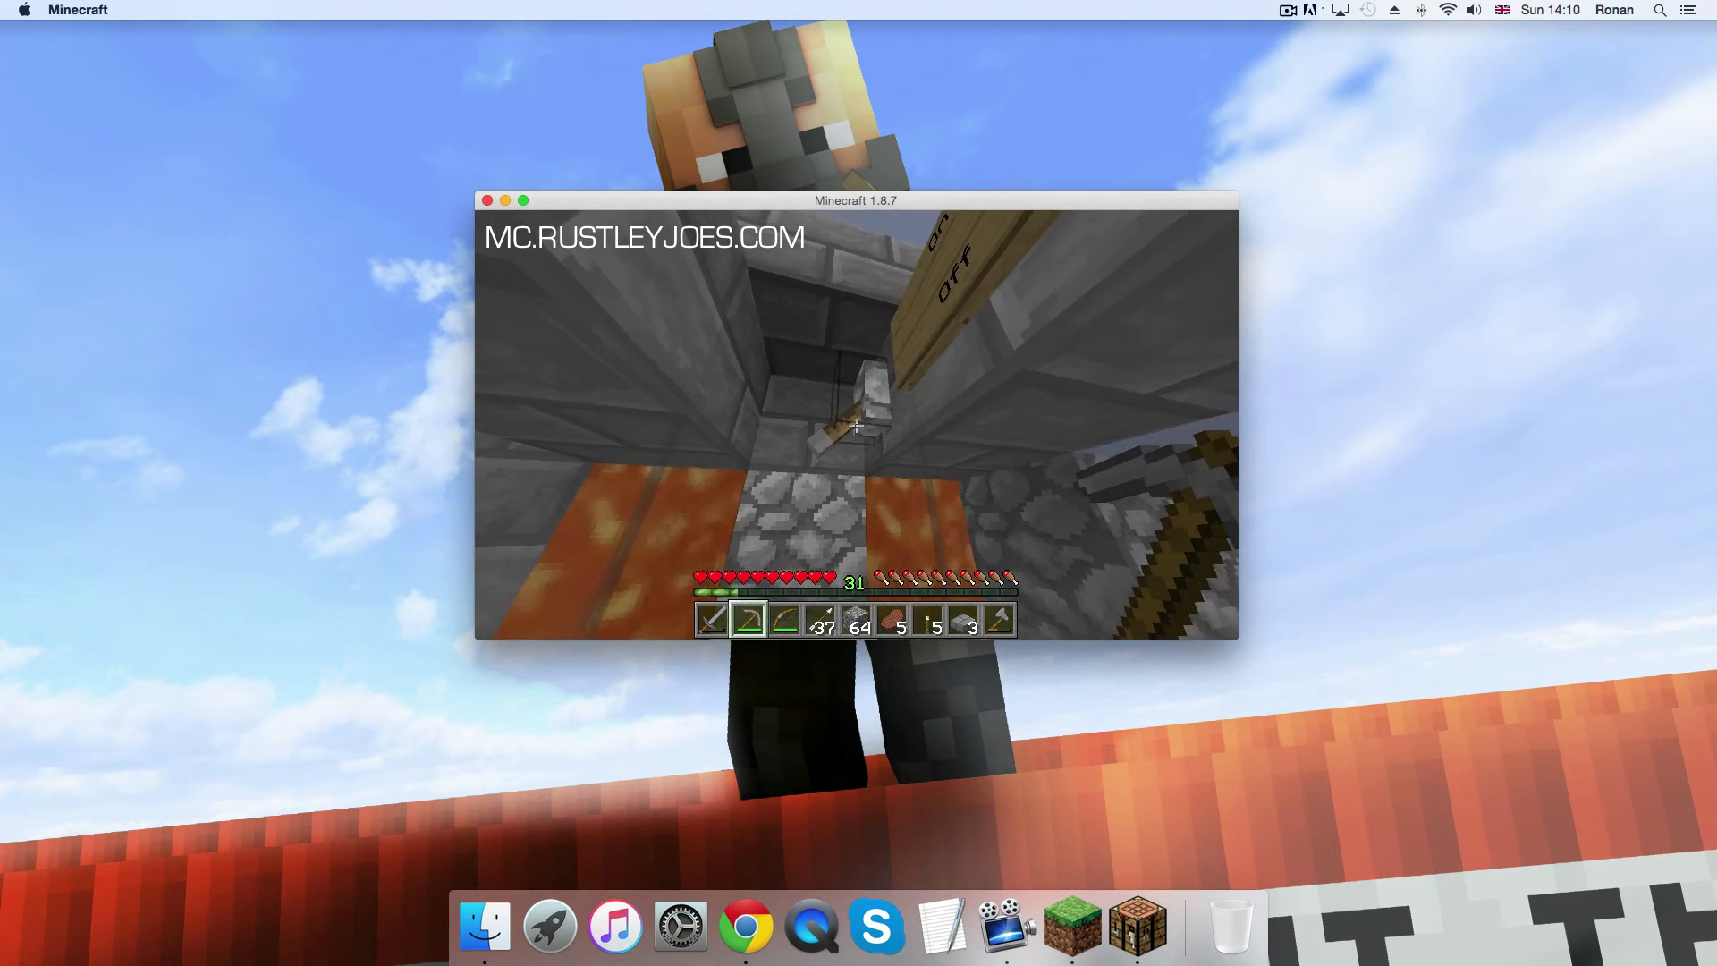
pyautogui.moveTo(858, 428)
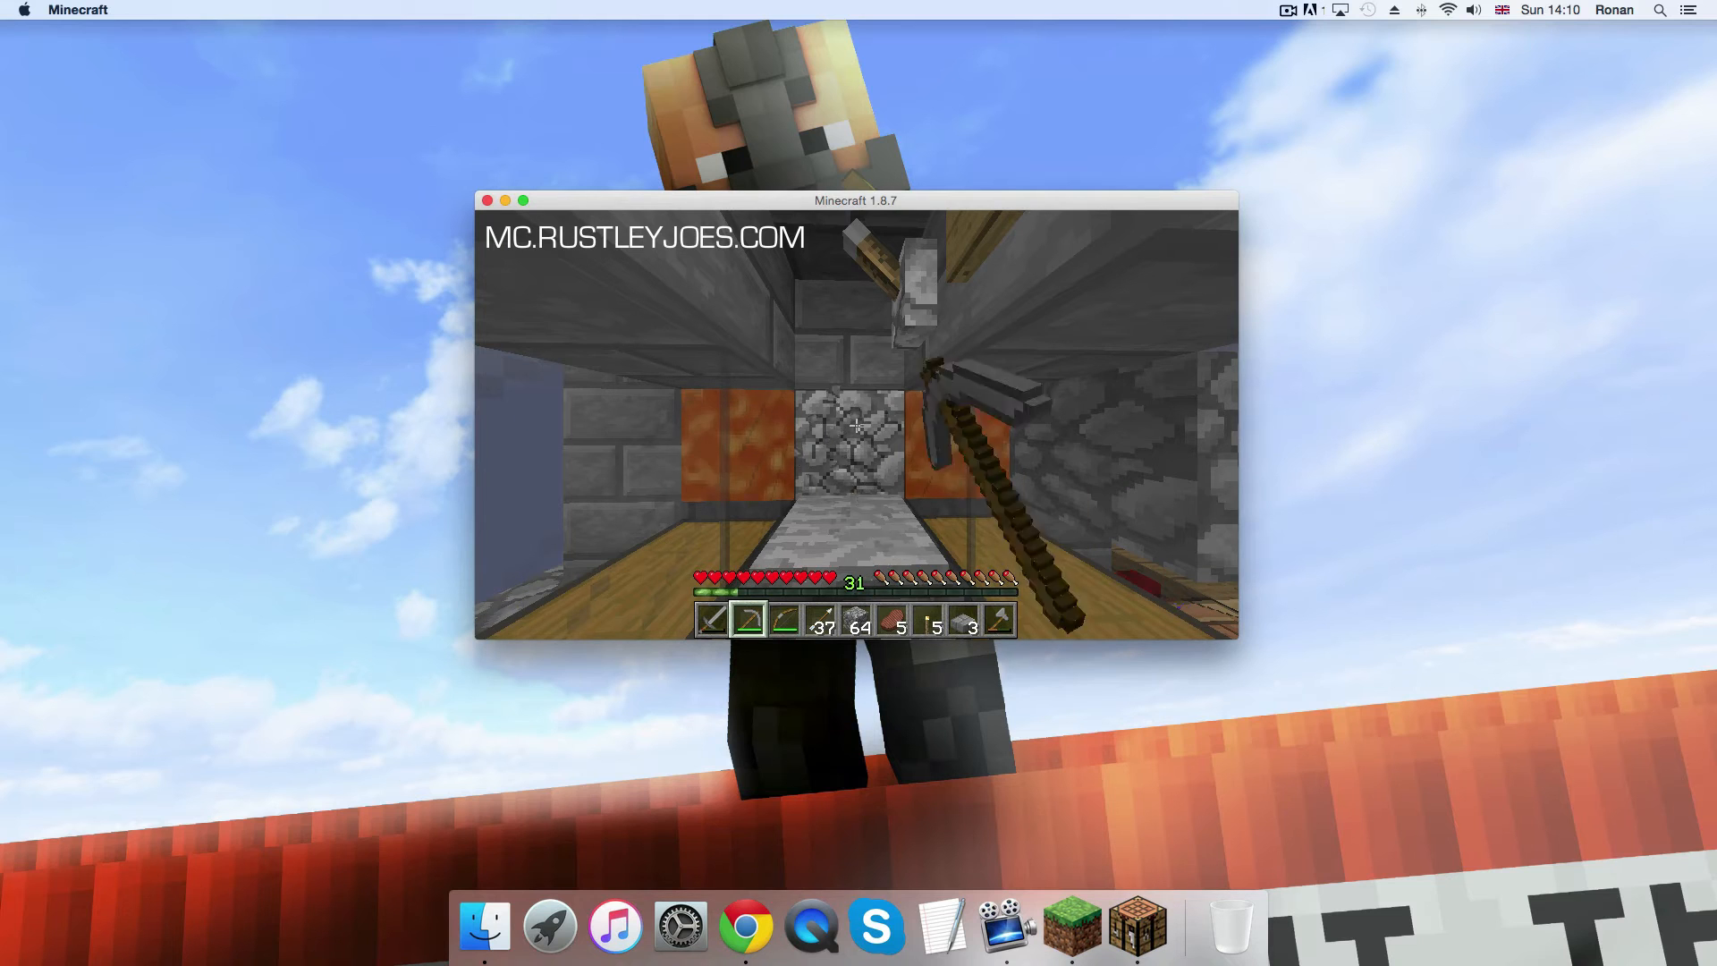
pyautogui.press('shift+cmd')
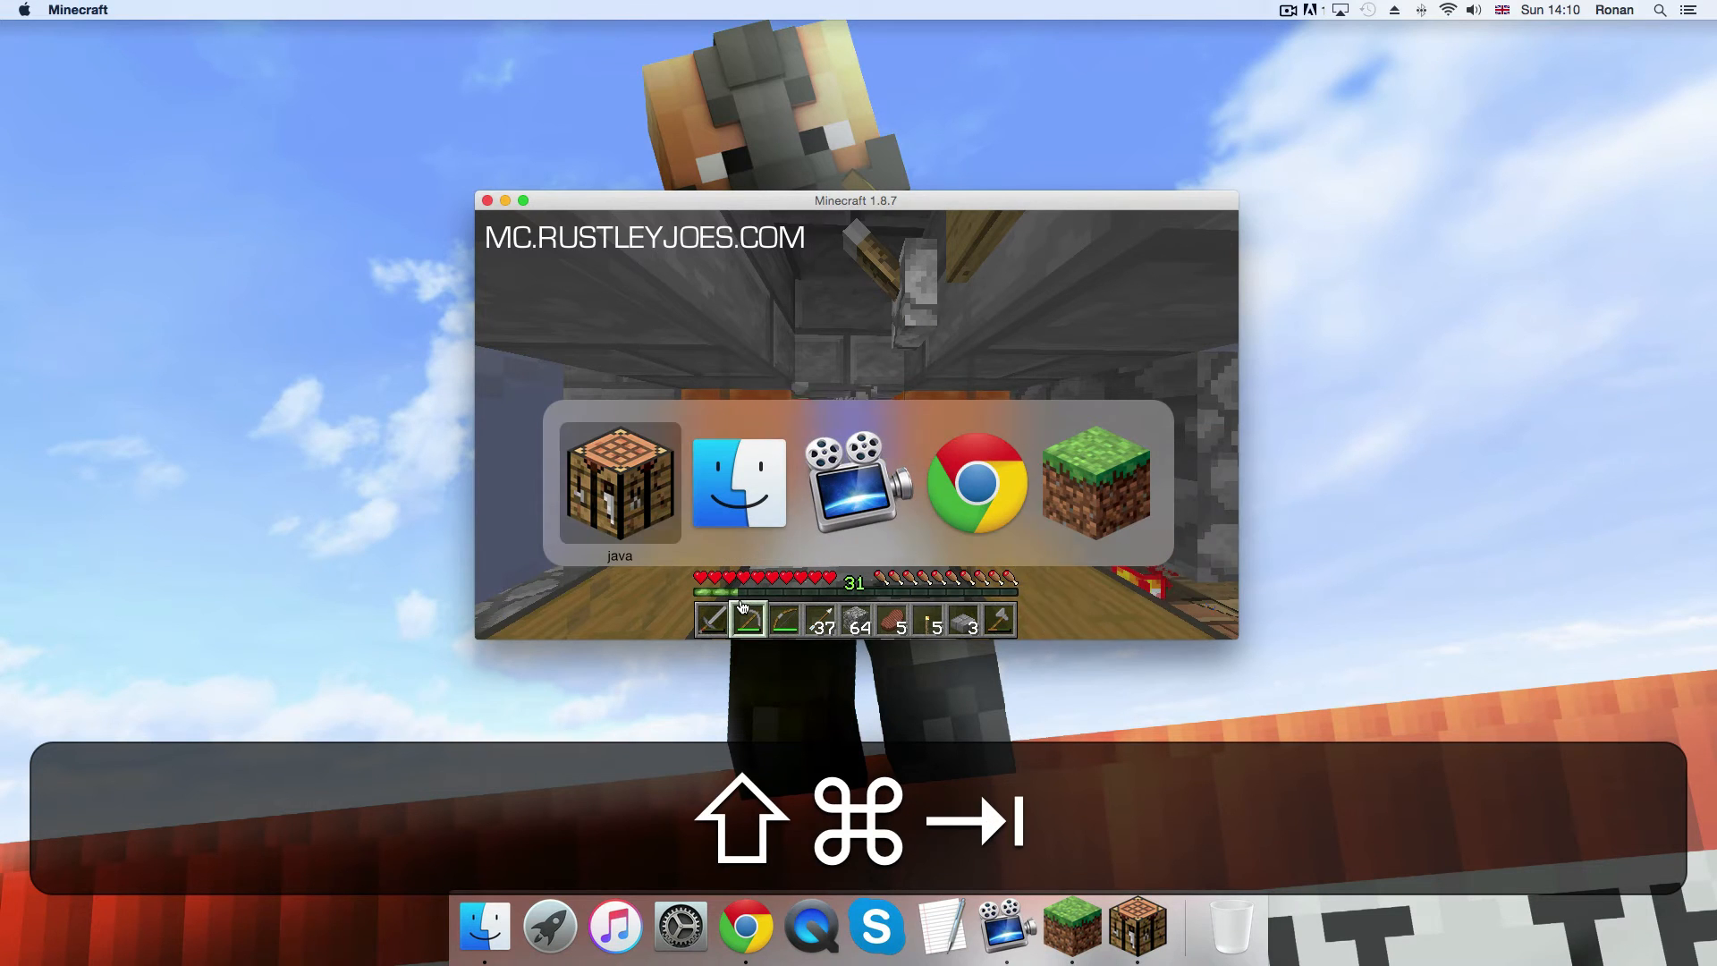
pyautogui.press('tab')
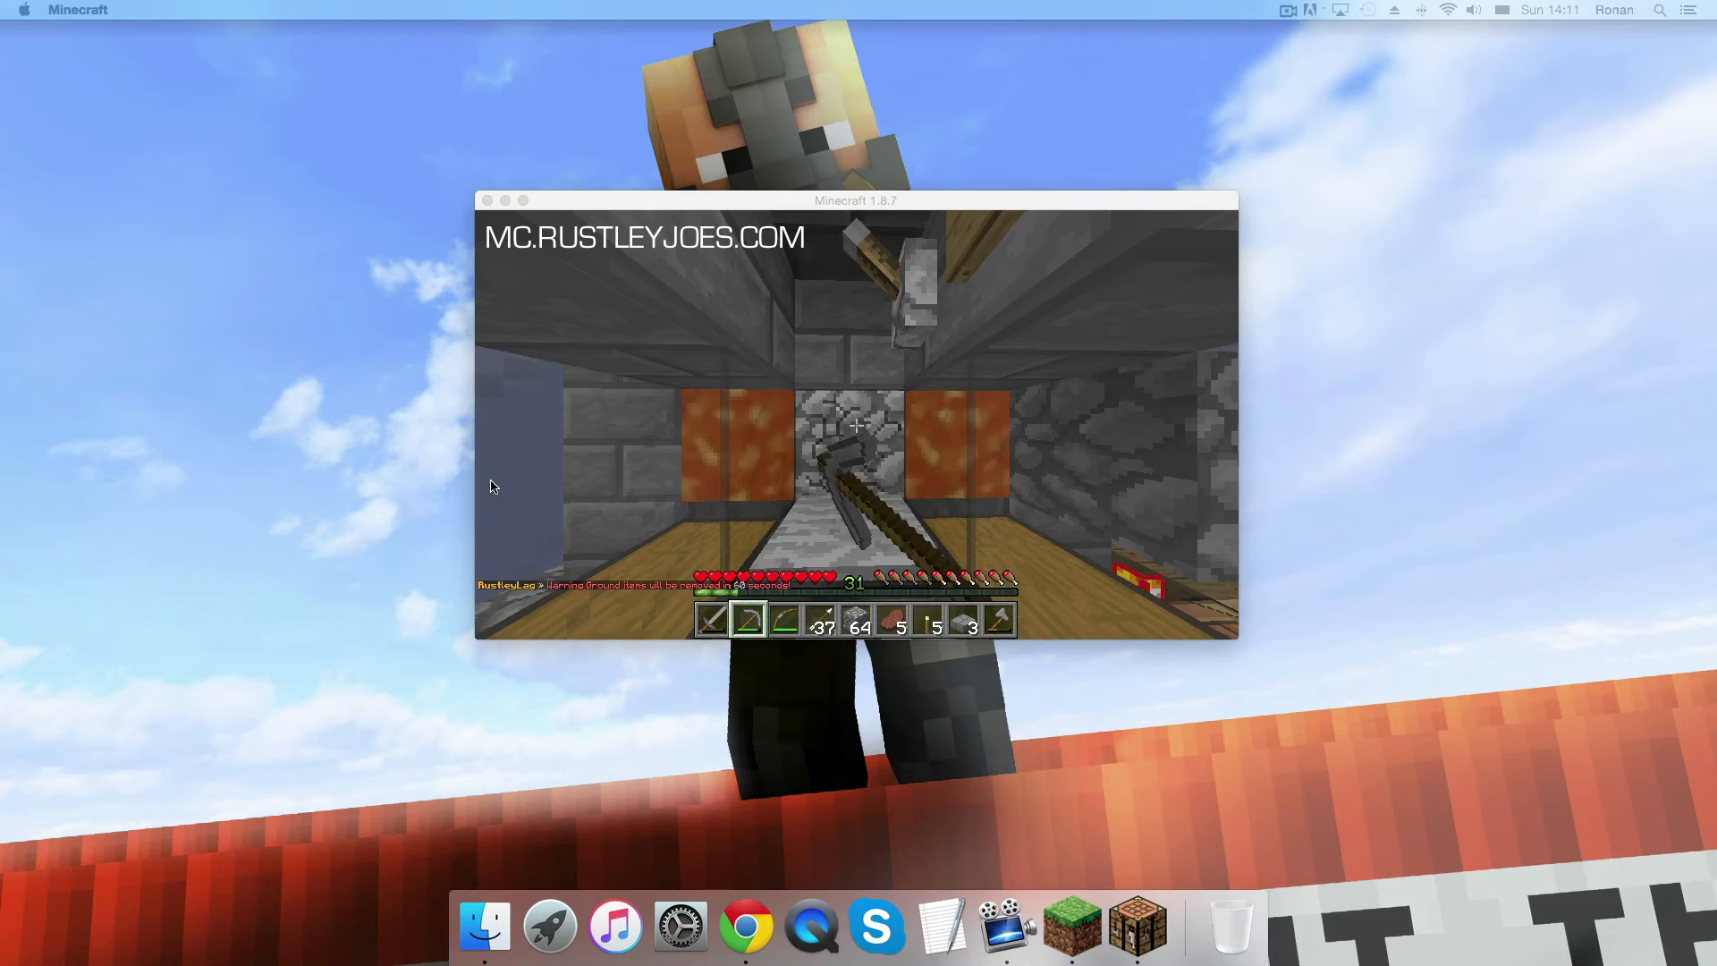
pyautogui.click(1008, 87)
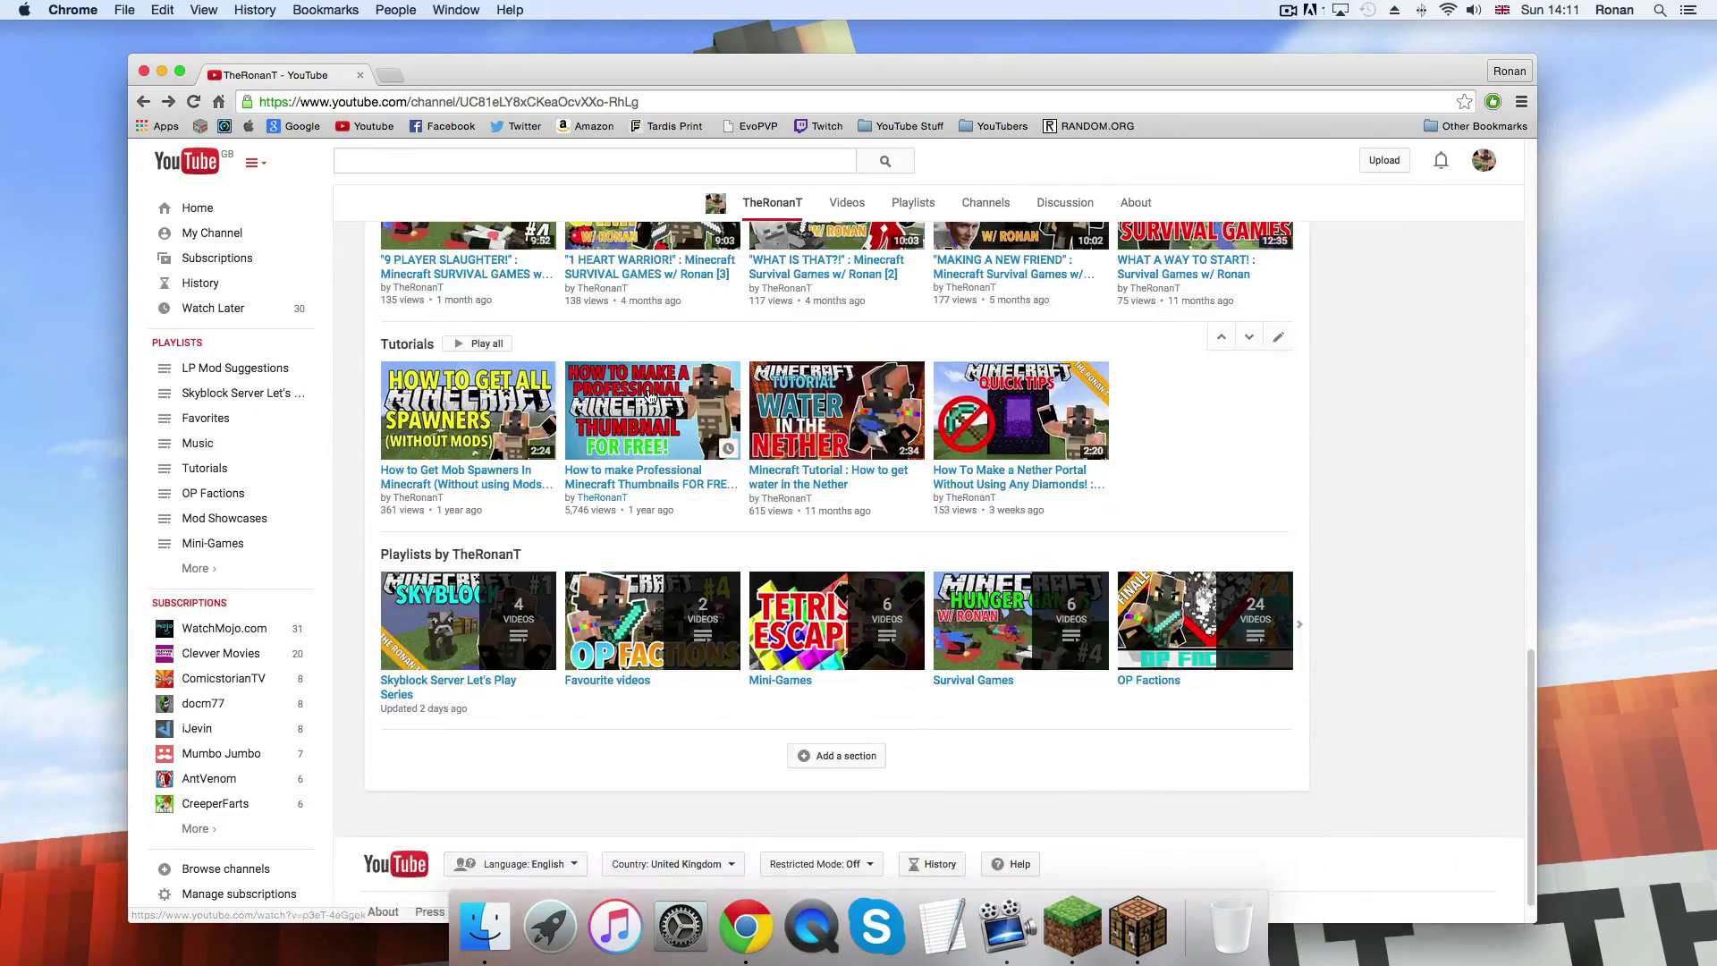
# Step: Scroll the YouTube channel page and open the channel's Home tab
pyautogui.scroll(3)
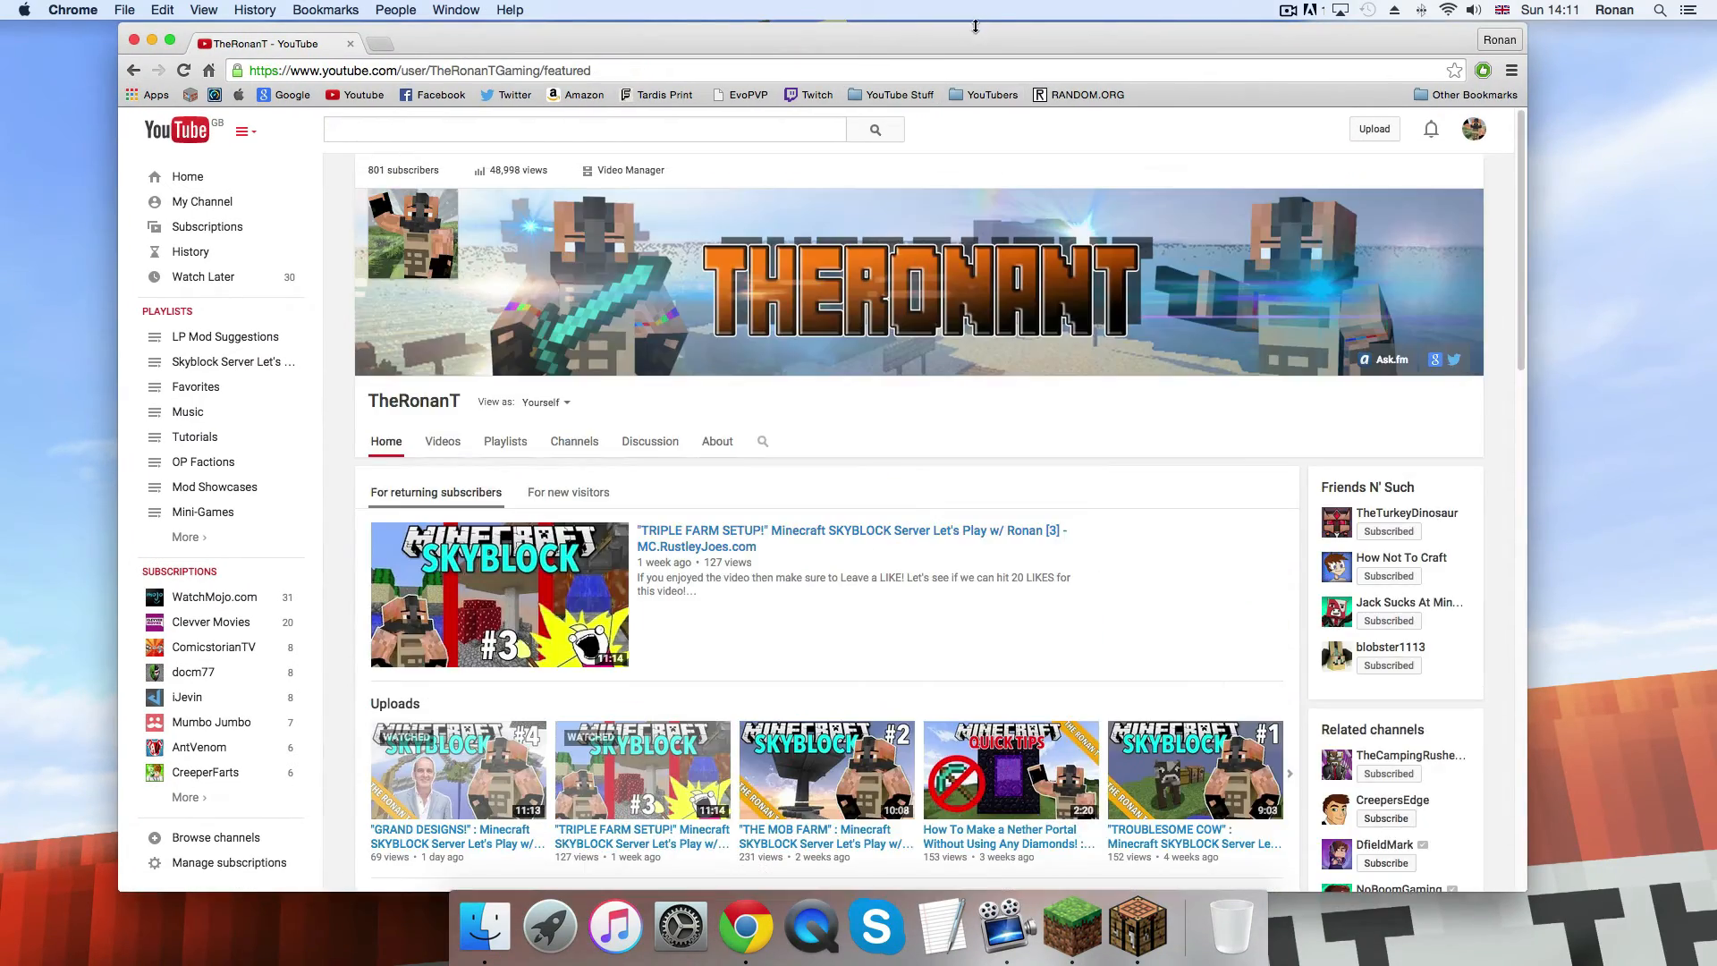
pyautogui.click(1072, 927)
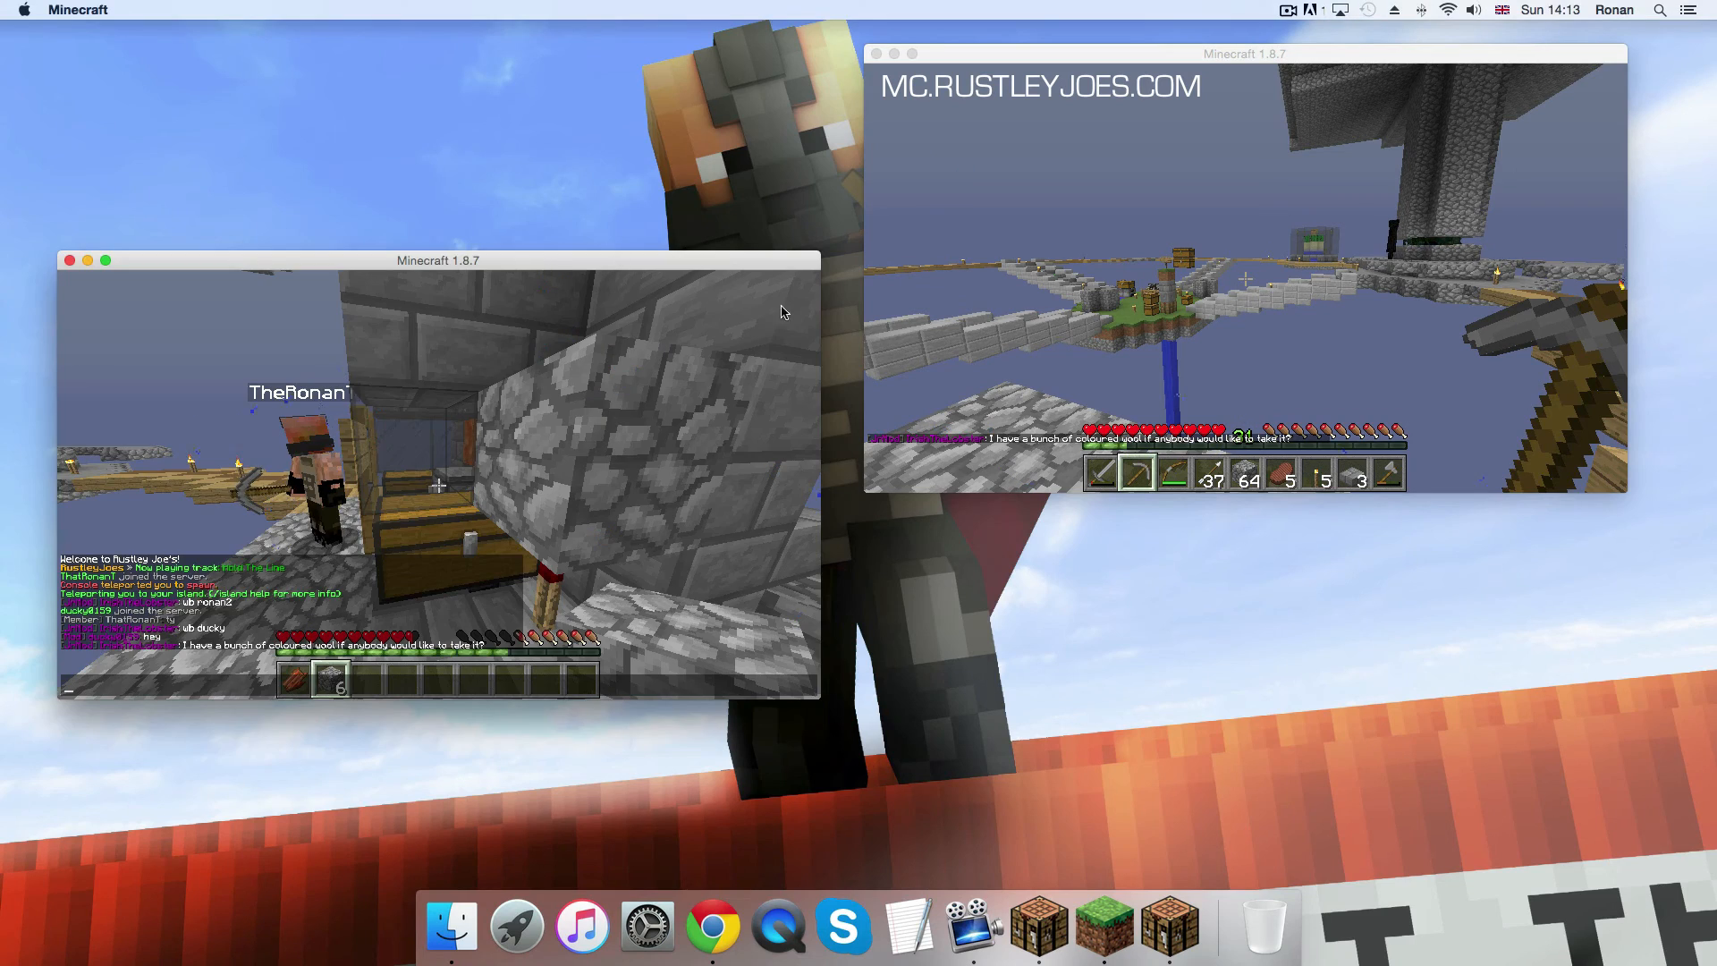
pyautogui.moveTo(439, 482)
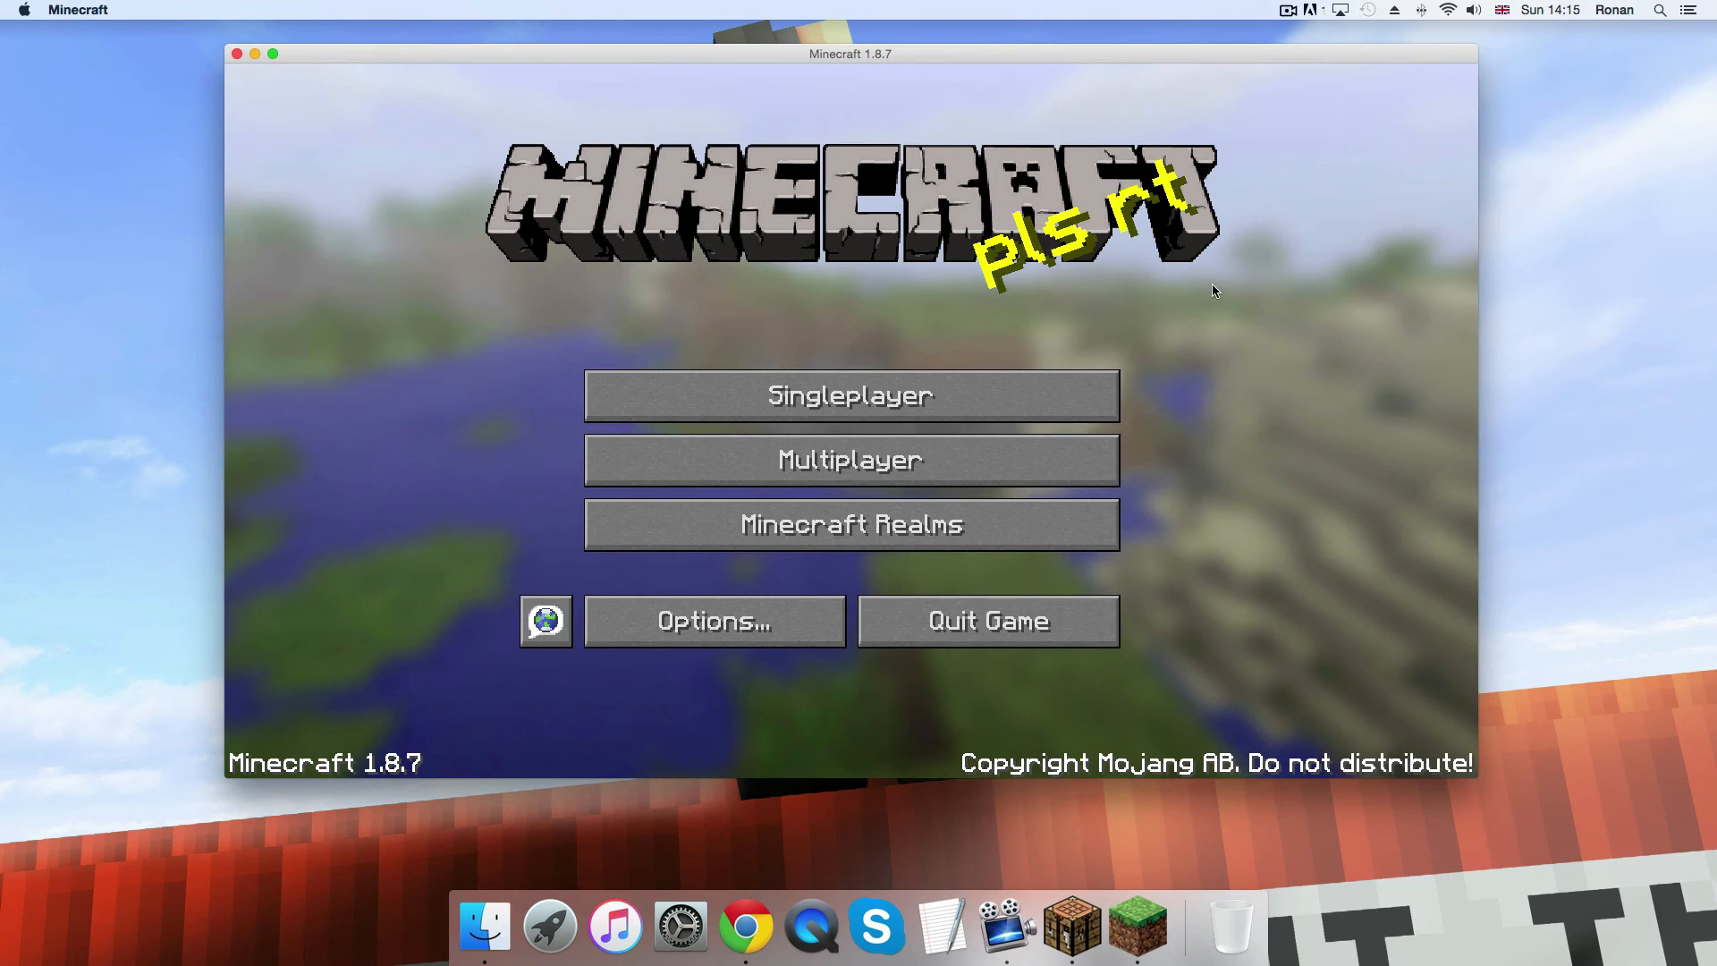
pyautogui.moveTo(1197, 294)
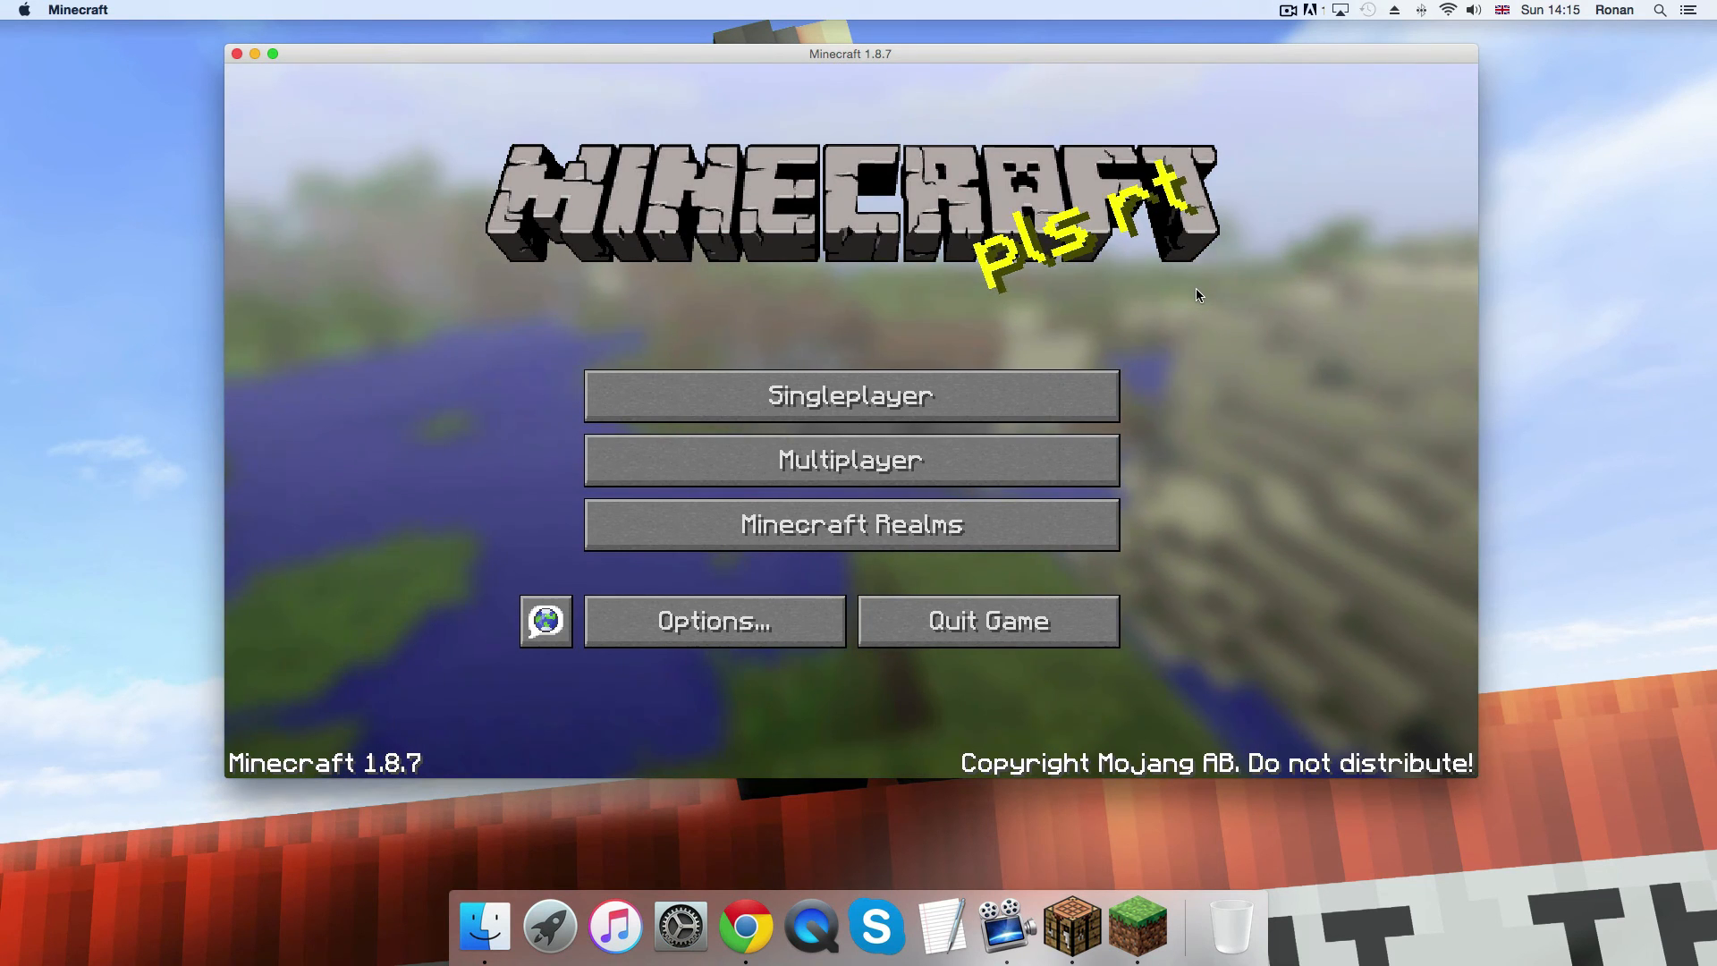